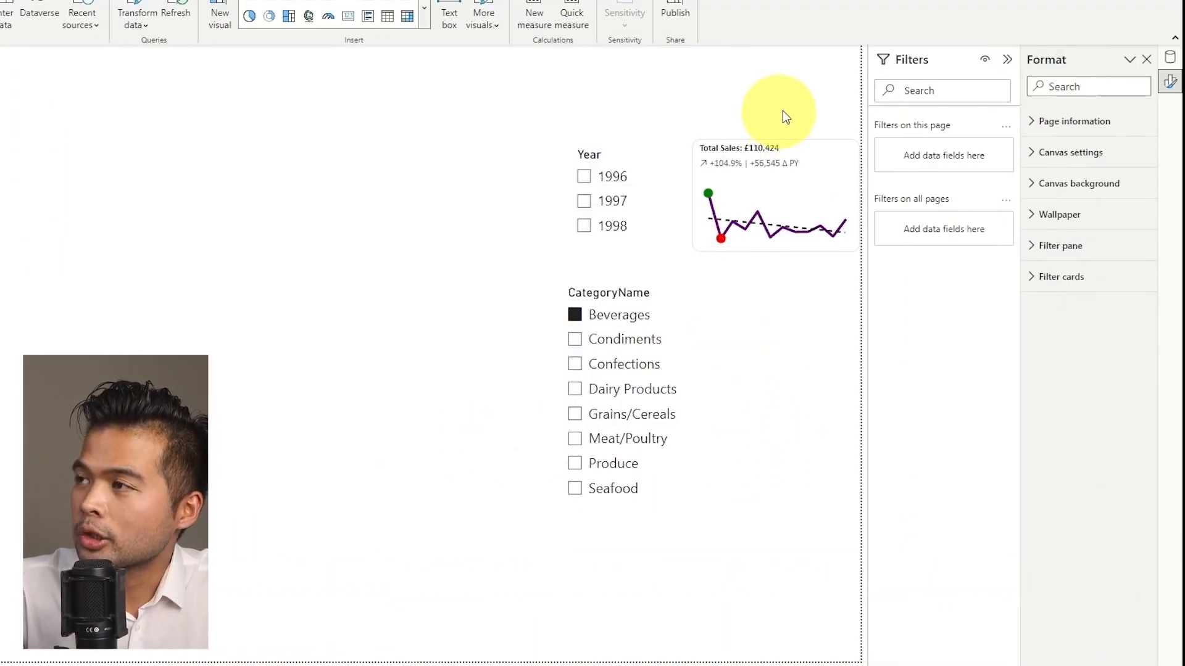
pyautogui.moveTo(787, 99)
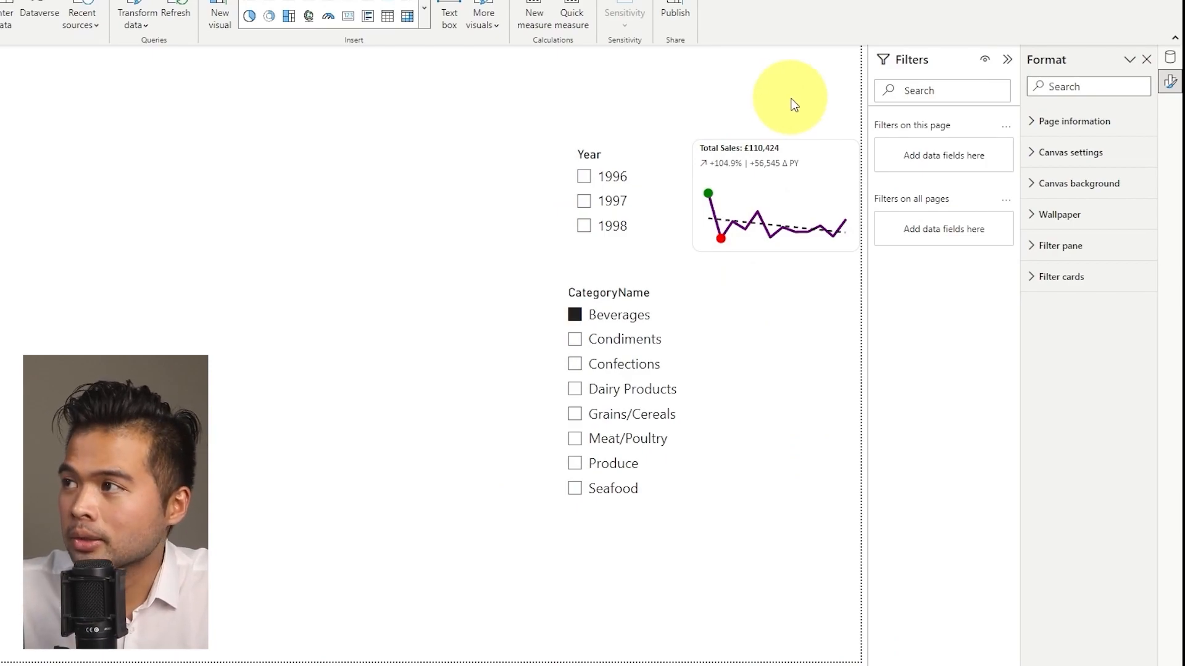
pyautogui.moveTo(786, 115)
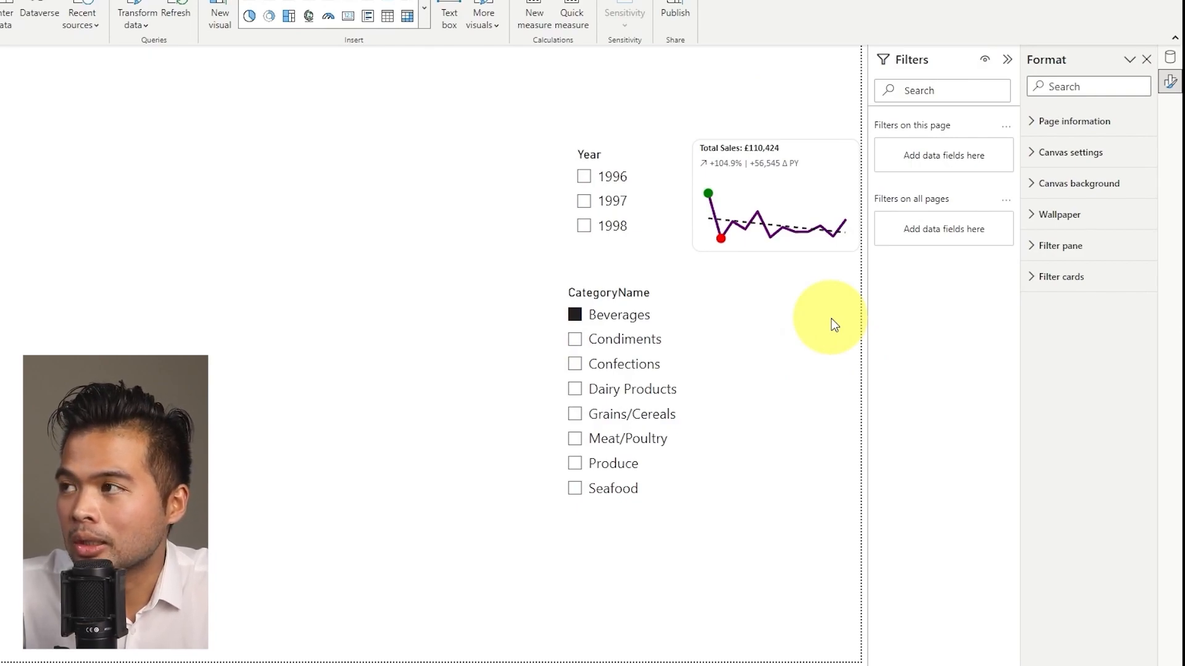
pyautogui.moveTo(842, 296)
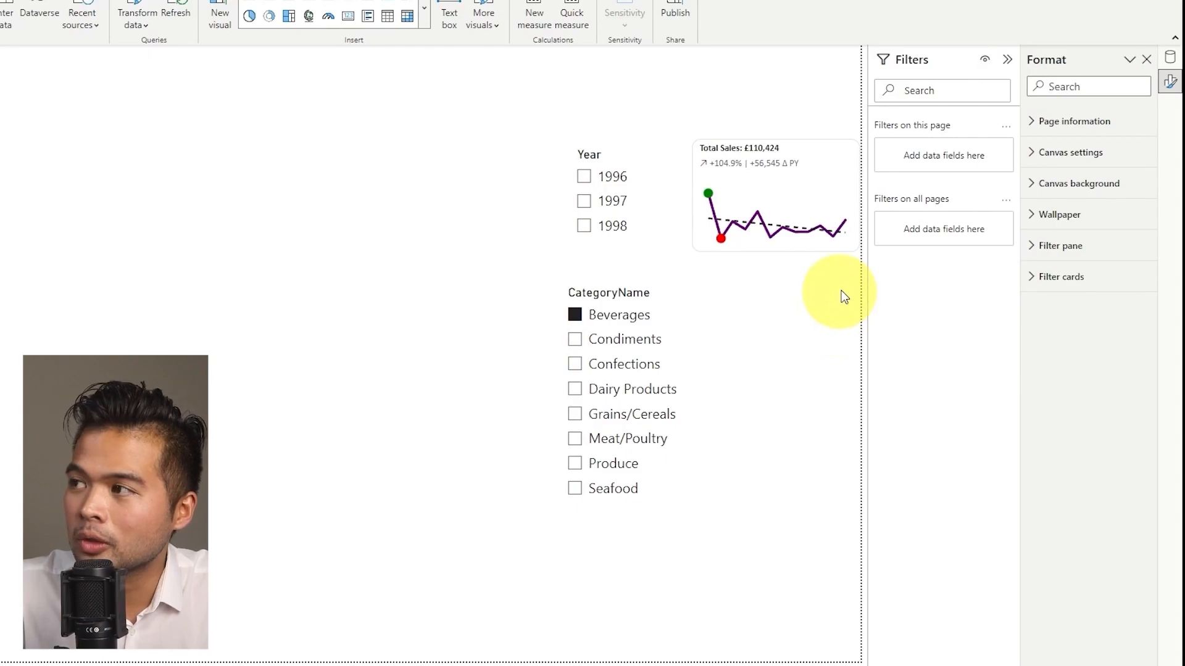
pyautogui.moveTo(501, 227)
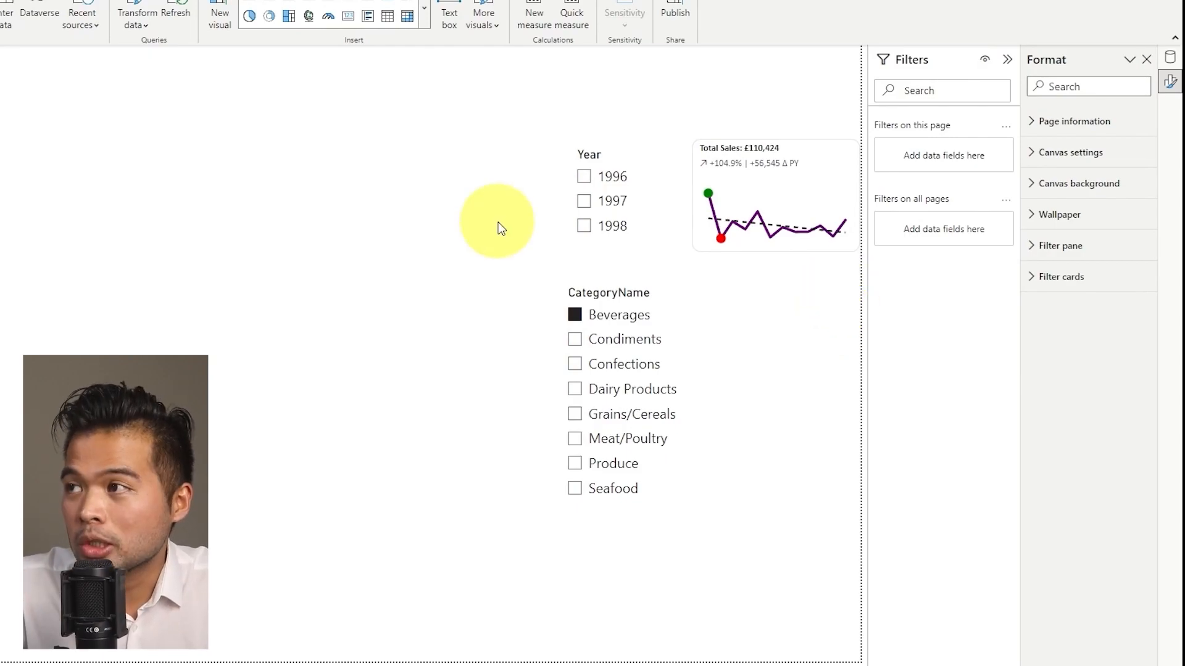
# Pick Confections and 1997 in the slicers so the card shows £87,228 (+176.8%).
pyautogui.click(585, 200)
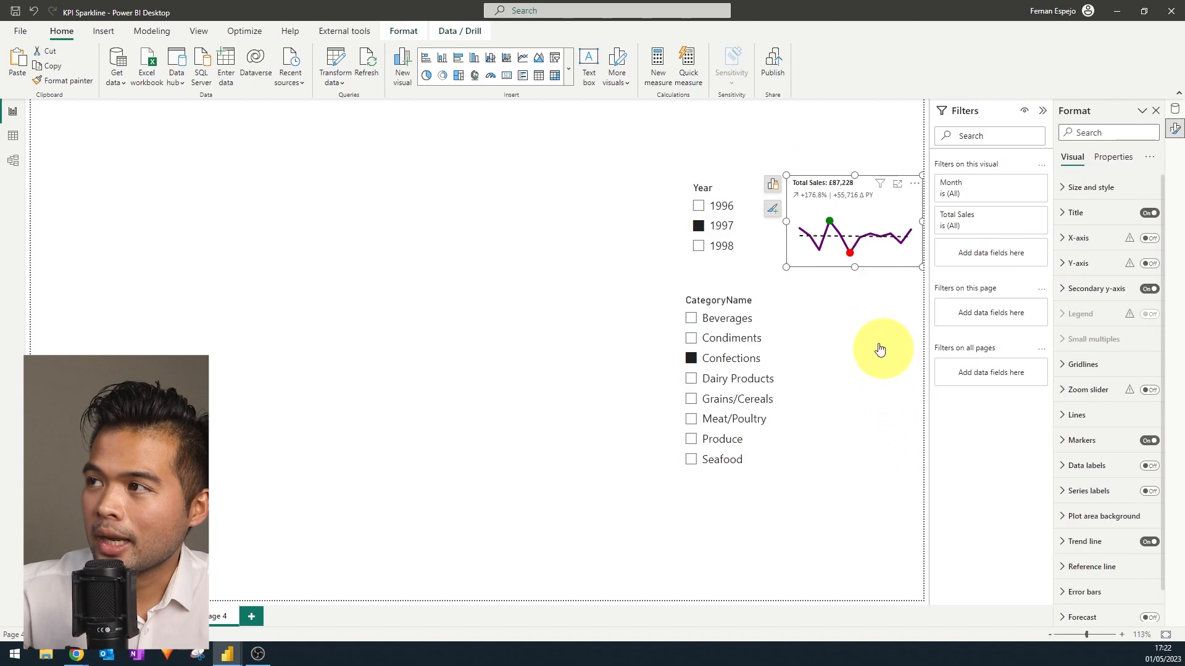
pyautogui.moveTo(772, 212)
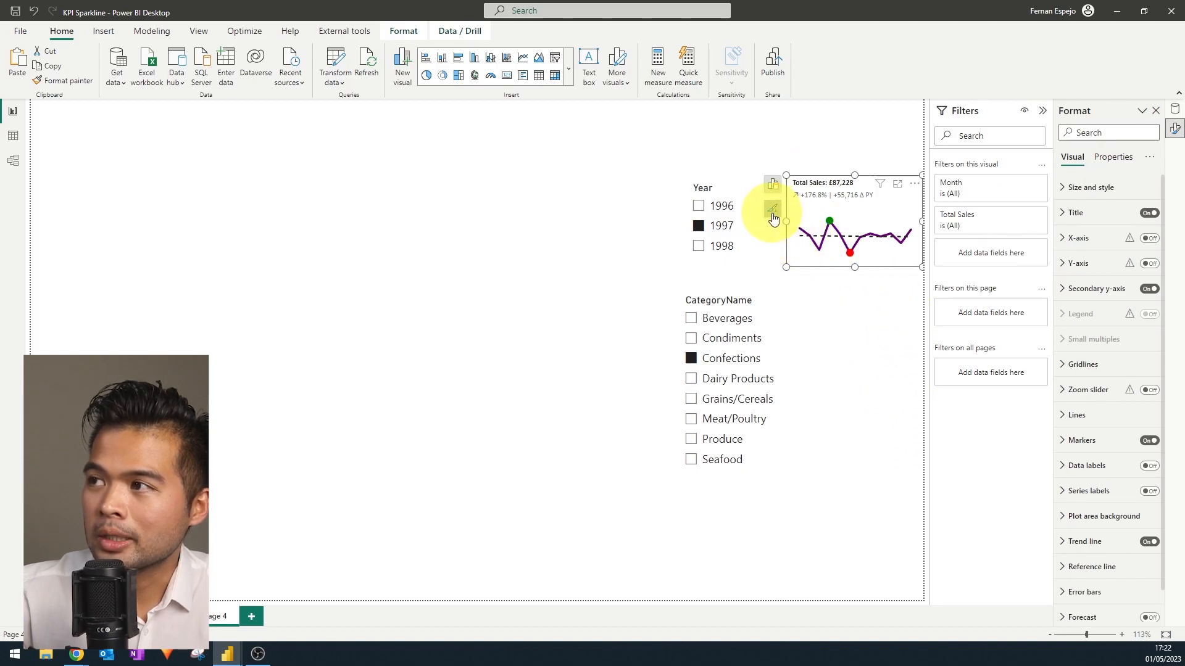
# Inspect the sparkline card, showing the March 1997 tooltip of £3,324.9.
pyautogui.click(772, 208)
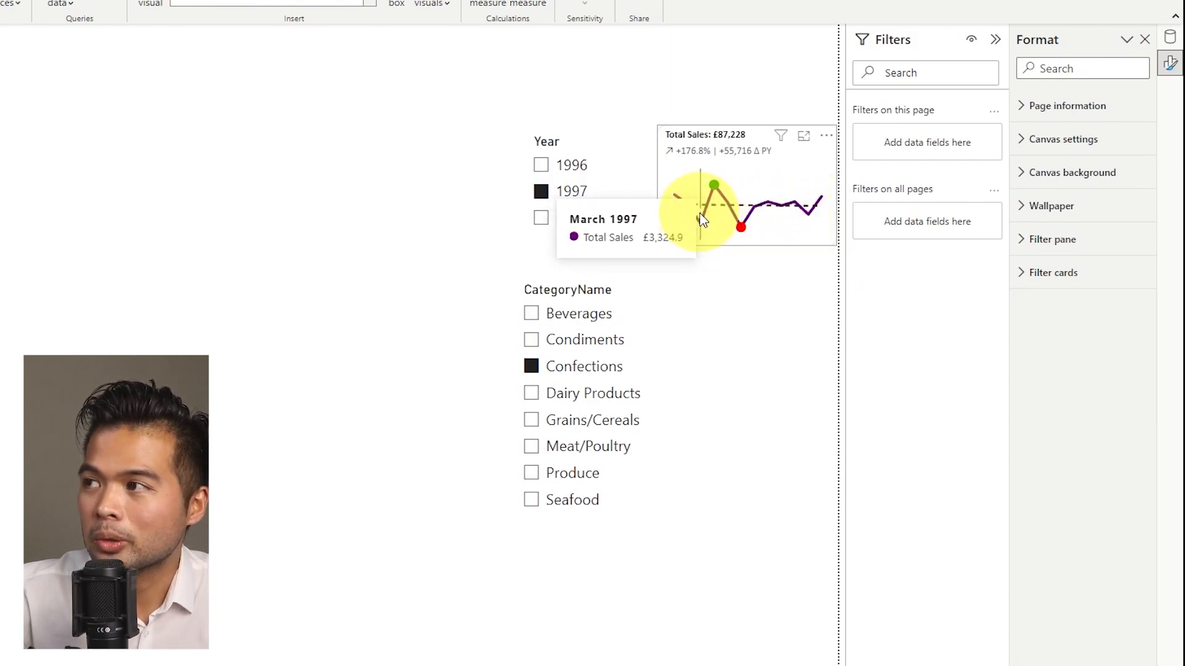
pyautogui.moveTo(682, 217)
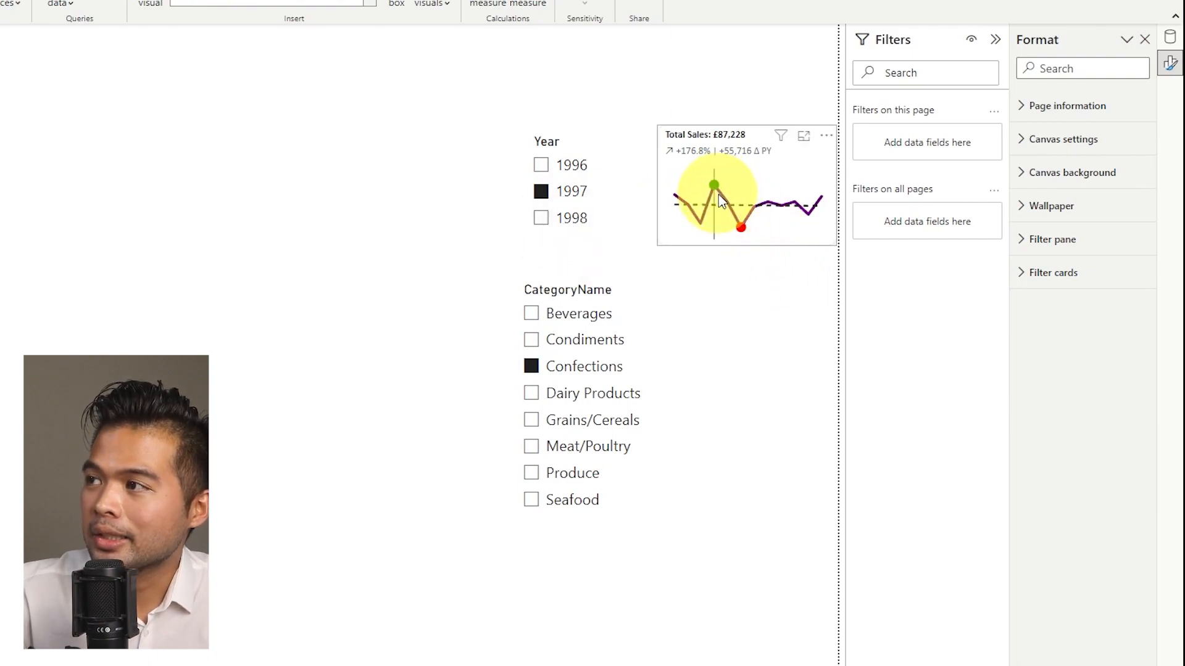
pyautogui.moveTo(793, 327)
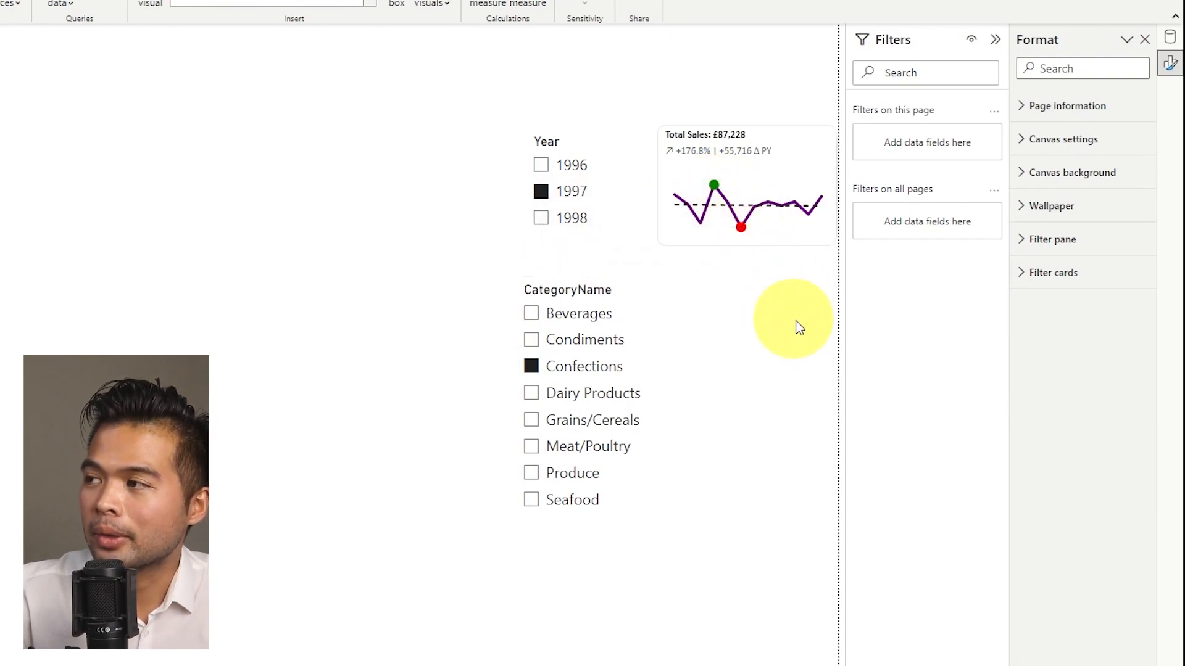
pyautogui.moveTo(802, 344)
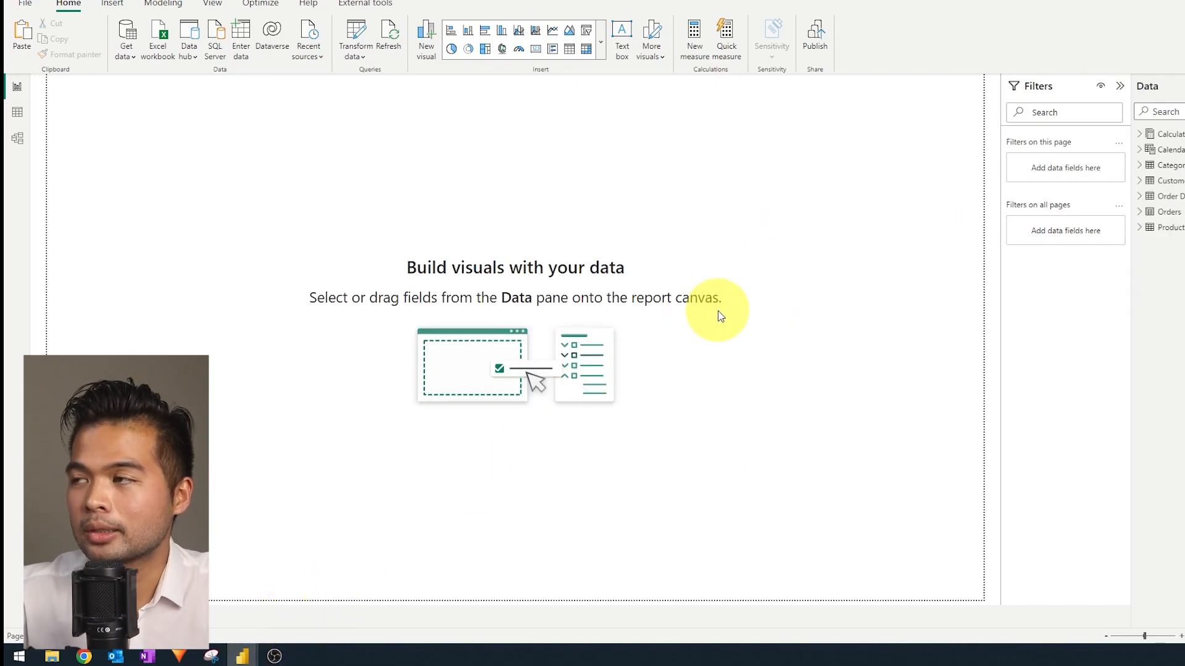
pyautogui.moveTo(150, 121)
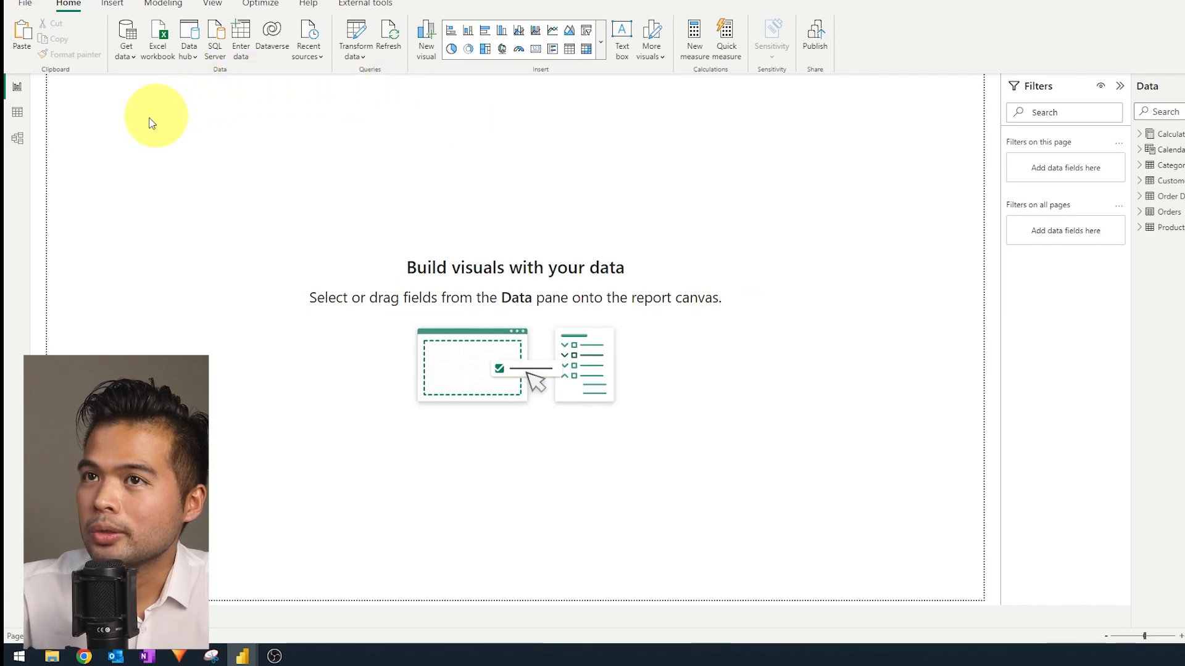
pyautogui.click(17, 112)
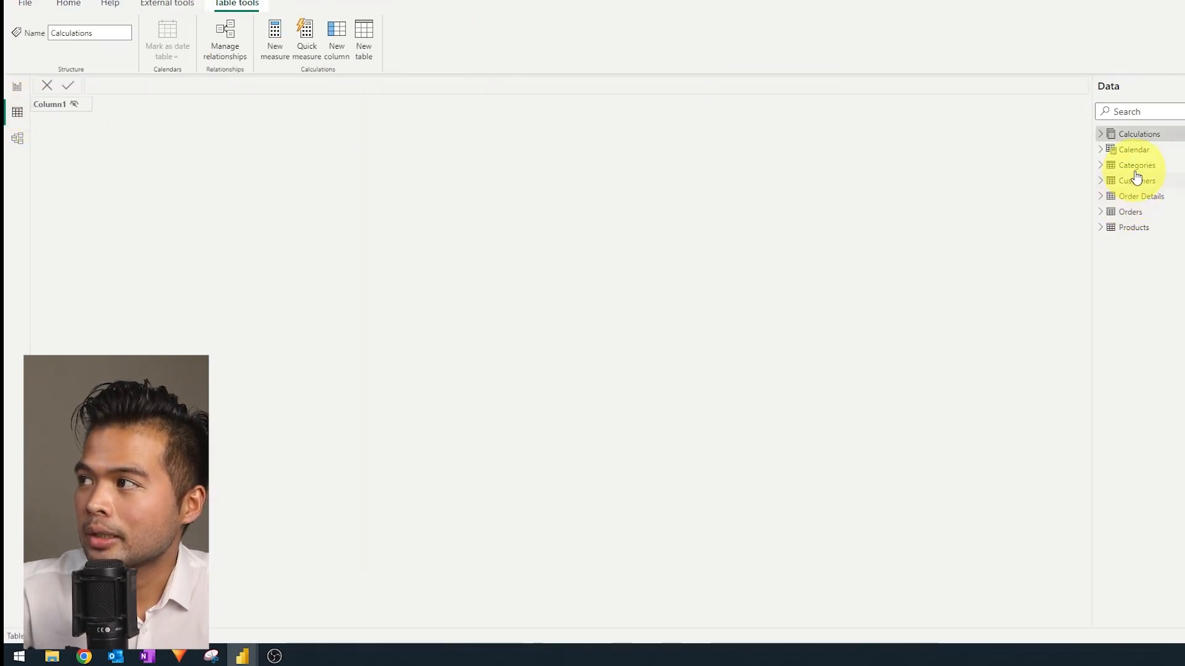
pyautogui.click(1134, 165)
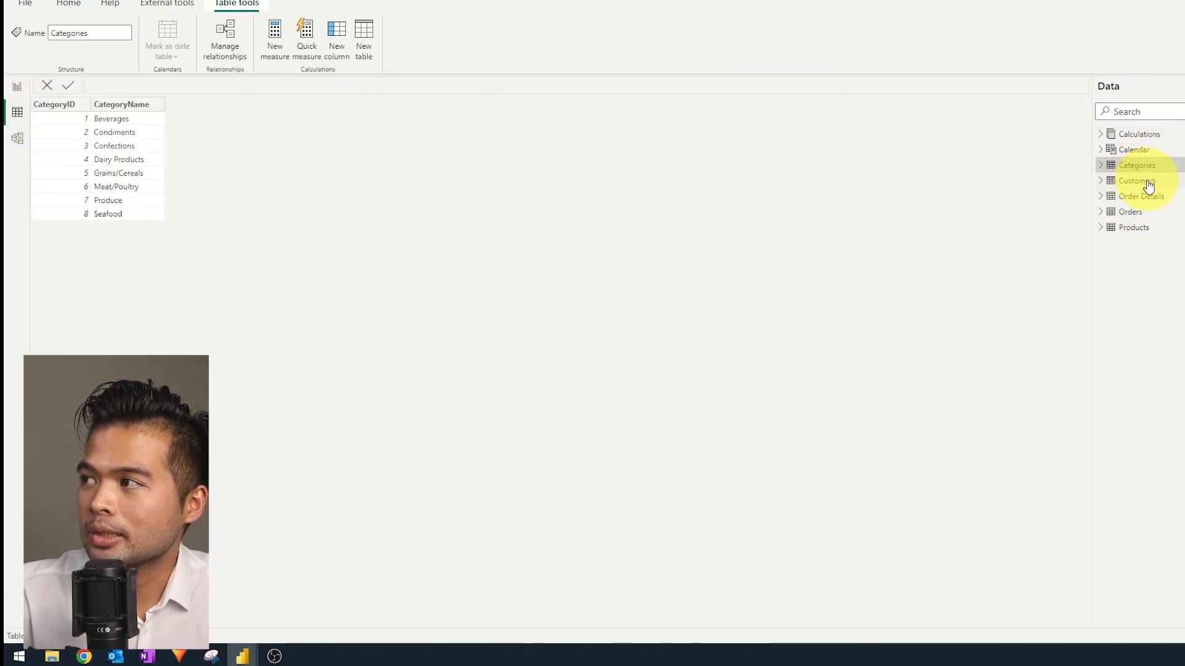
pyautogui.click(17, 138)
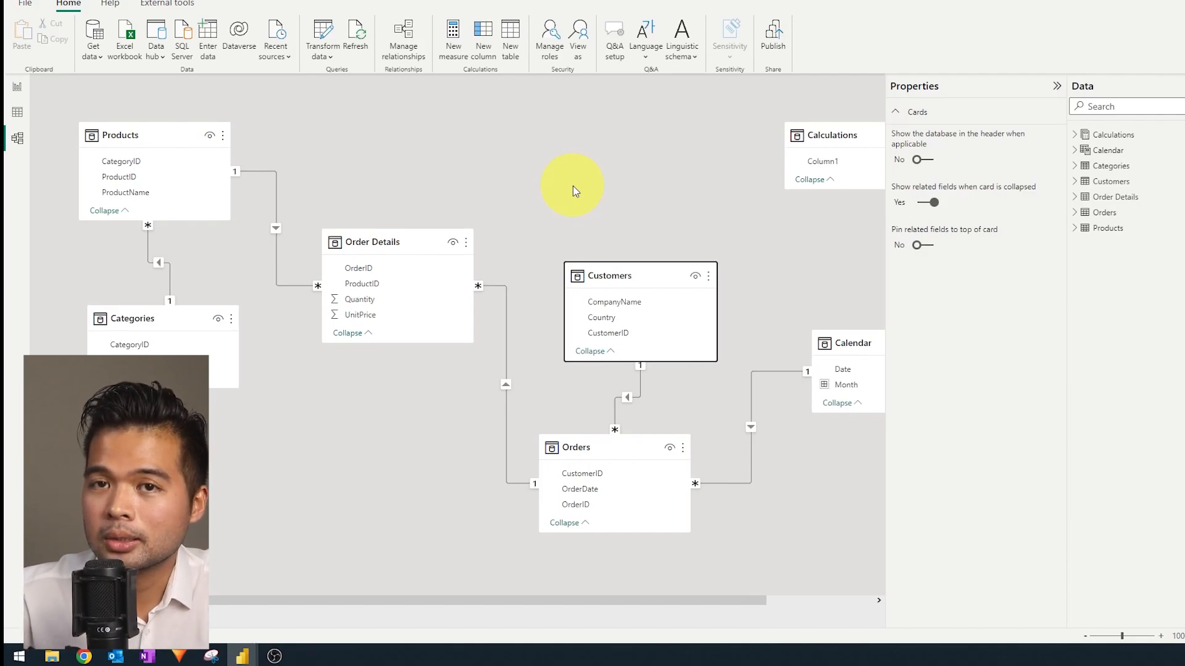
pyautogui.moveTo(413, 230)
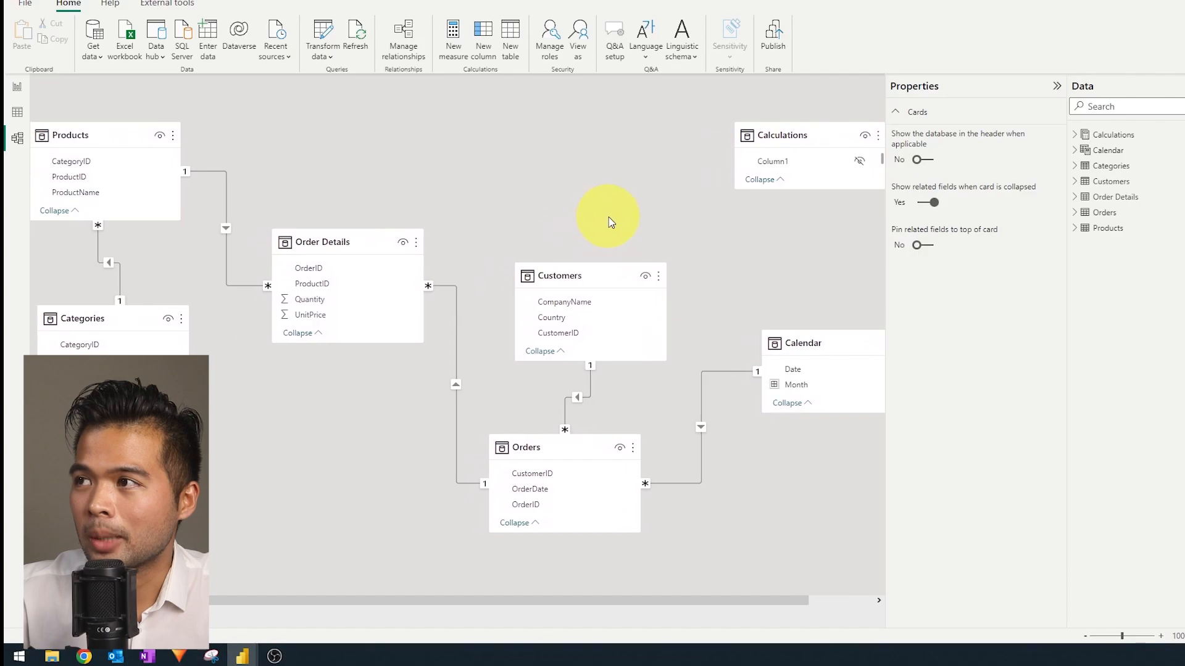
pyautogui.moveTo(692, 216)
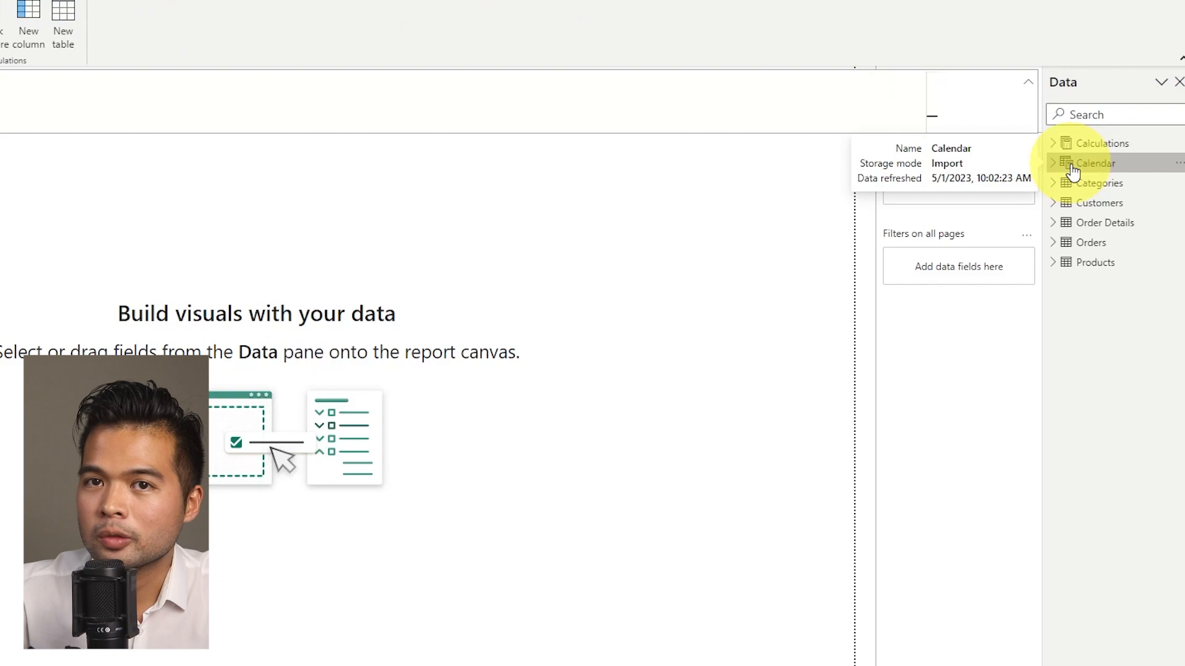
# Expand Calendar and Calculations and select Total Sales PY to view its PREVIOUSYEAR formula.
pyautogui.click(1054, 163)
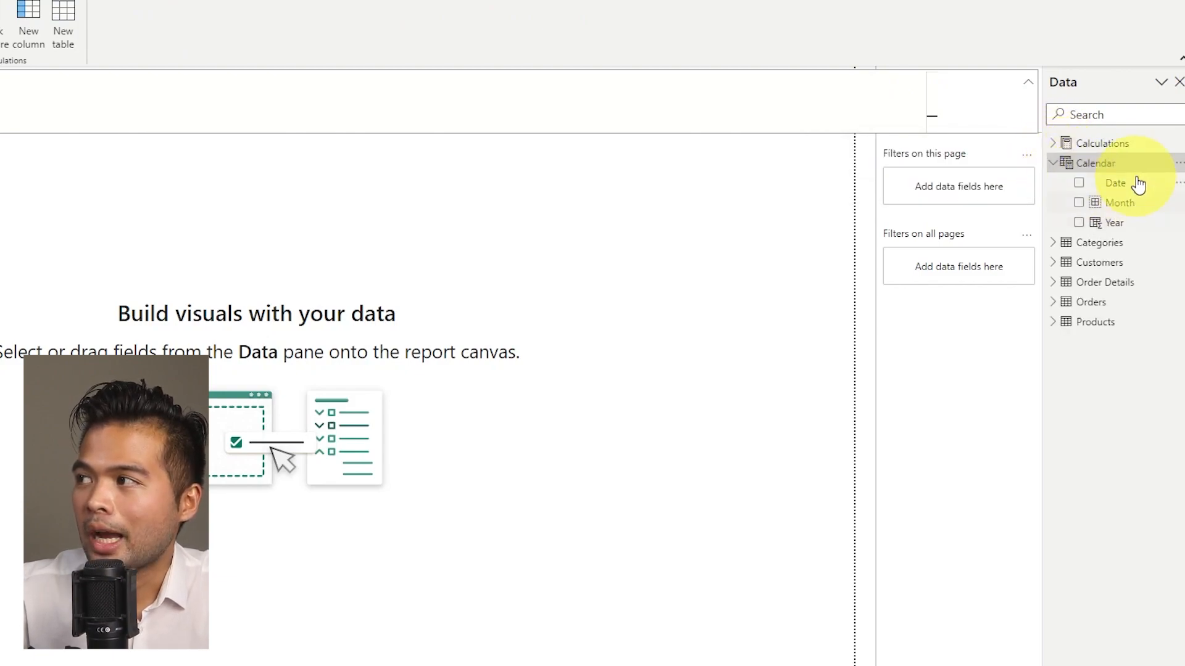
pyautogui.click(1115, 182)
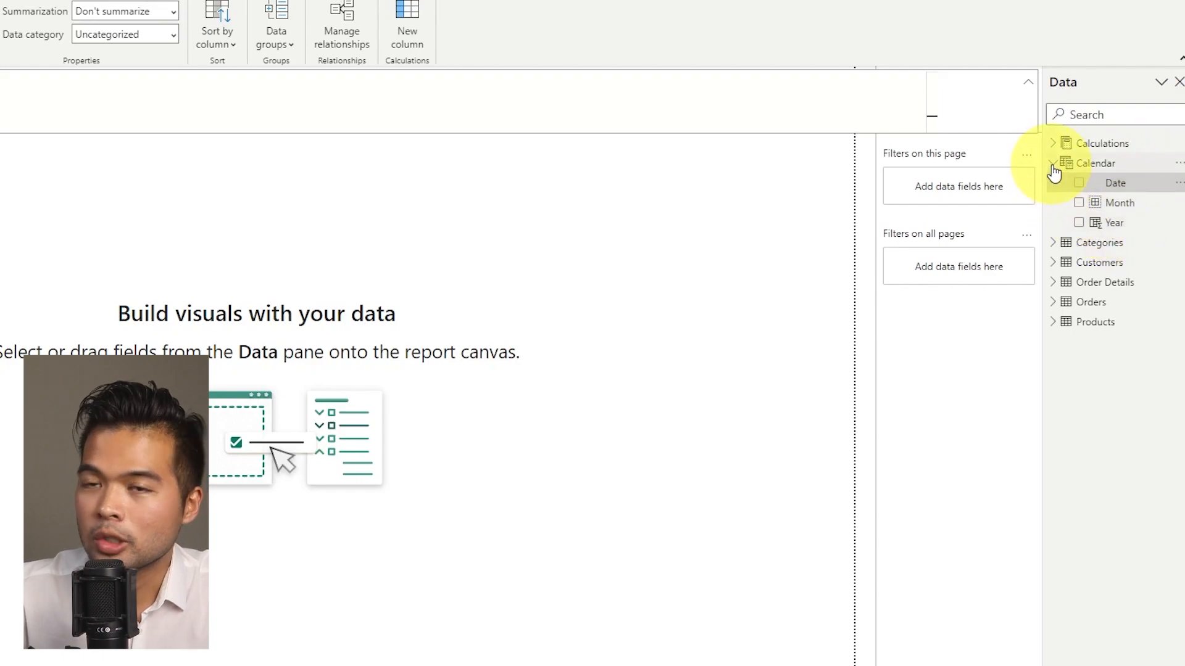
pyautogui.click(1054, 143)
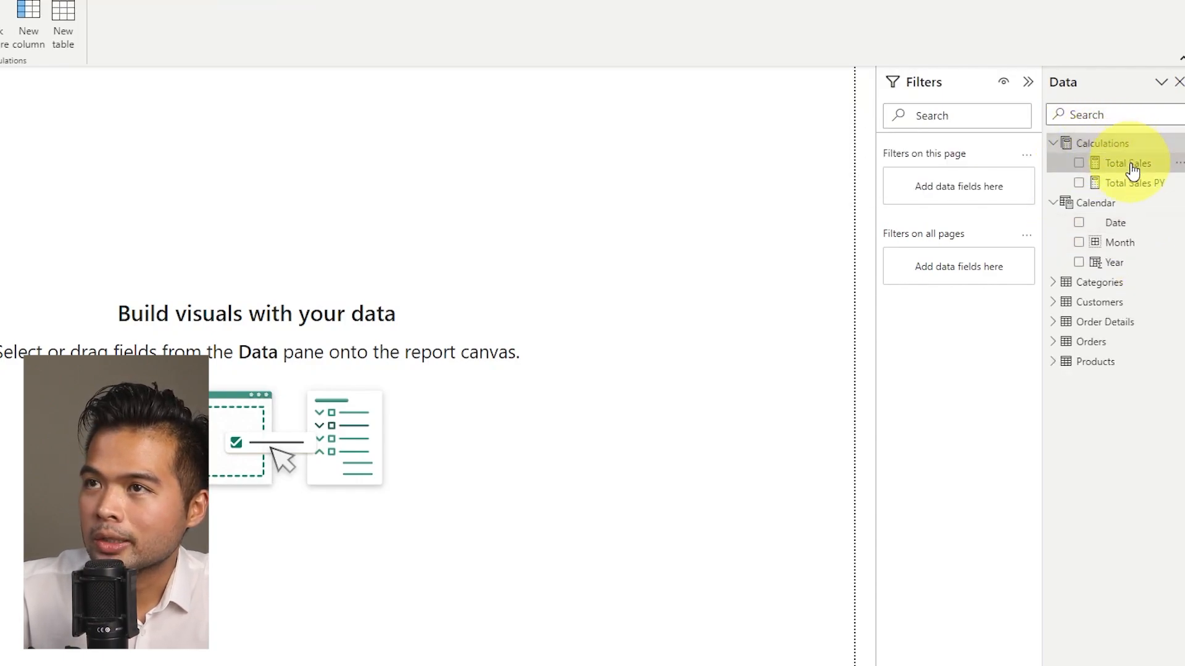
pyautogui.click(1125, 163)
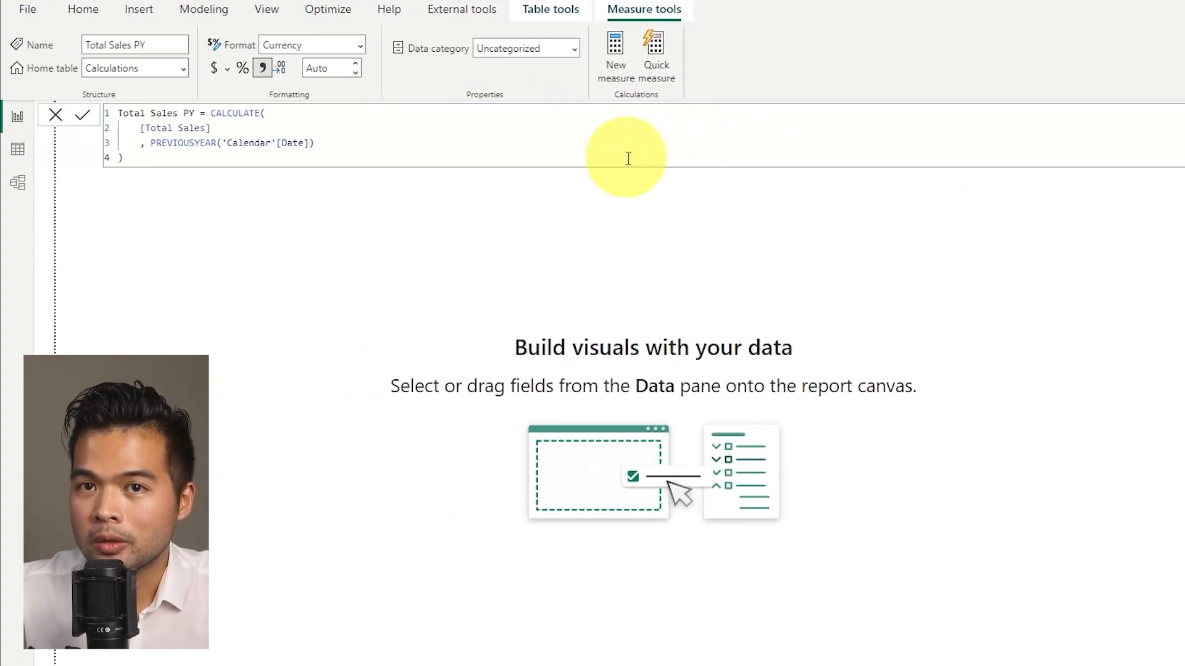
pyautogui.moveTo(443, 133)
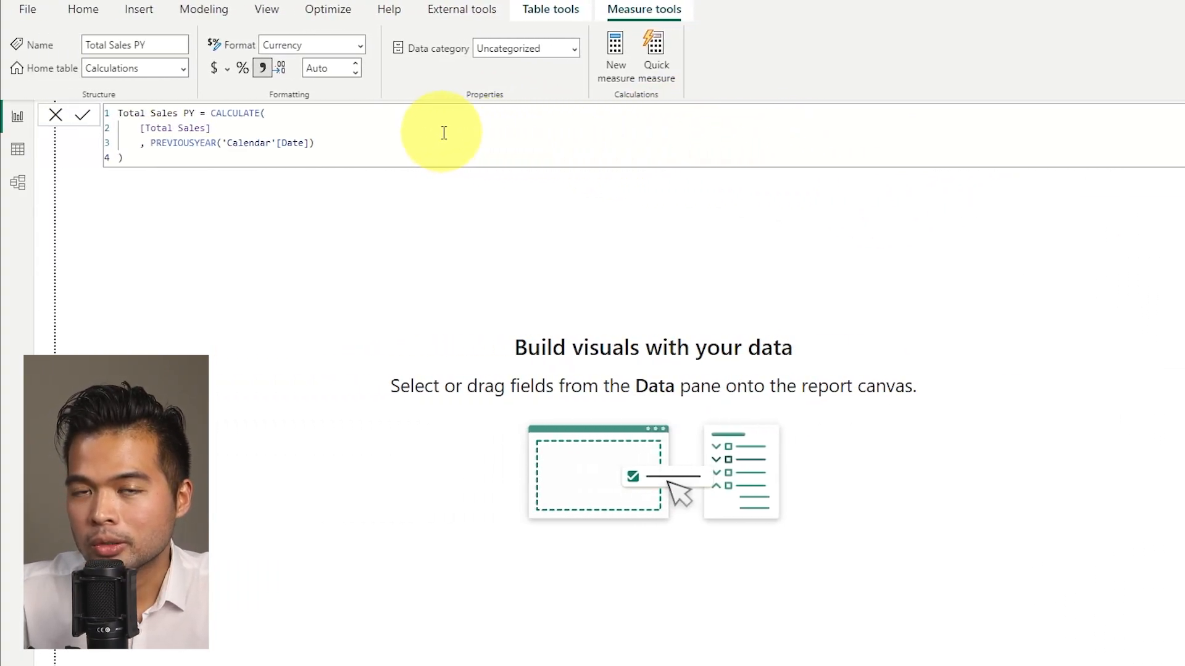
pyautogui.moveTo(425, 140)
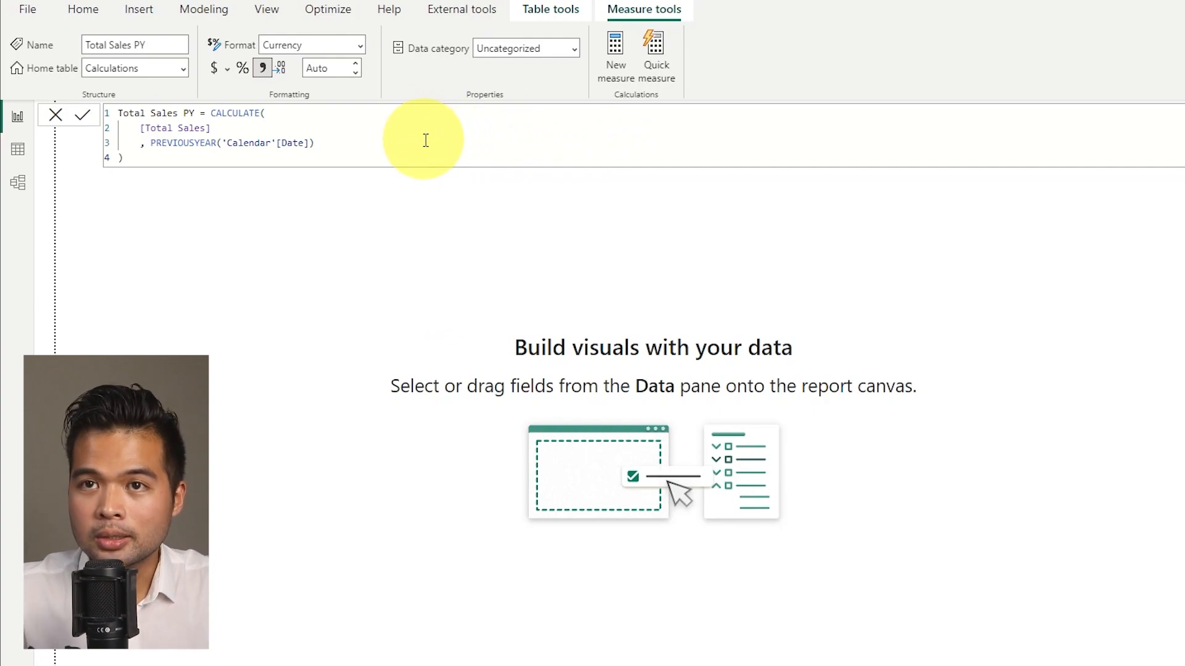
pyautogui.moveTo(418, 140)
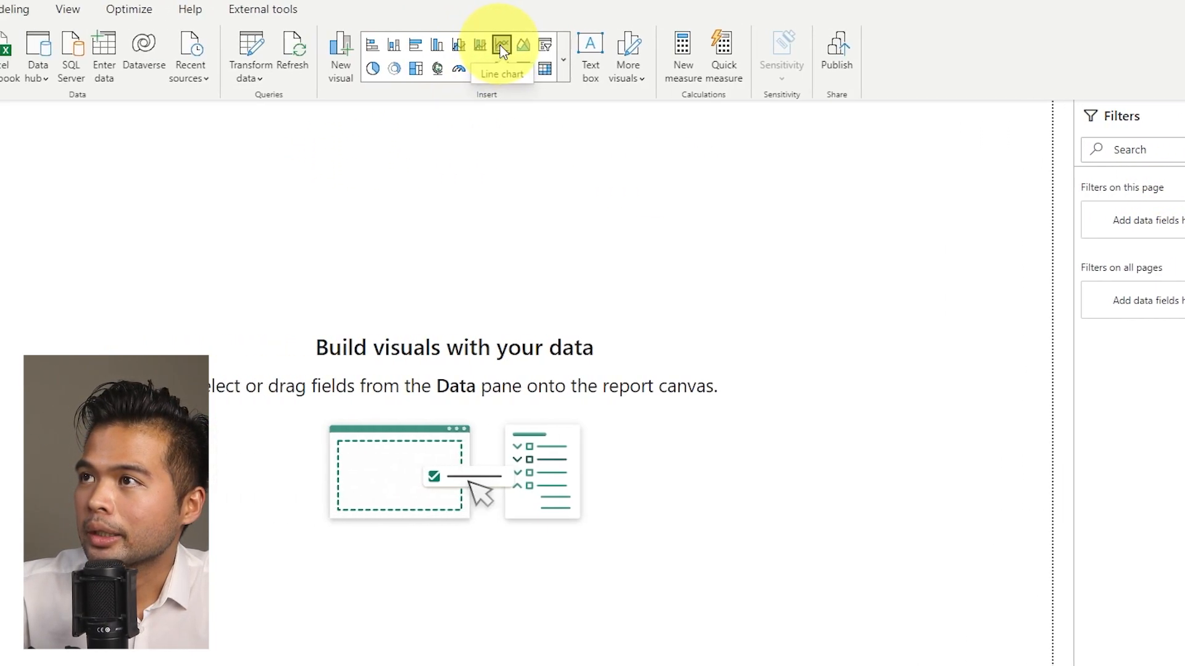
# Insert a line chart and plot Total Sales by Month across 1996–1998.
pyautogui.click(501, 45)
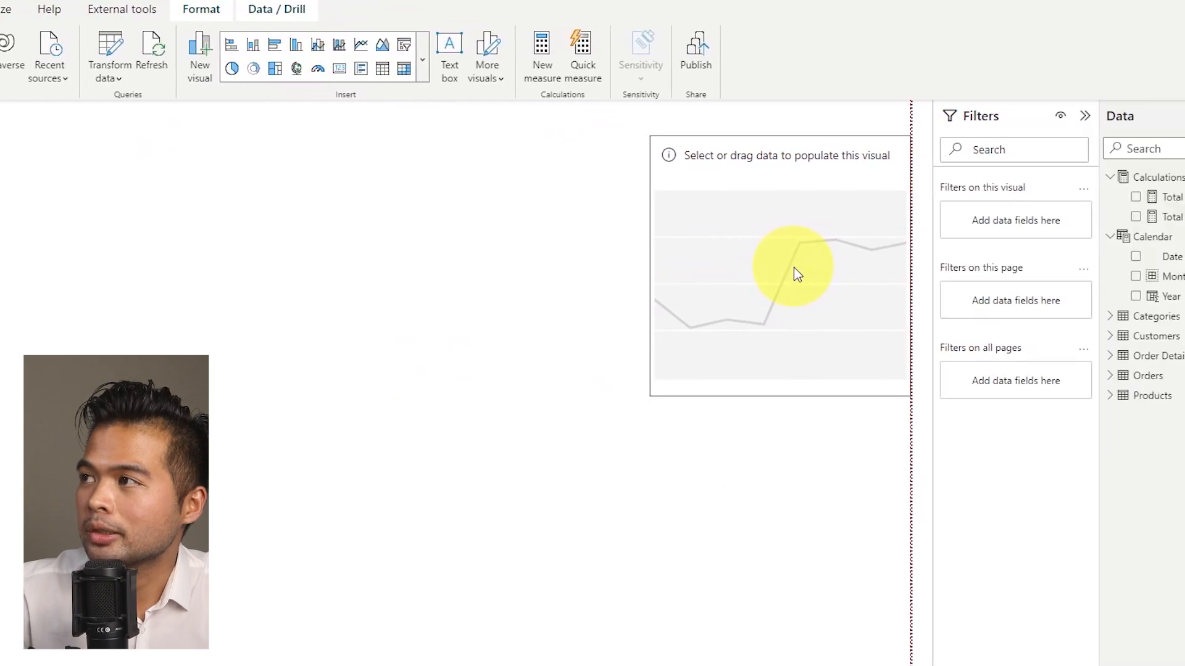
pyautogui.click(793, 268)
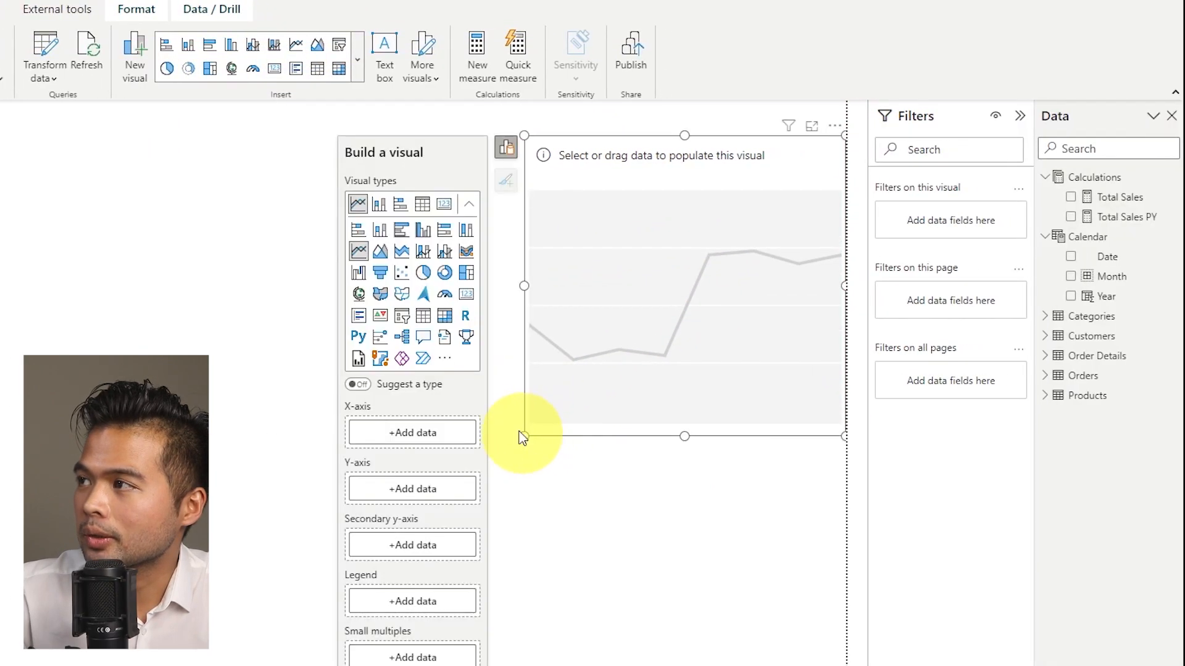
pyautogui.moveTo(1074, 200)
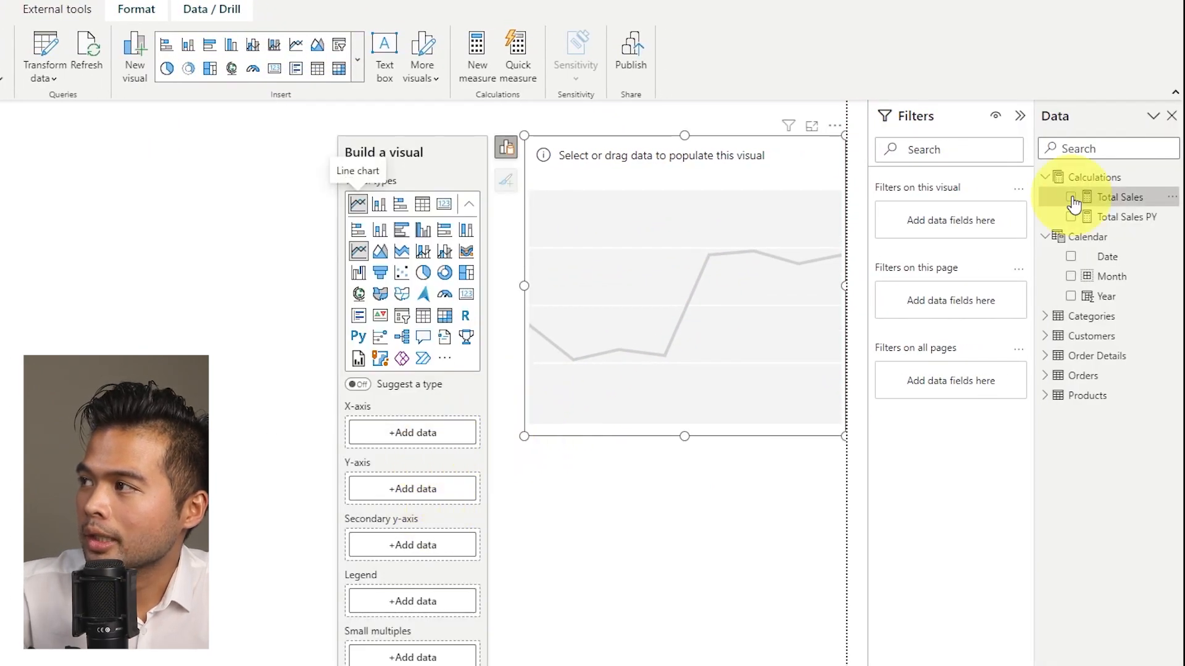
pyautogui.click(1070, 196)
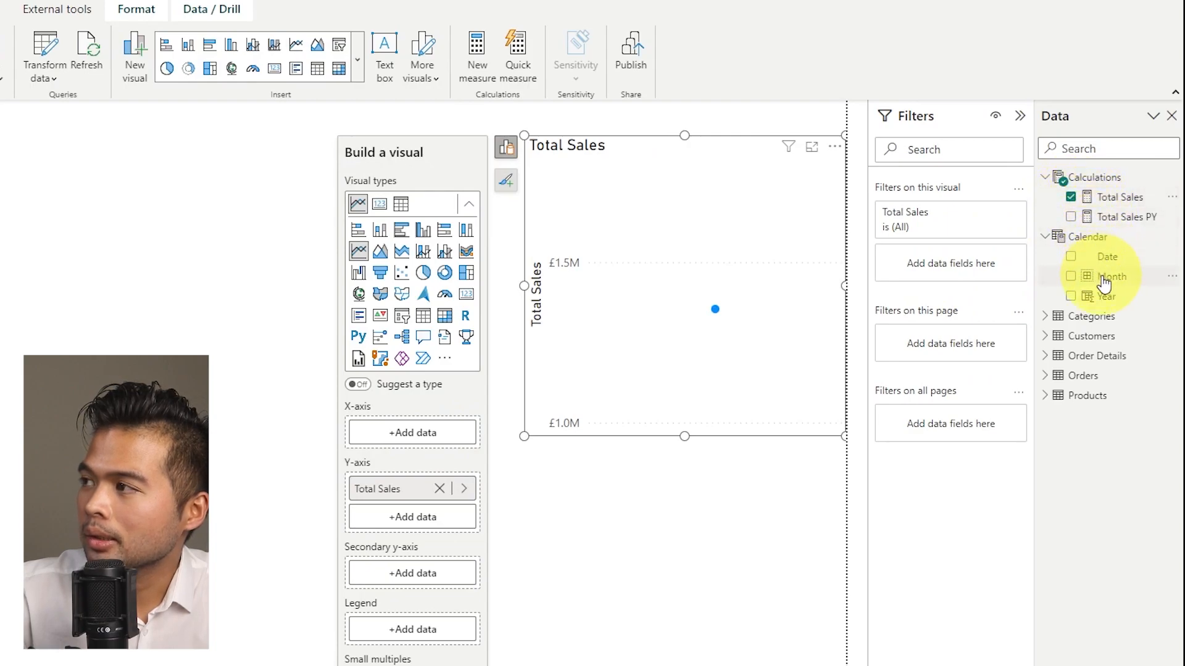
pyautogui.click(1070, 276)
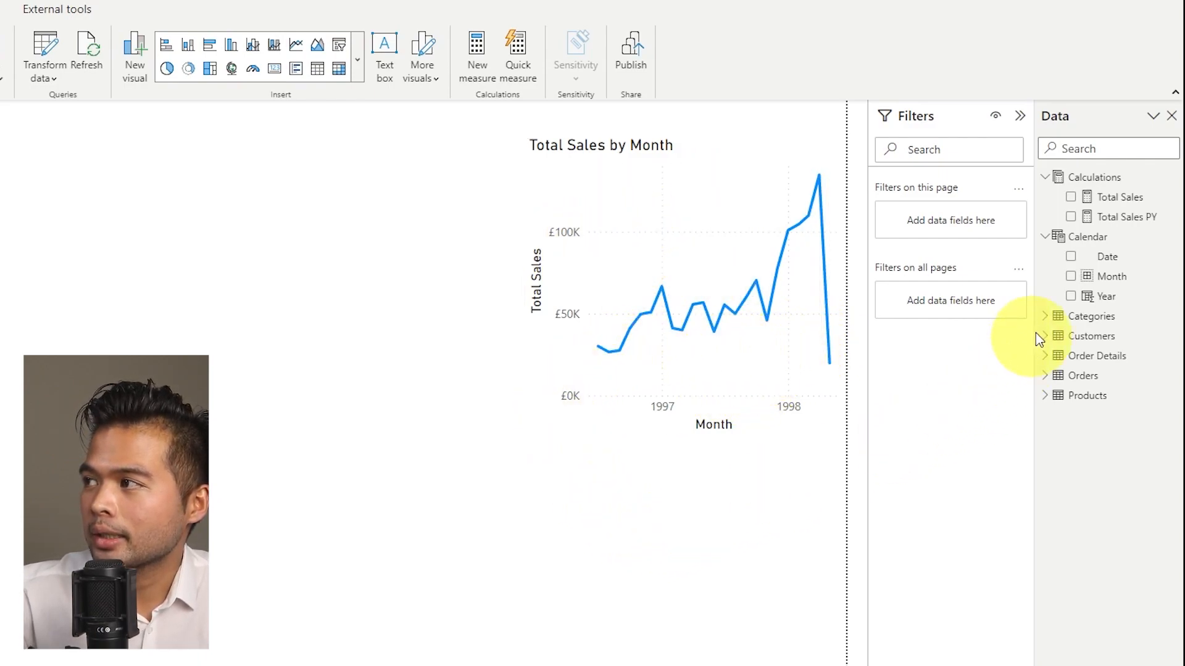
# Add a Year slicer styled as a vertical list.
pyautogui.click(1070, 296)
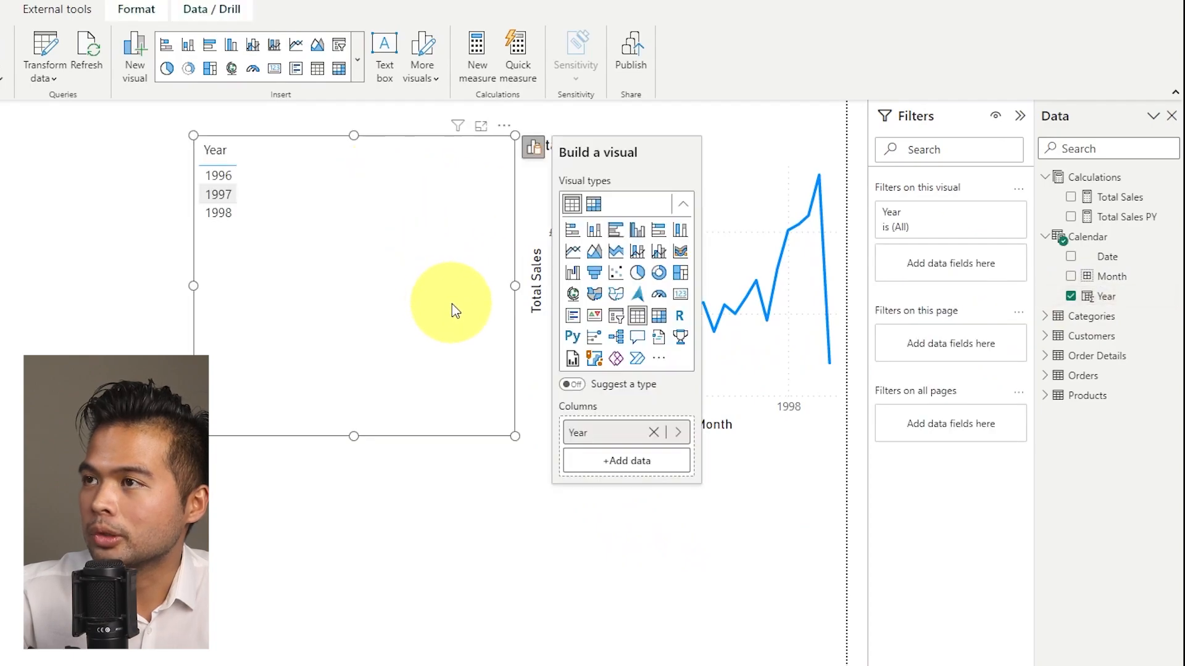
pyautogui.moveTo(615, 316)
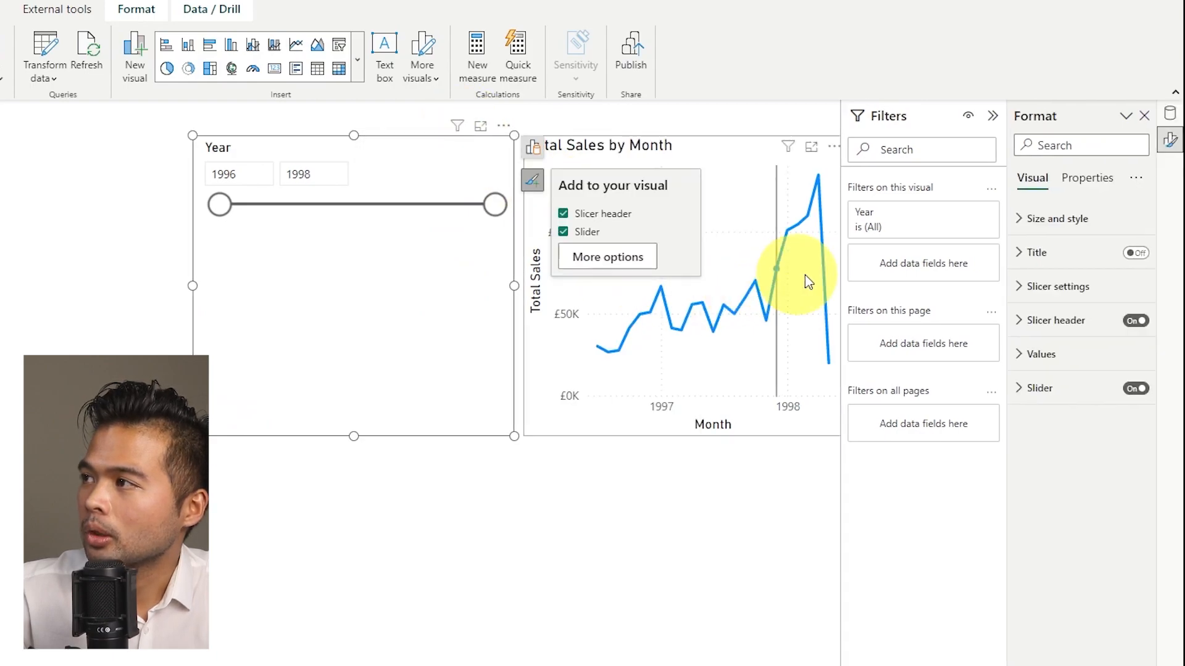
pyautogui.click(1080, 369)
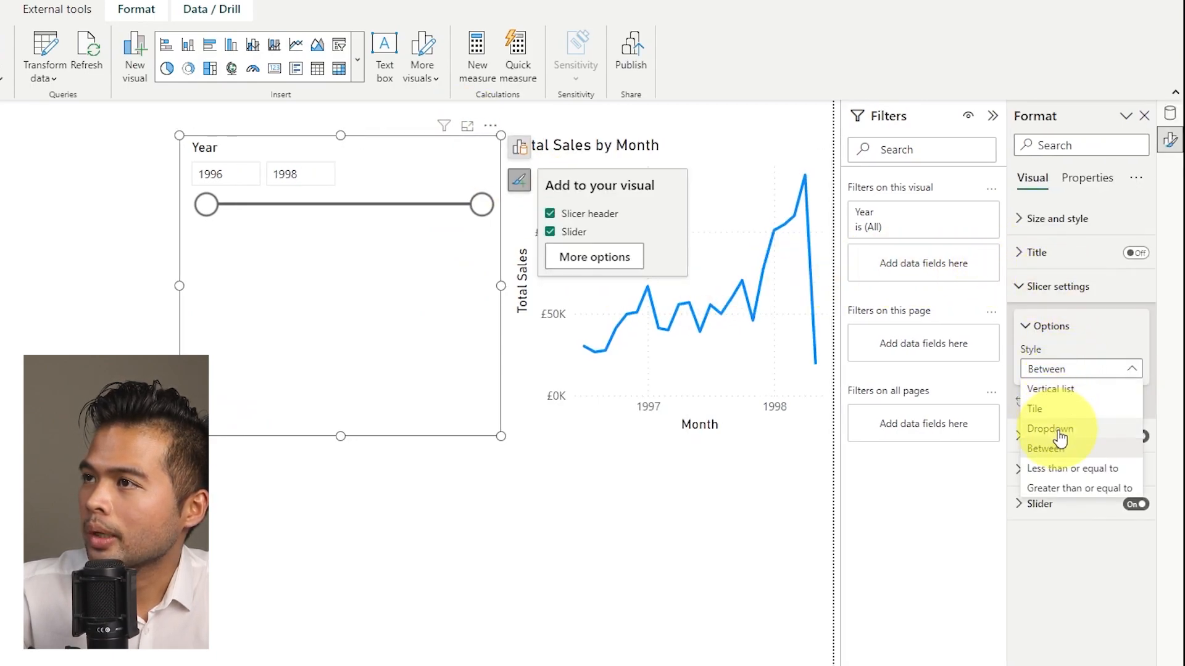
pyautogui.click(1049, 429)
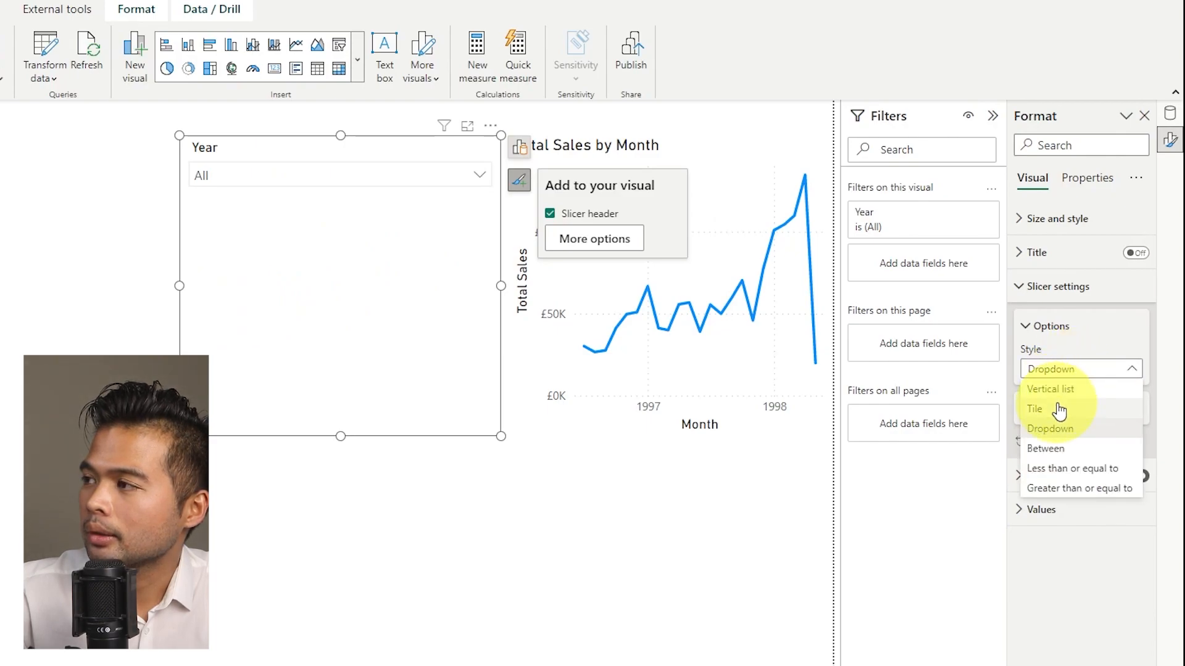
pyautogui.click(1050, 389)
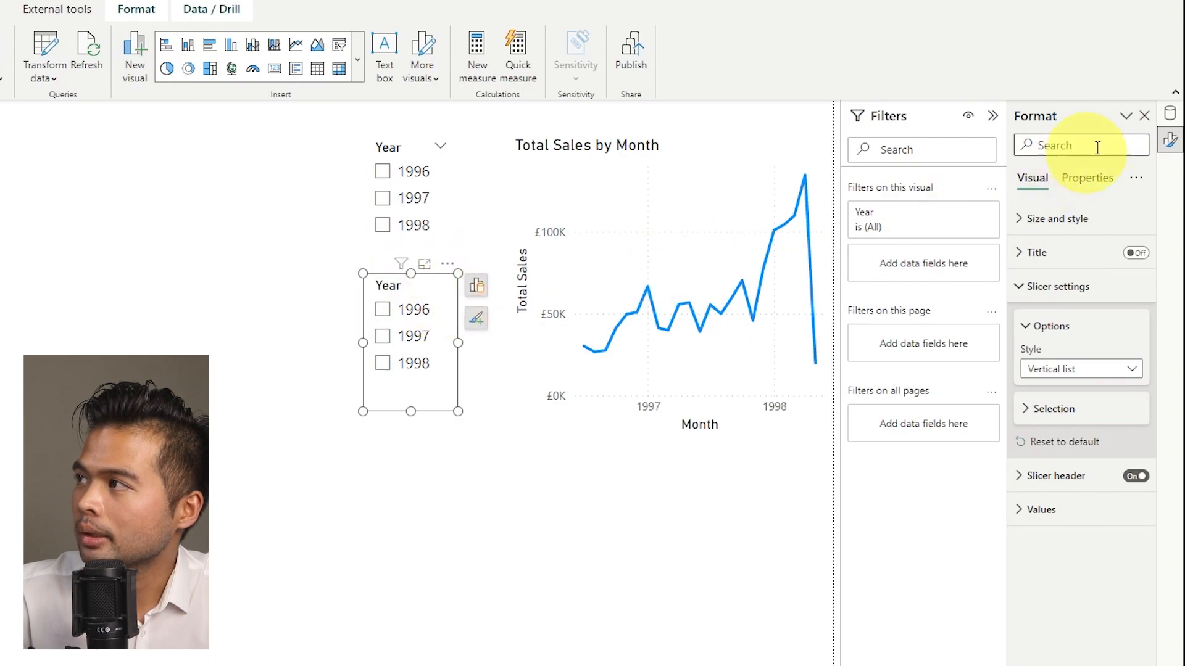
# Switch the copied slicer to CategoryName and filter to 1997 and Beverages.
pyautogui.click(476, 319)
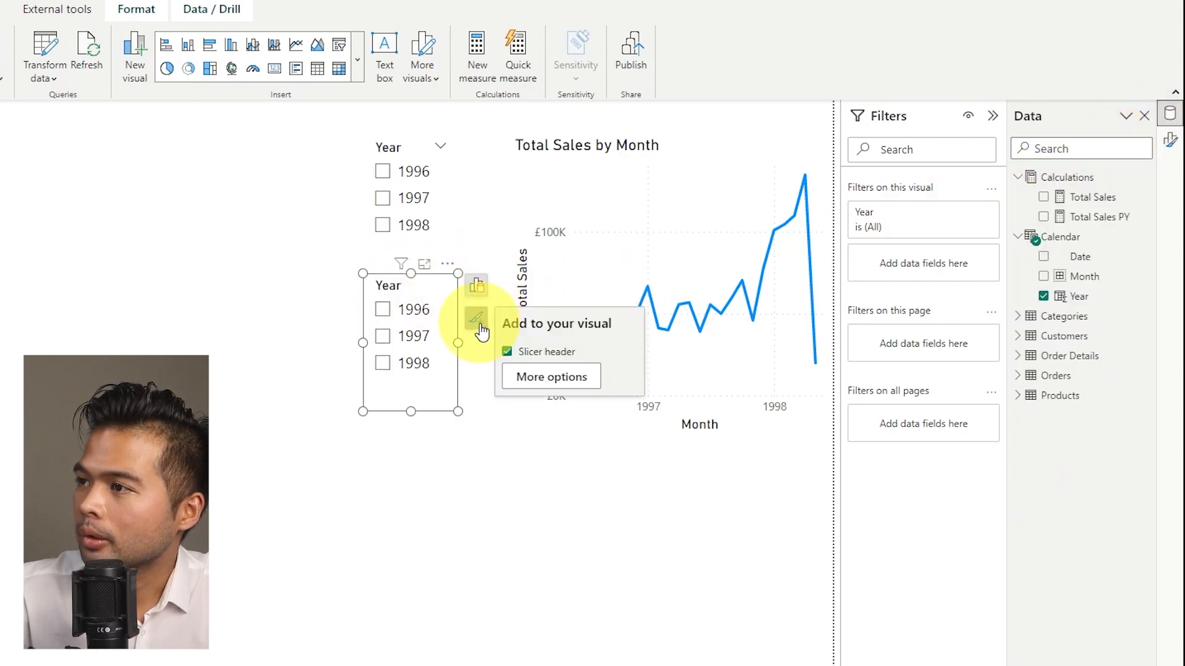
pyautogui.click(476, 284)
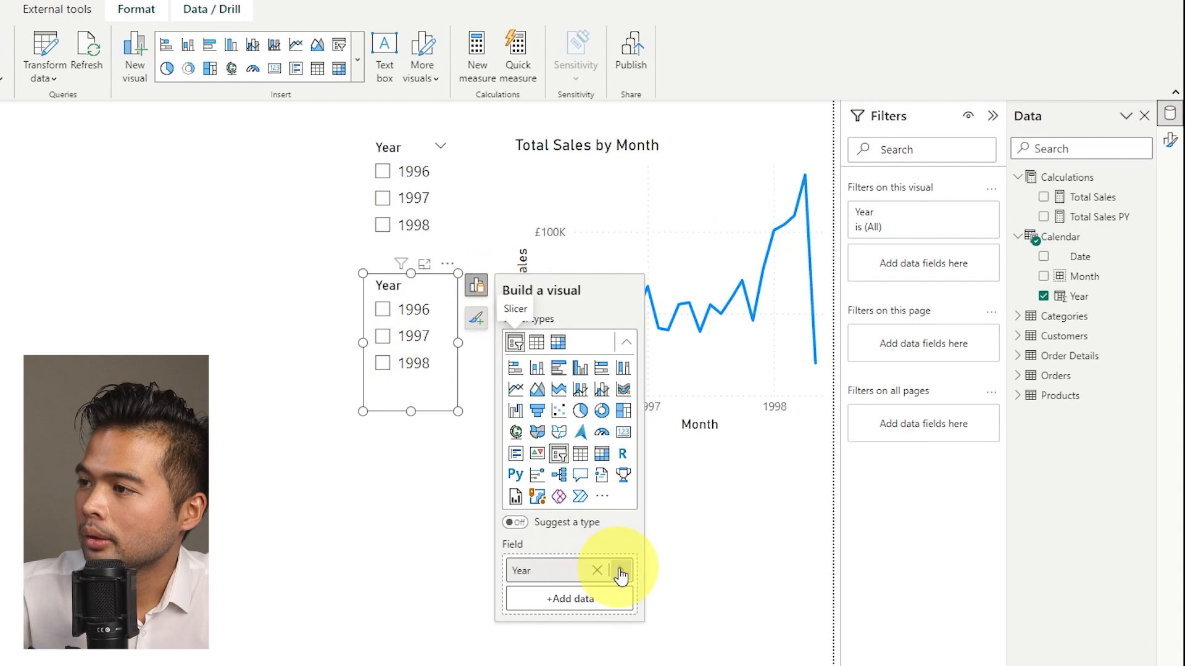
pyautogui.click(620, 571)
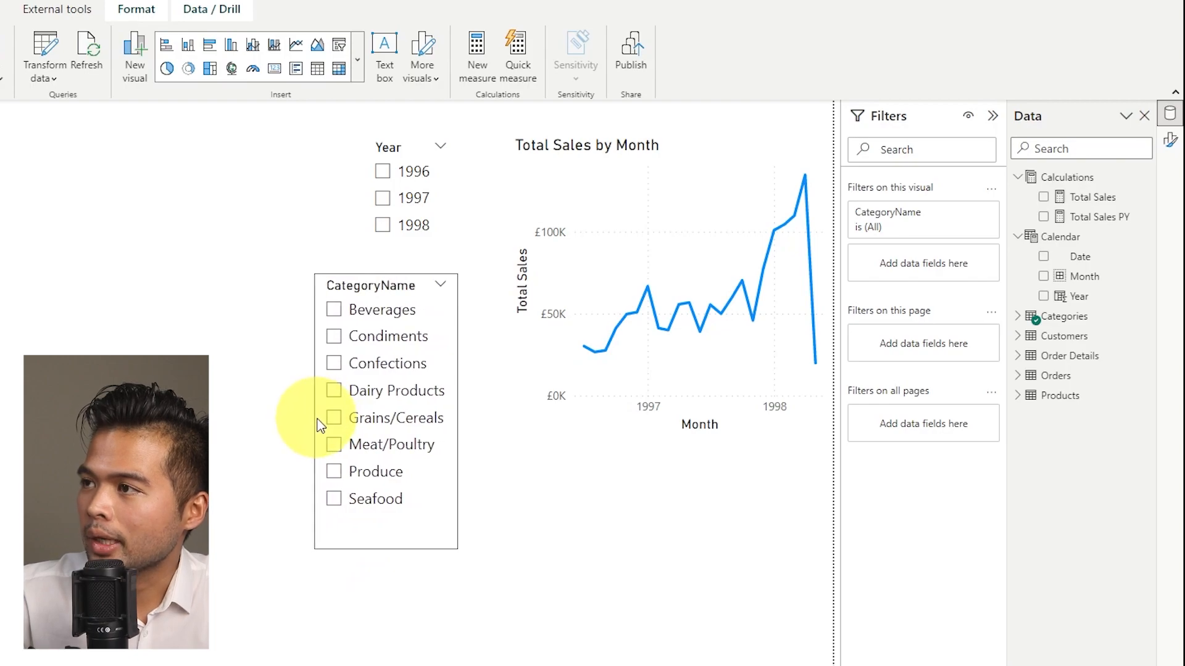
pyautogui.click(382, 198)
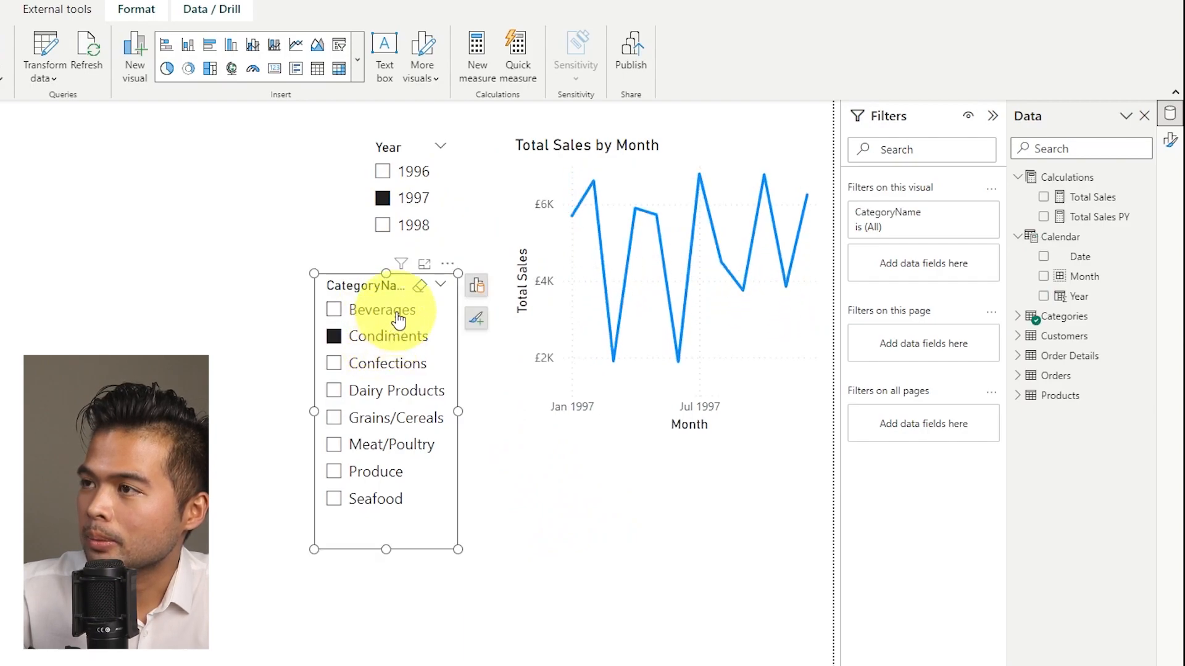
pyautogui.click(333, 309)
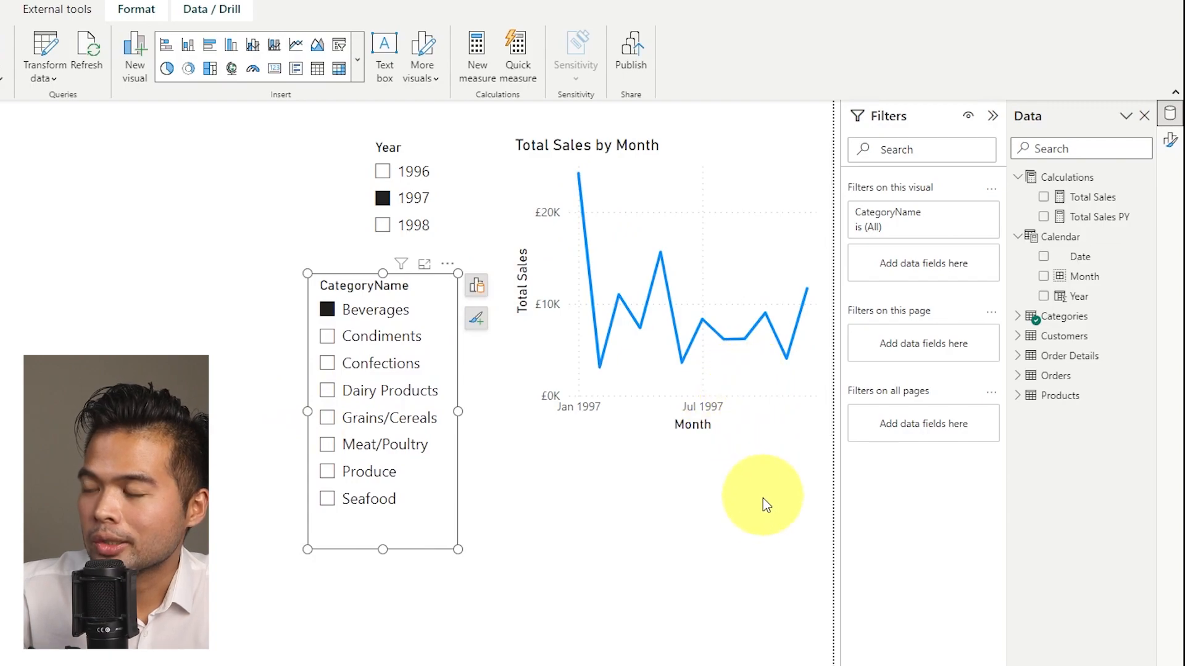
pyautogui.moveTo(706, 529)
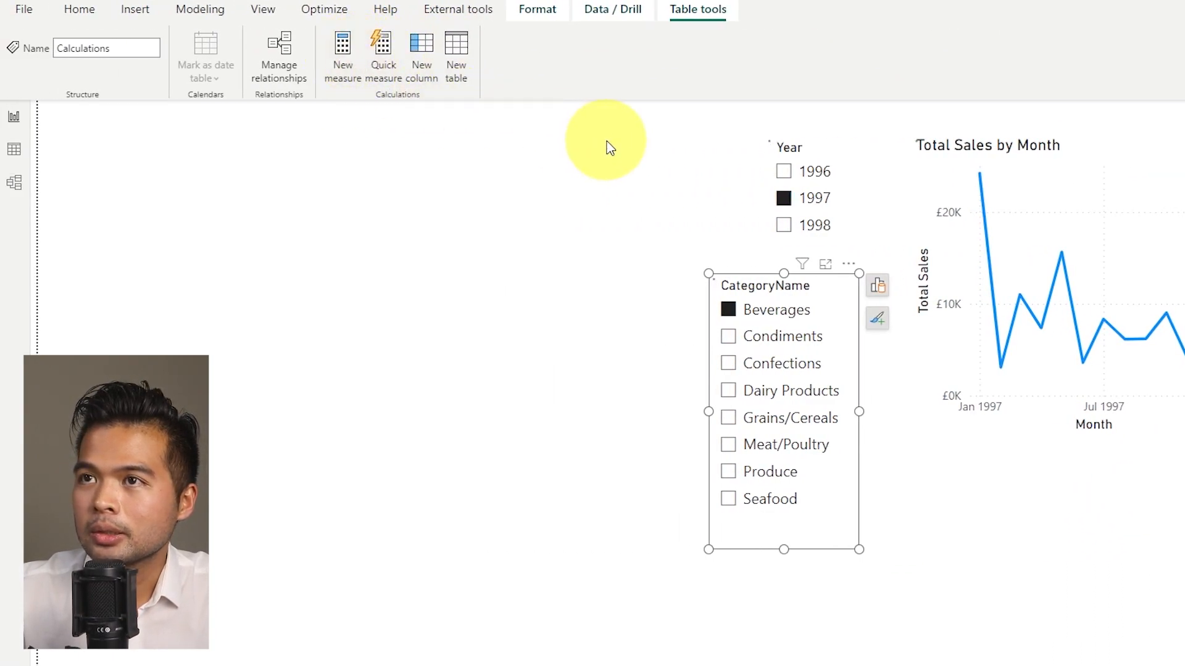
# Create a Title measure: "Total Sales " & [Total Sales].
pyautogui.click(342, 49)
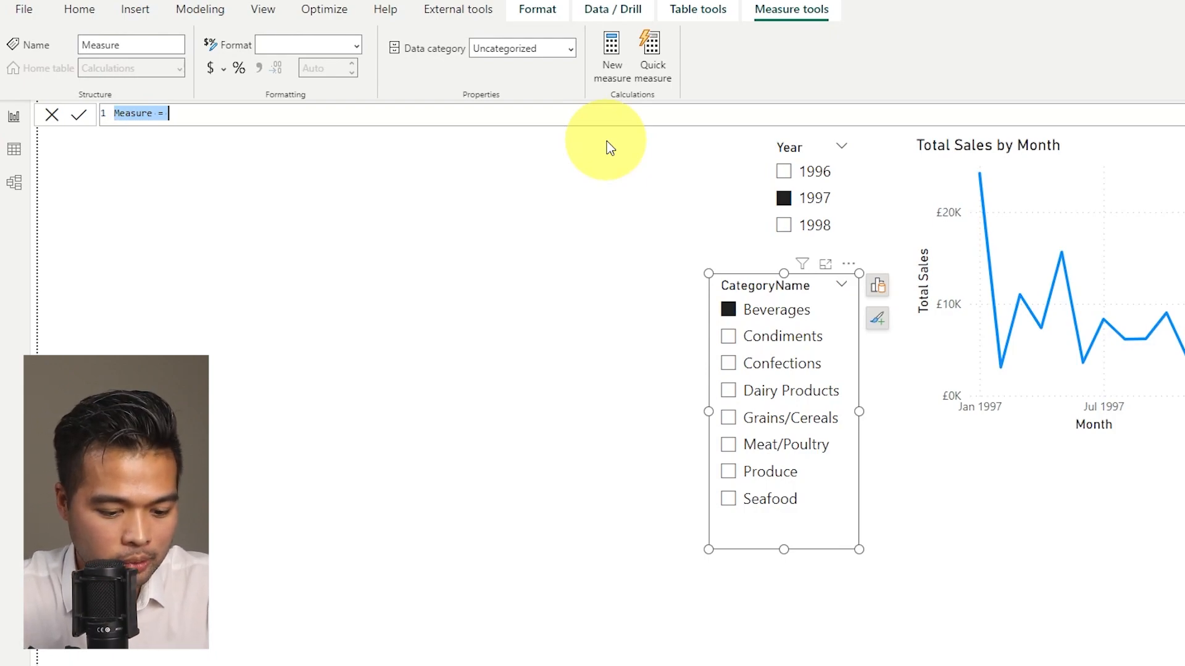
pyautogui.write('Title = "')
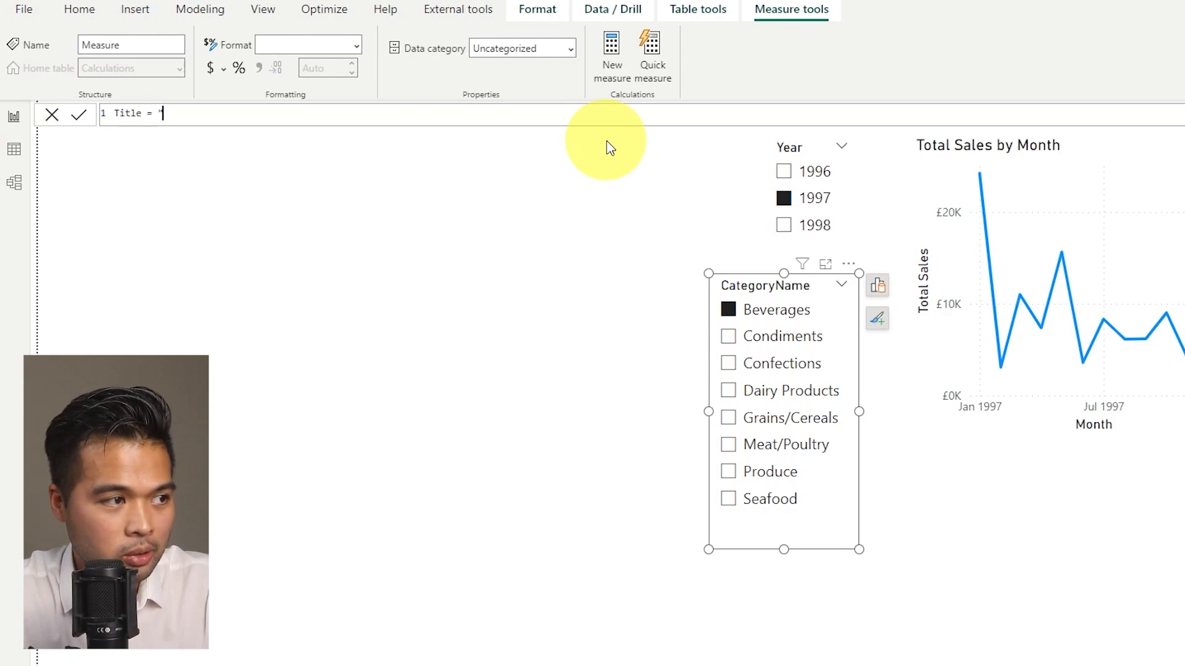
pyautogui.write('Total Sales " &')
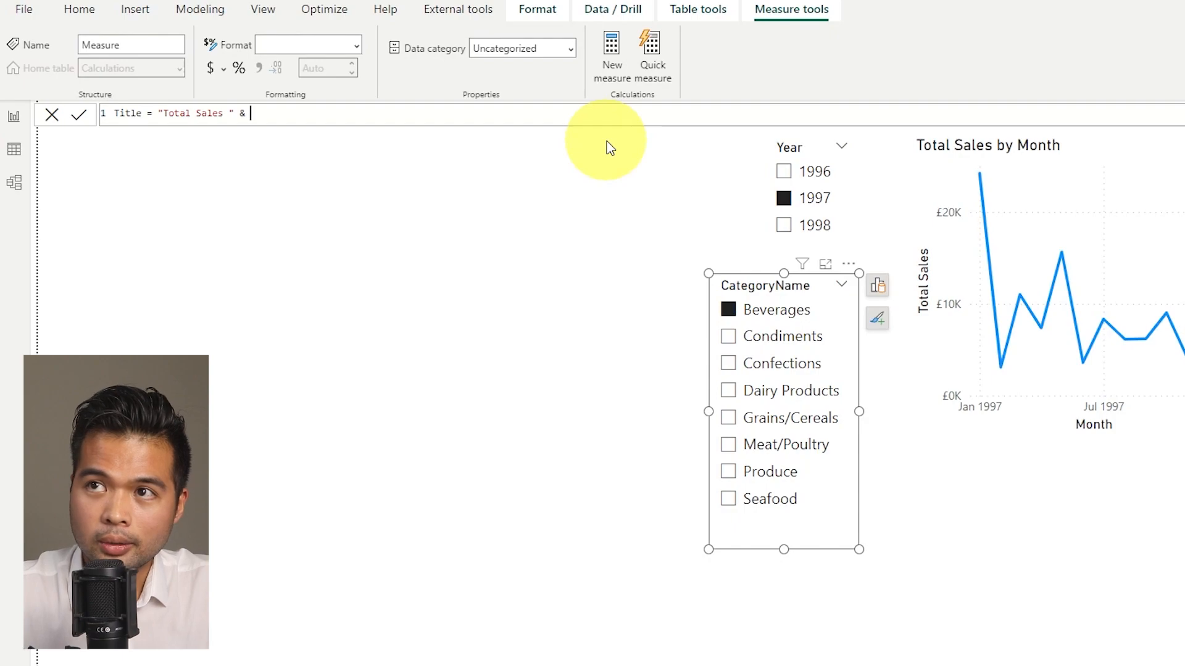
pyautogui.write('Total')
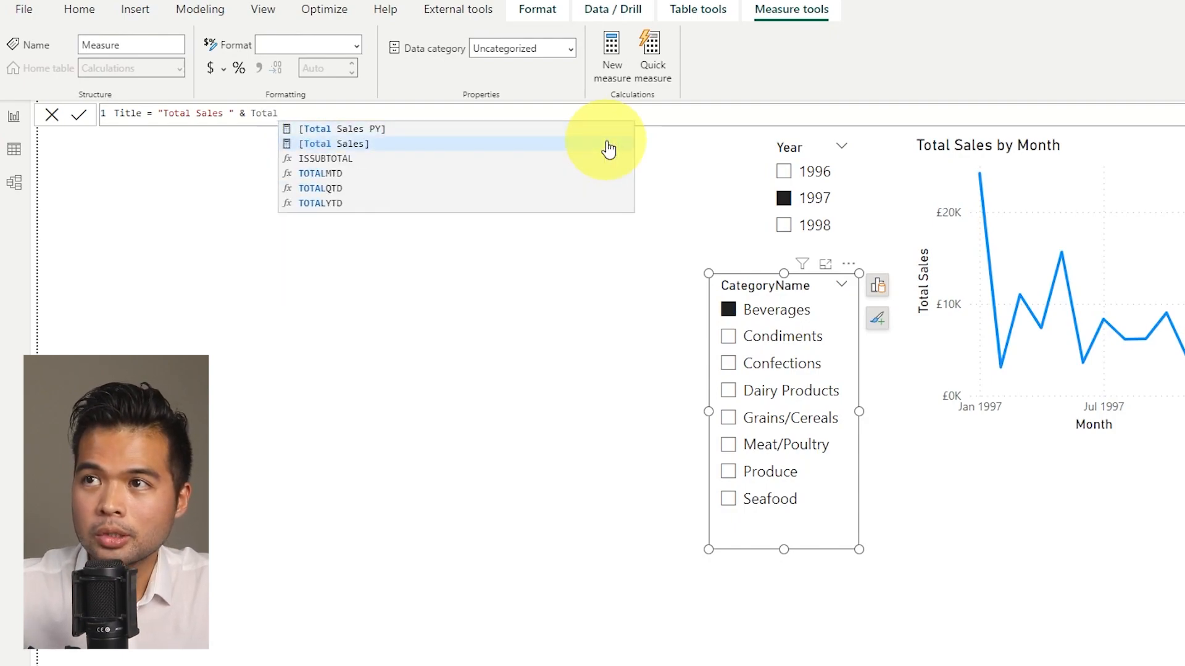
pyautogui.click(330, 143)
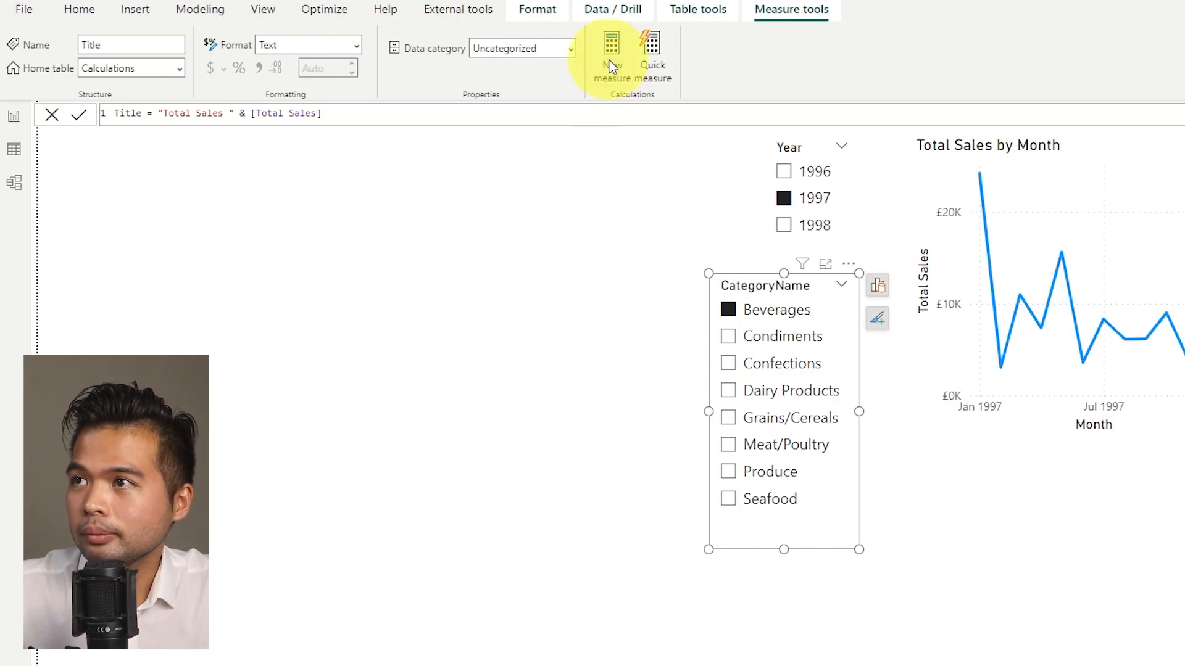
# Start a Subtitle measure with VAR _var = [Total Sales] - [Total Sales PY].
pyautogui.click(611, 47)
pyautogui.write('Subtitle =')
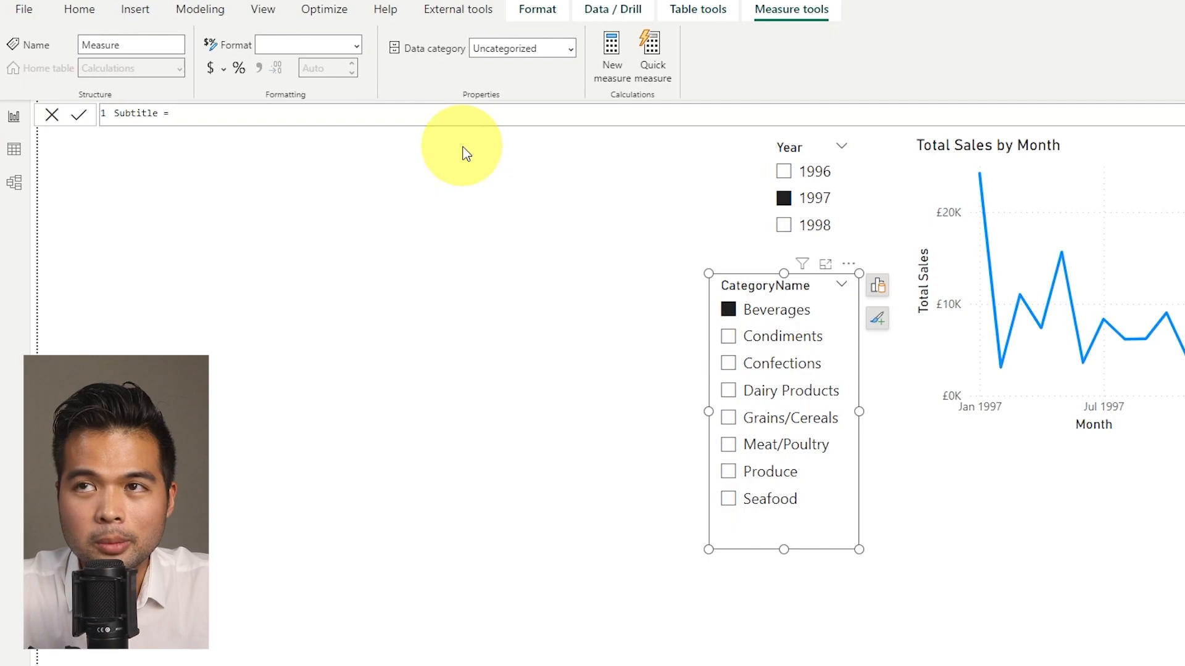
pyautogui.press('Enter')
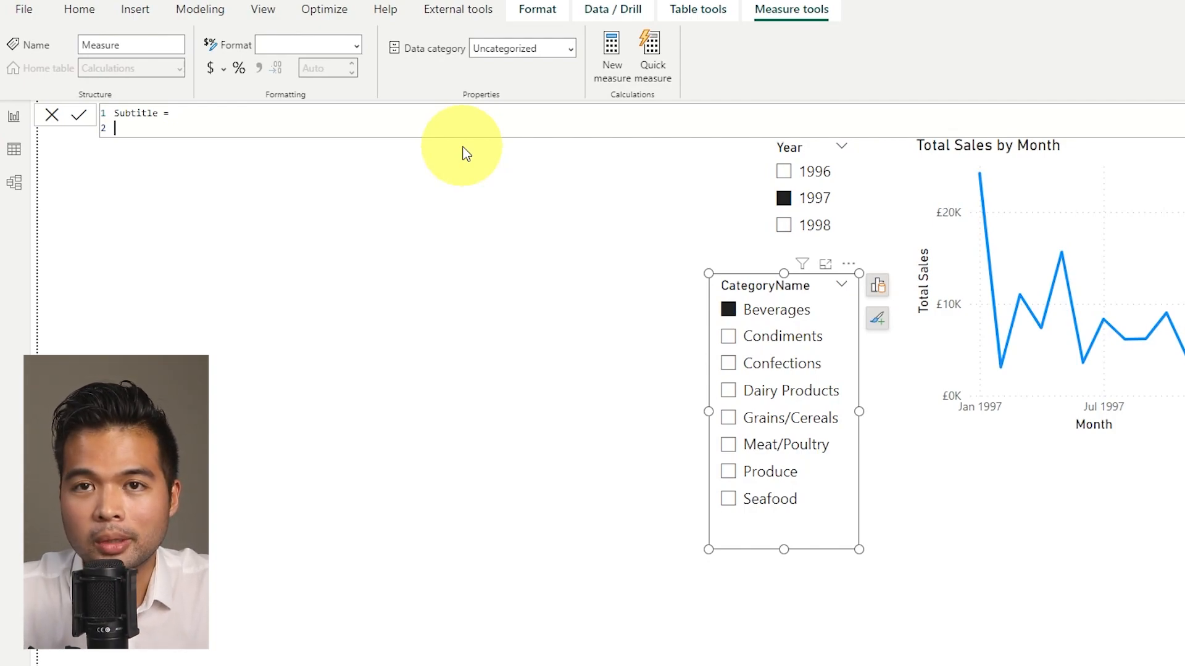
pyautogui.write('VAR _var = [Total Sales')
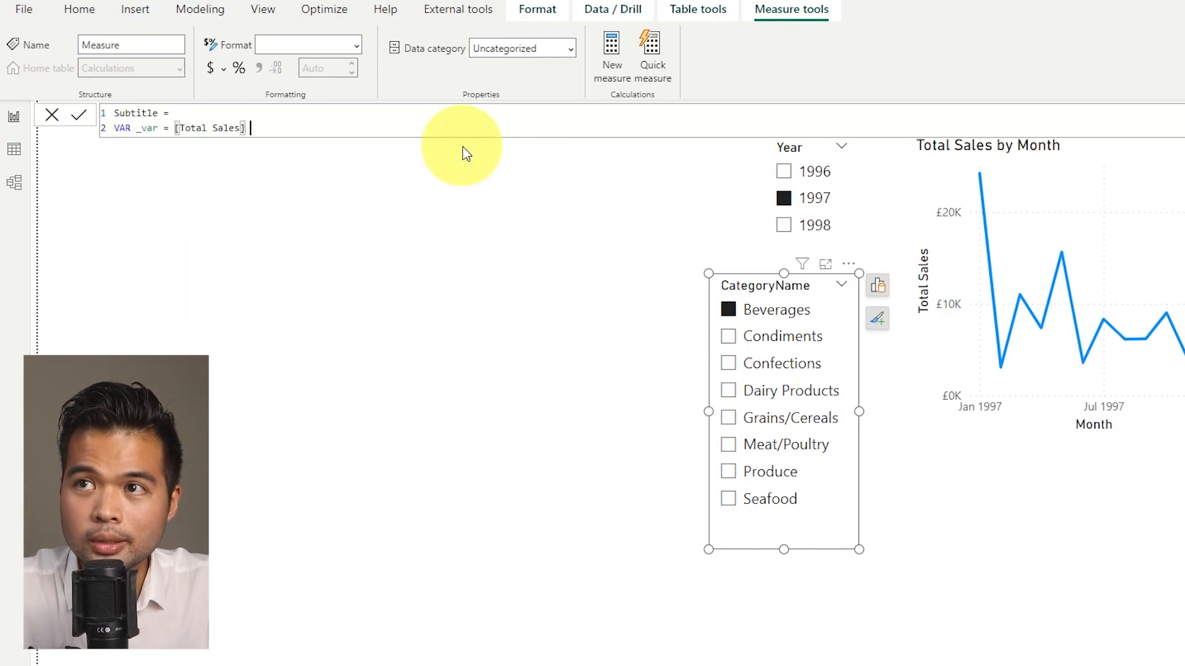
pyautogui.write('-')
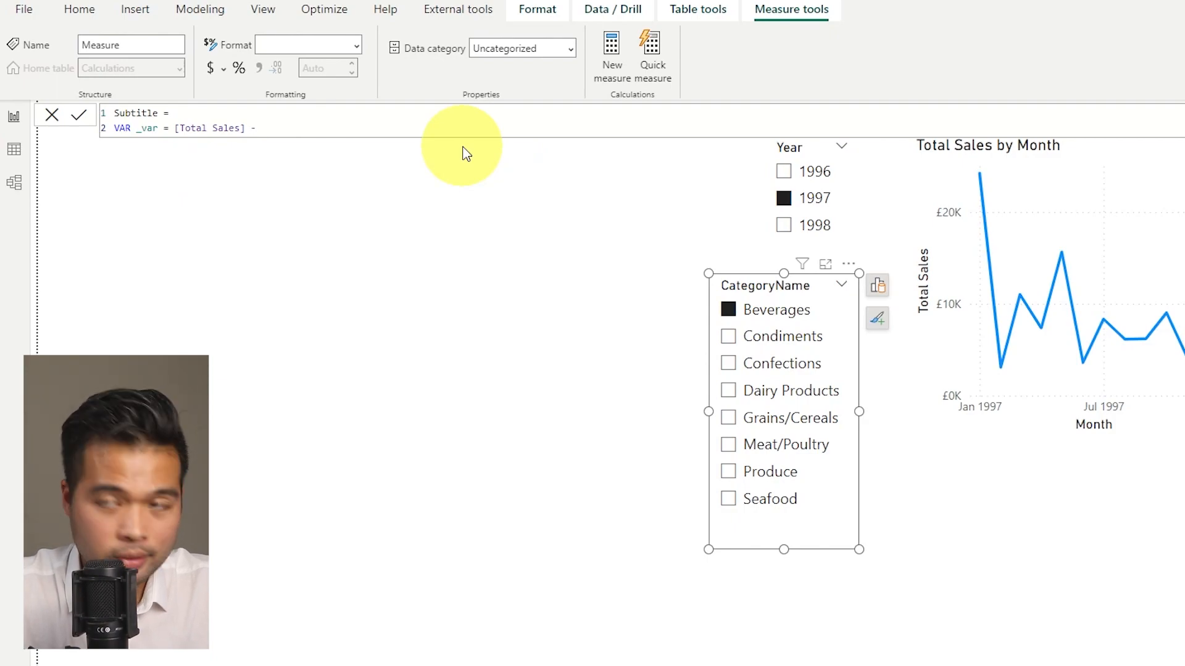
pyautogui.write('Total Sales PY]')
pyautogui.write('VAR')
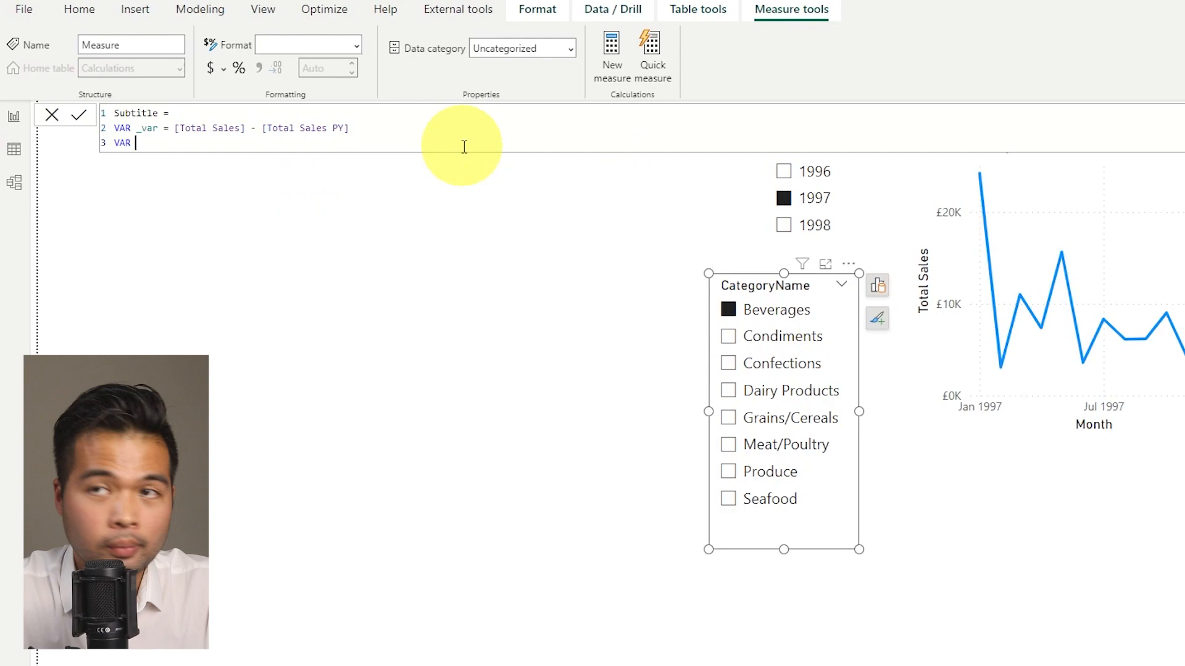
# Add VAR _pct = DIVIDE([Total Sales], [Total Sales PY]) - 1 and begin another variable.
pyautogui.write('_pct =')
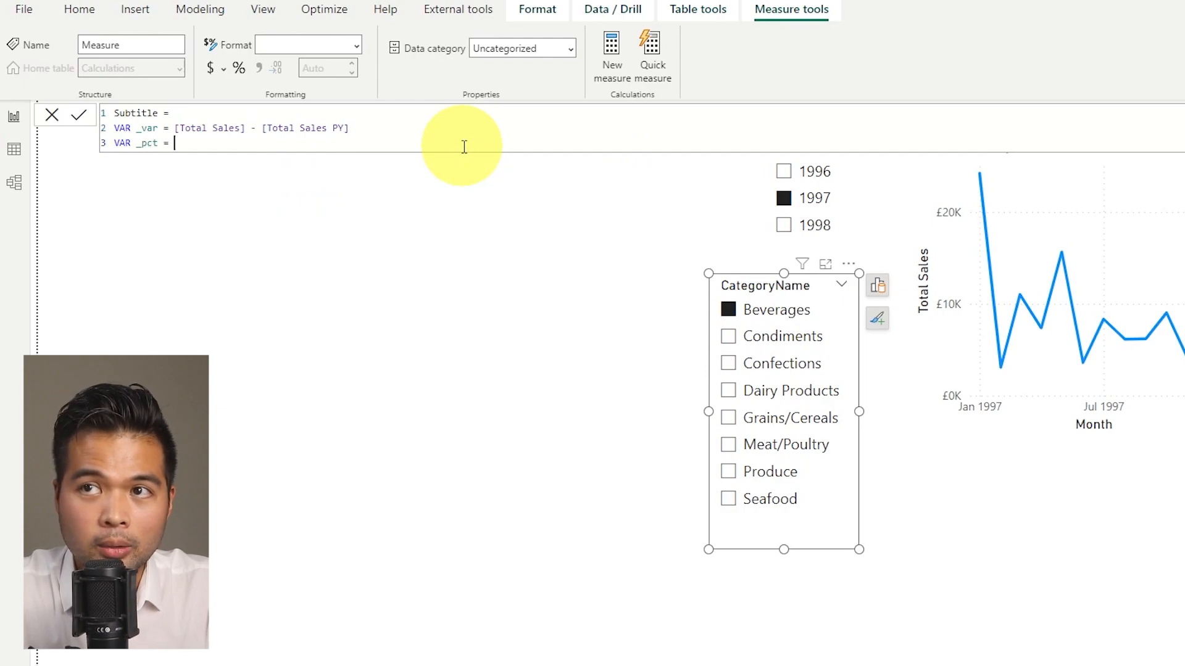
pyautogui.write('DIVIDE(')
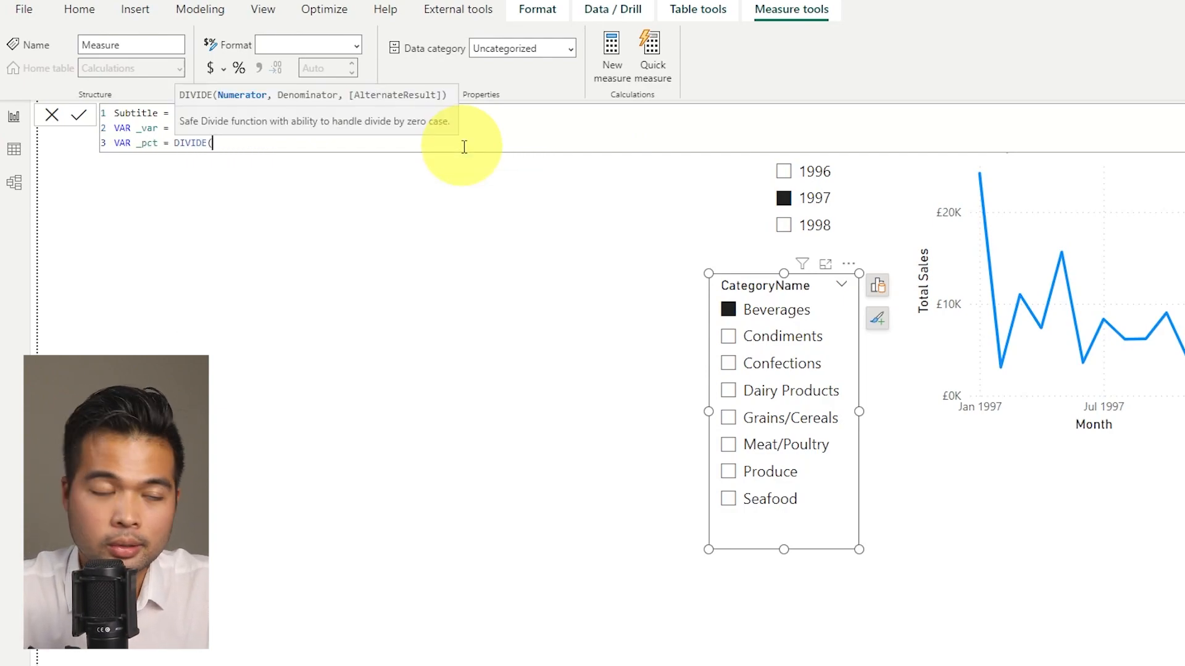
pyautogui.write('[Total Sales]')
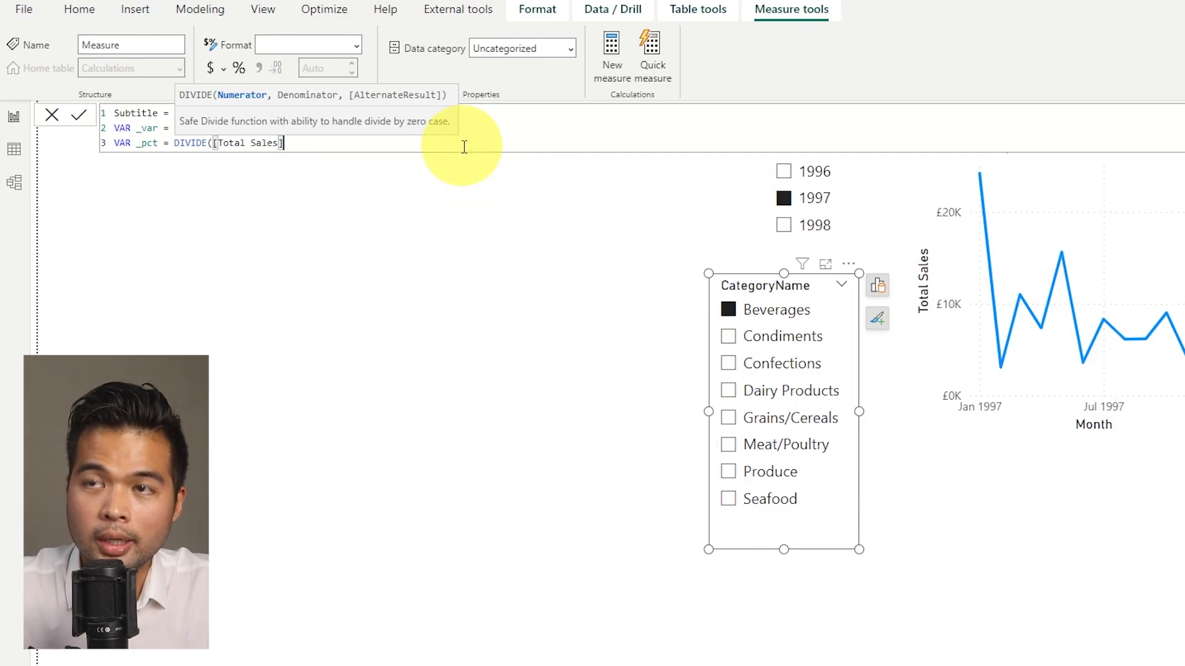
pyautogui.write(', Pre')
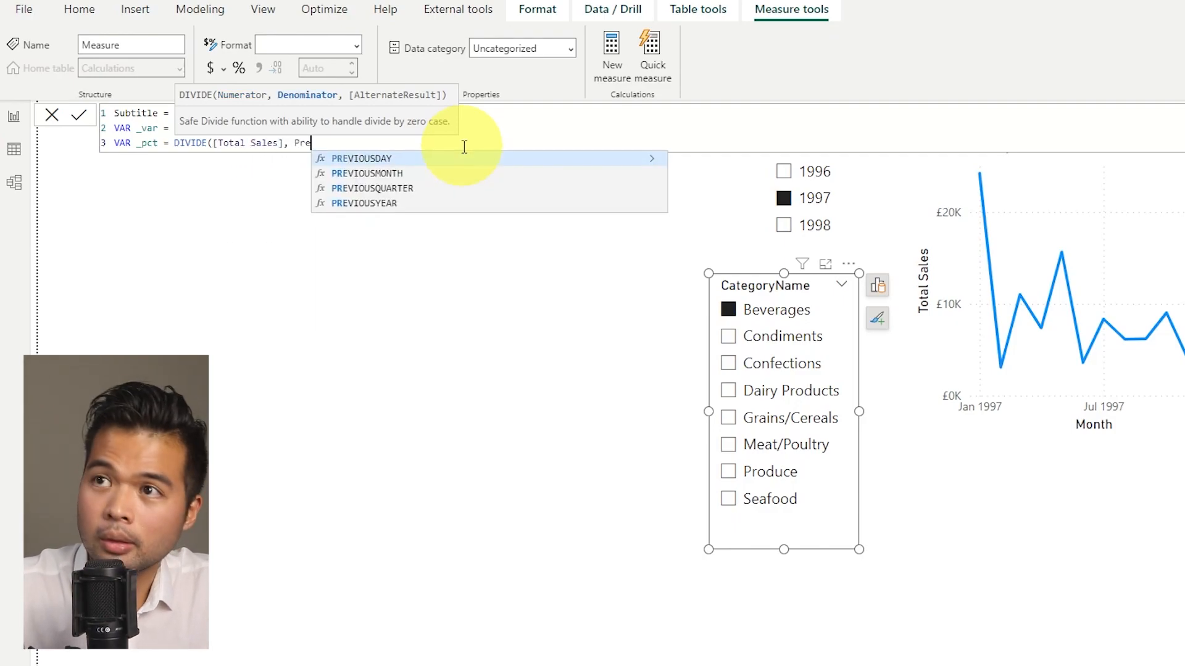
pyautogui.press('Backspace')
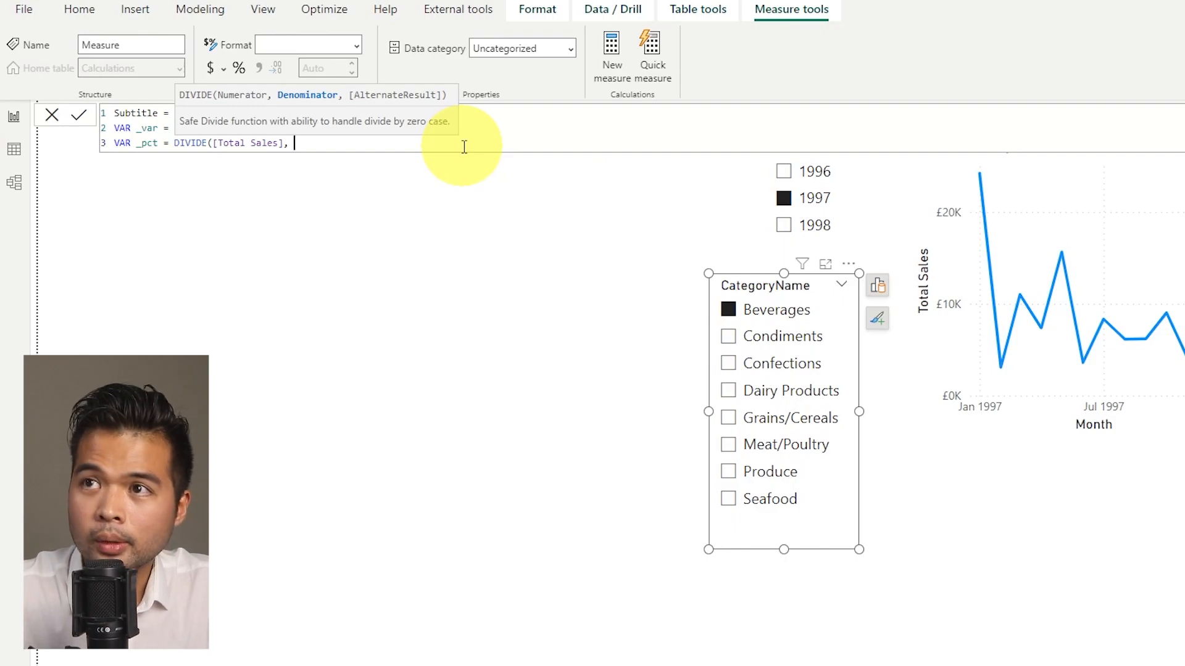
pyautogui.write('Total Sales PY])')
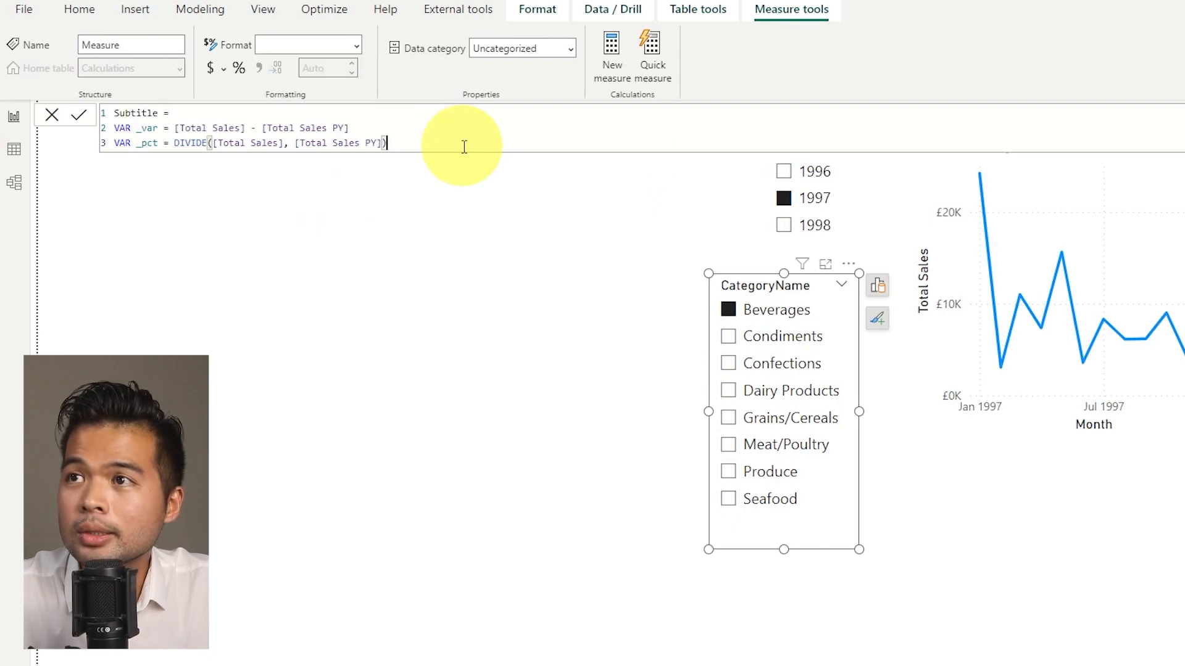
pyautogui.write('- 1')
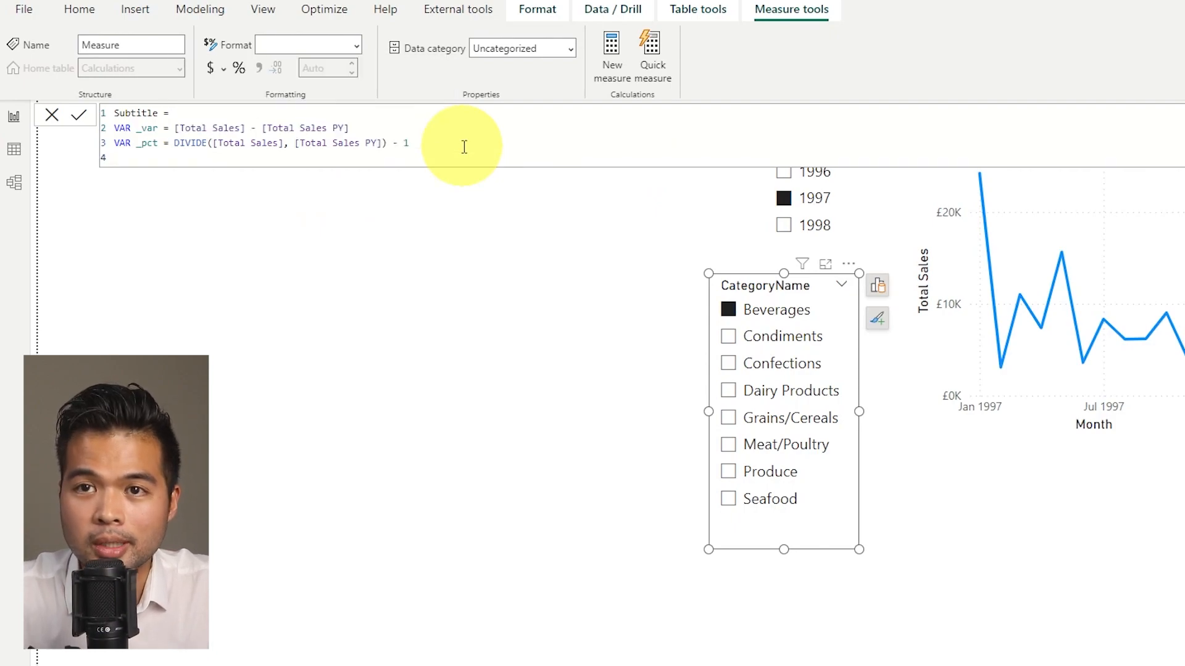
pyautogui.write('VAR _sign =')
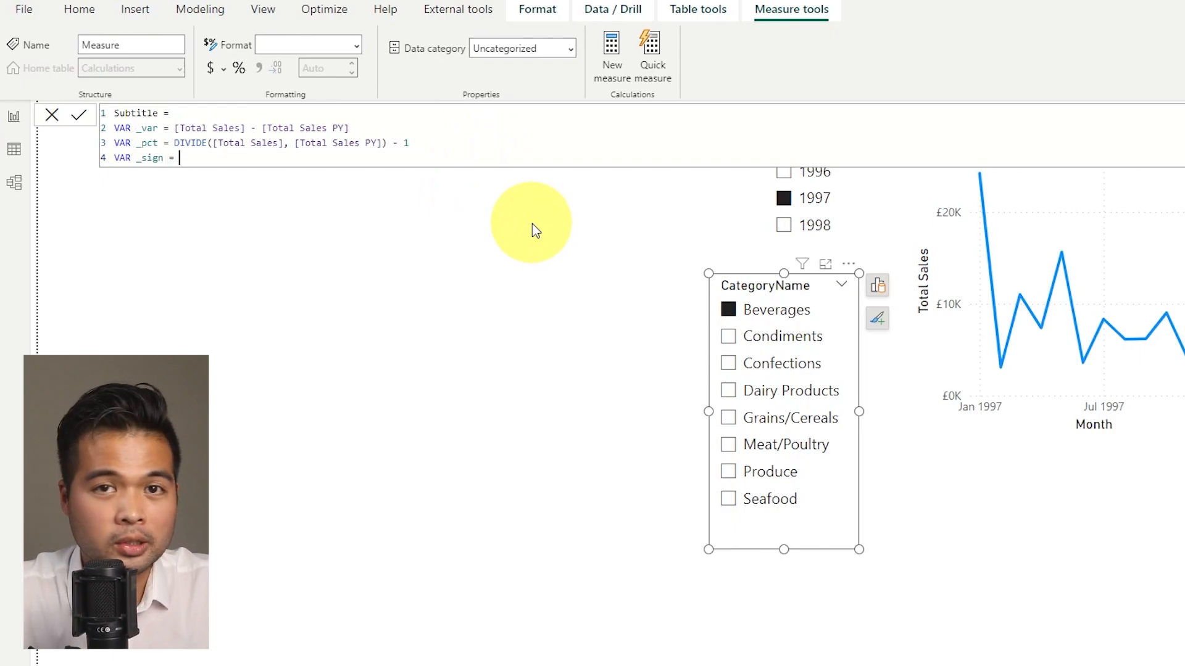
# Add VAR _sign = IF(_var > 0, "+", "") and draft a second similar IF variable.
pyautogui.write('I')
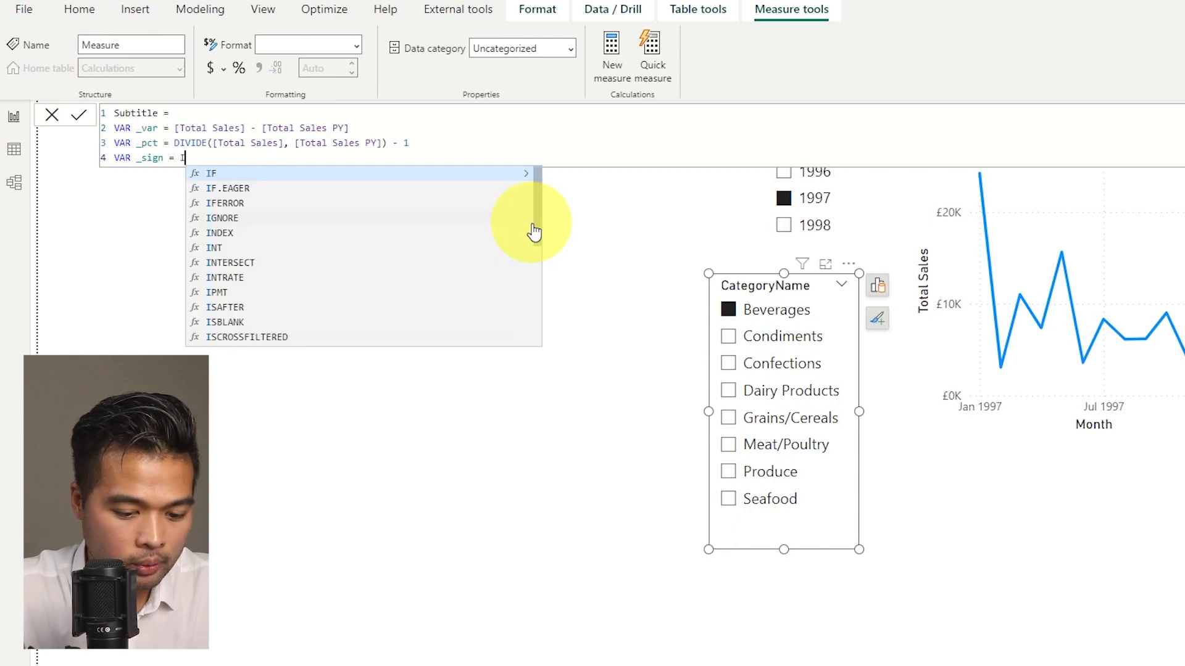
pyautogui.write('IF(')
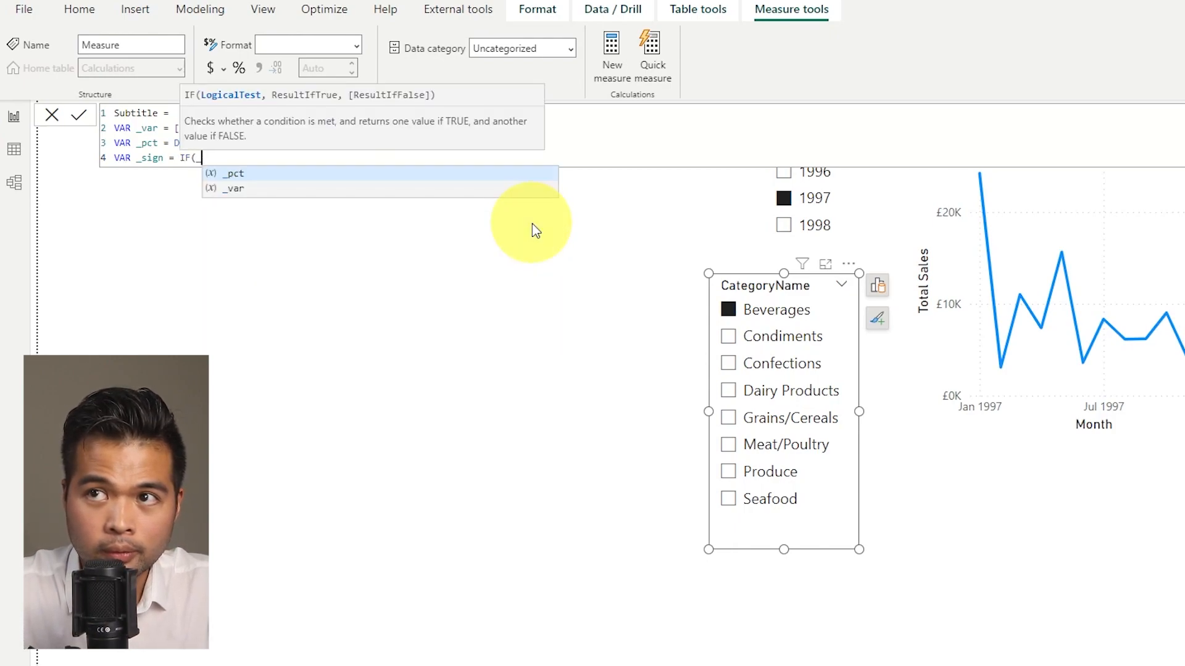
pyautogui.write('_var > 0,')
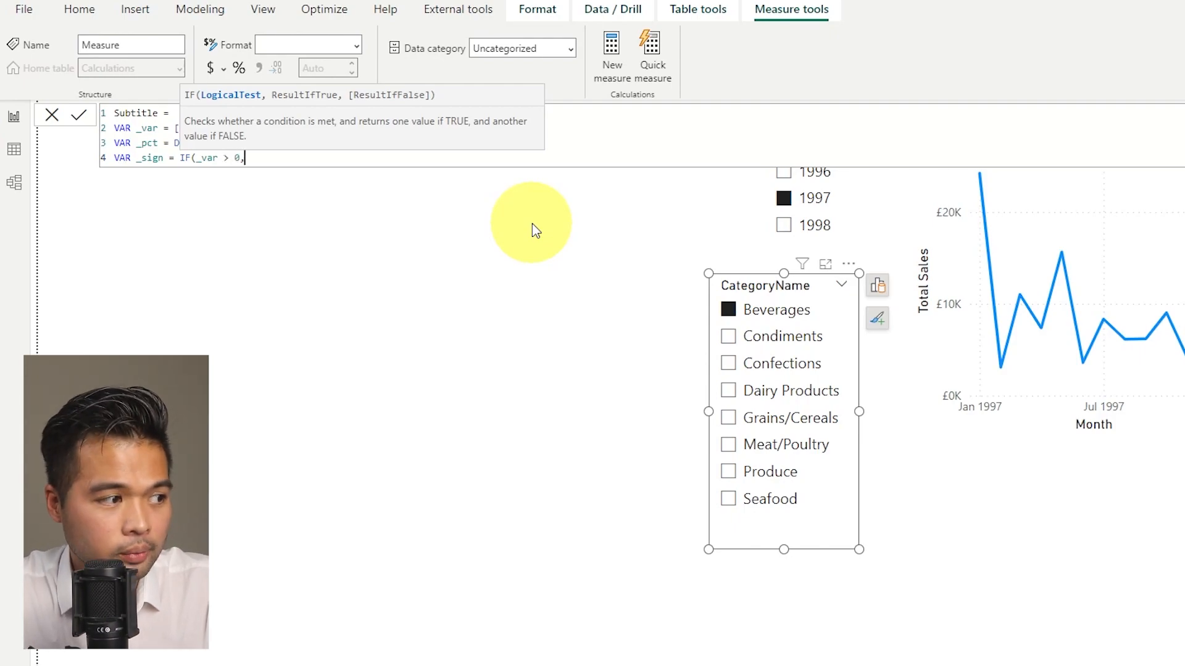
pyautogui.write('"+", "')
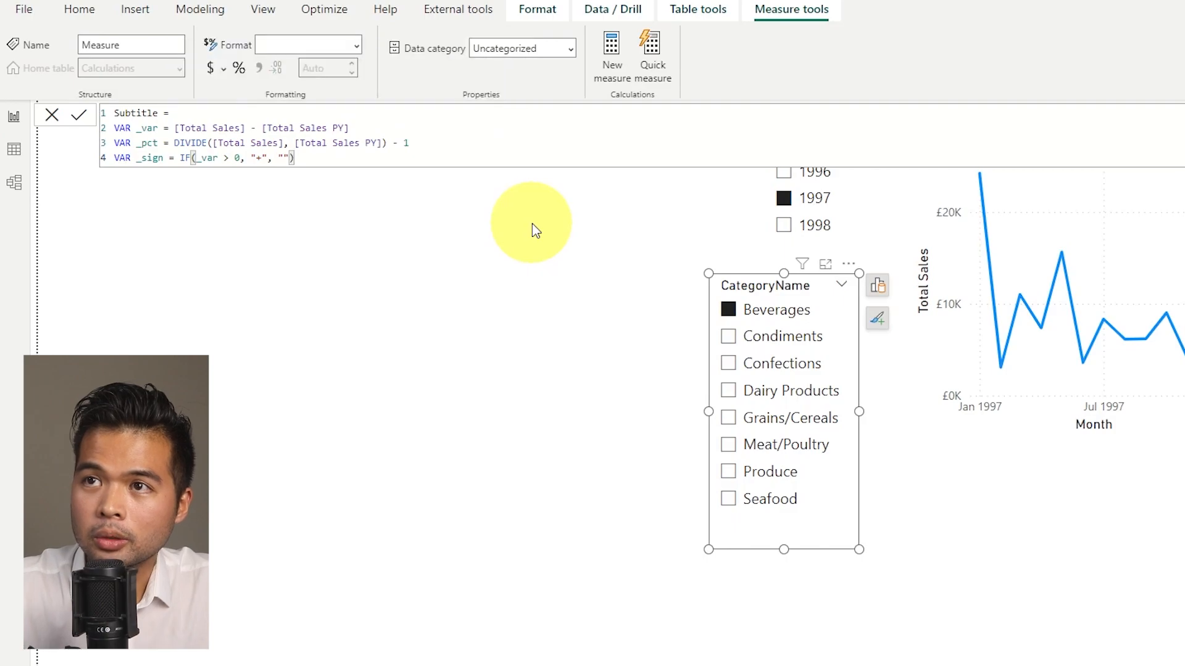
pyautogui.write('VAR _')
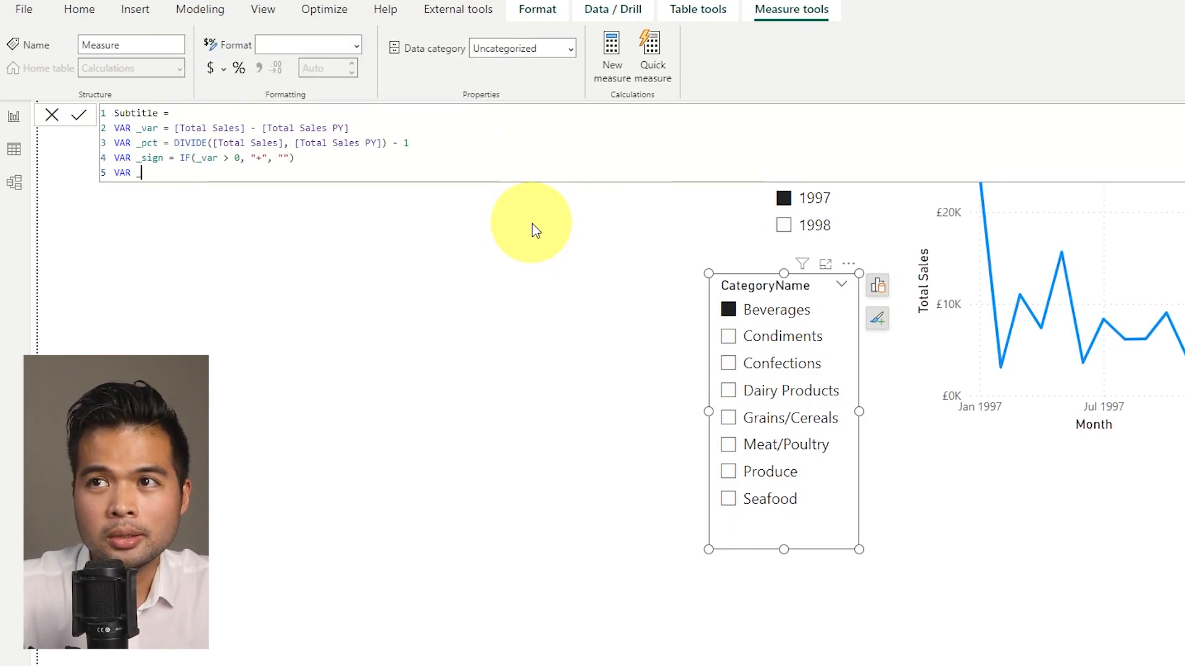
pyautogui.write('_sign =')
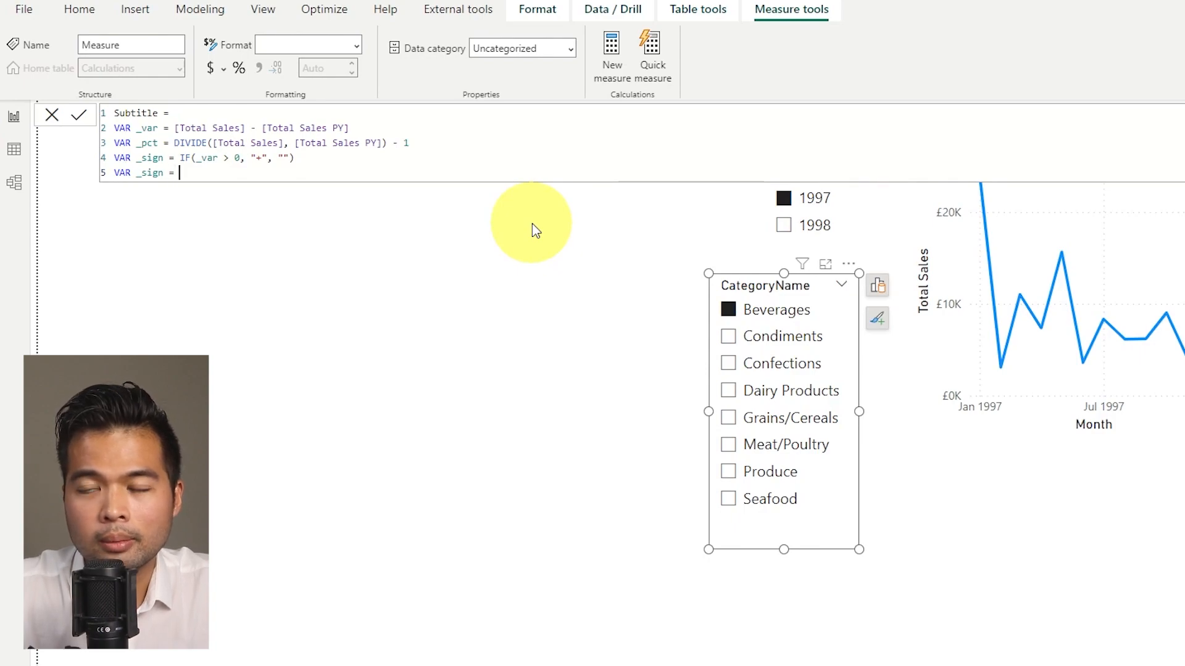
pyautogui.write('IF(')
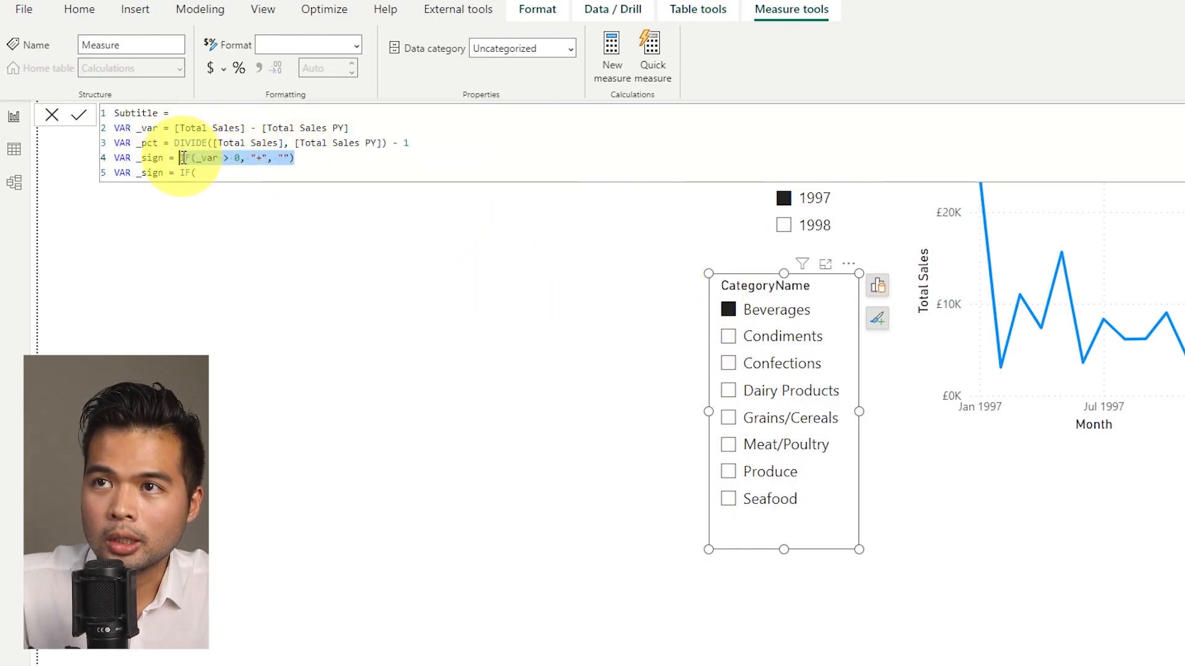
pyautogui.write('IF(_var > 0, "+", "")')
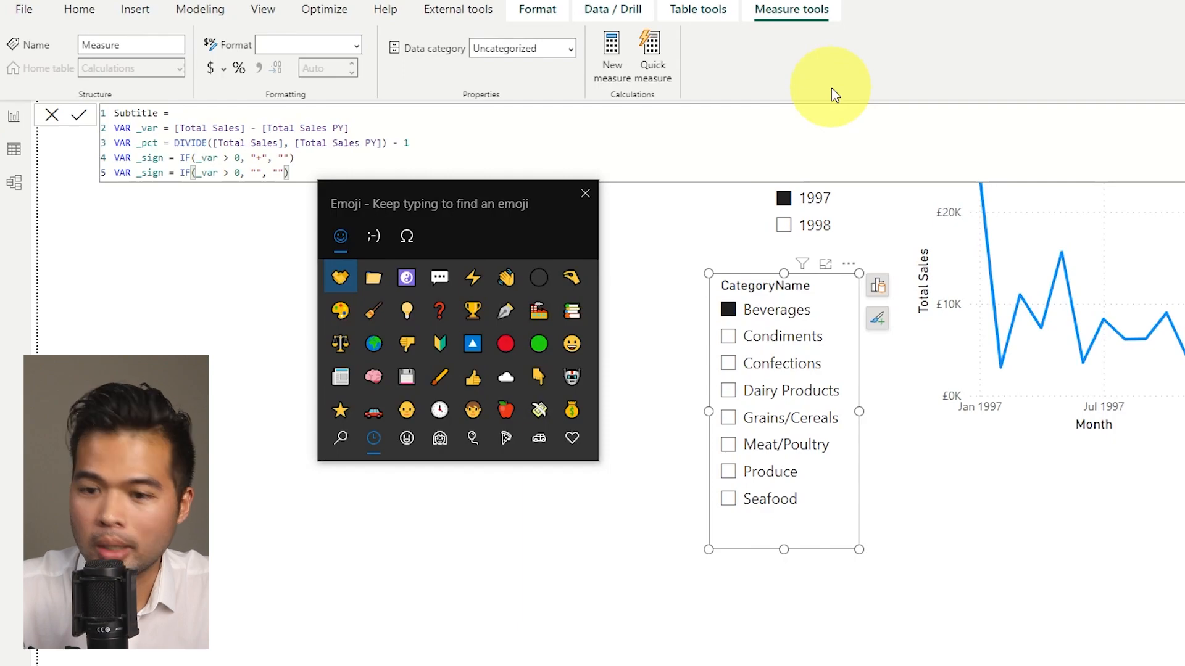
# Make _sign2 return the ↗ arrow for growth and add a RETURN line.
pyautogui.click(406, 236)
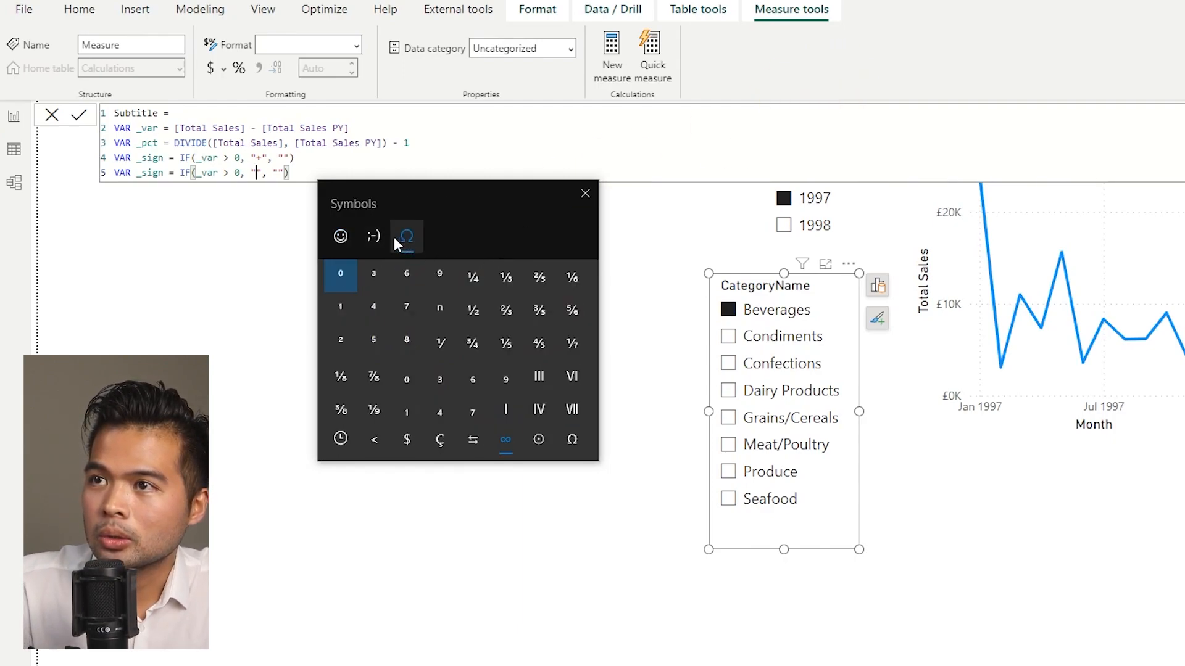
pyautogui.click(472, 439)
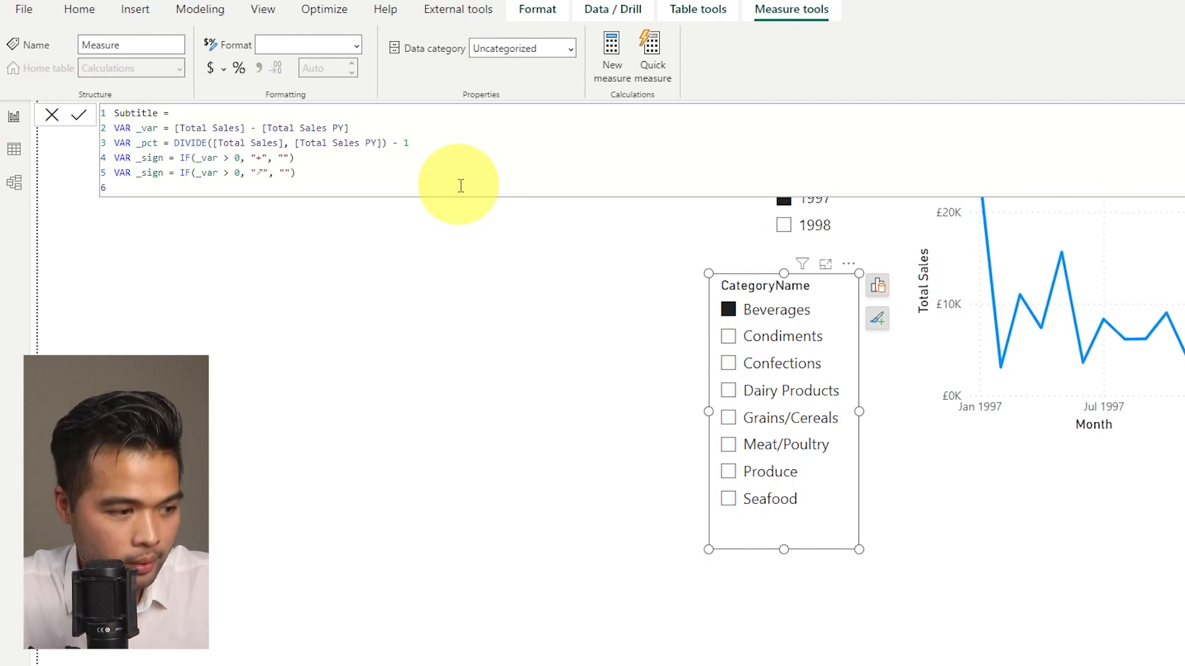
pyautogui.write('RETURN')
pyautogui.write('2')
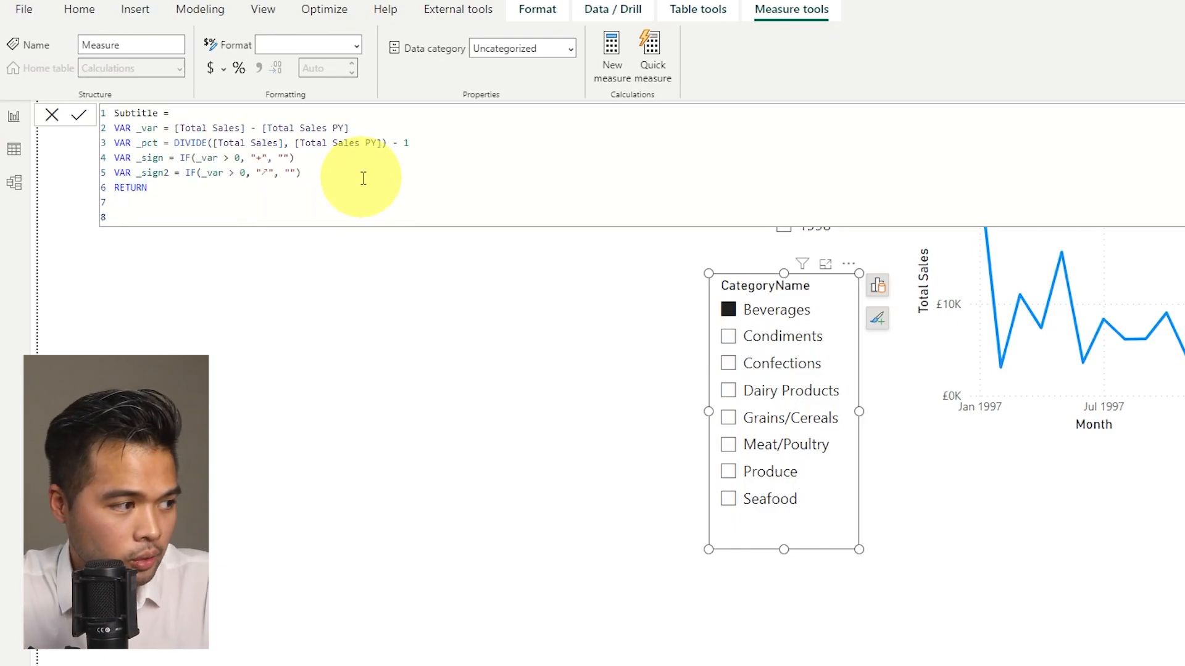
# Return _sign2 & " " & _sign & FORMAT(_pct, "#0.0%") as the arrow and signed percentage.
pyautogui.write('_sign2 &')
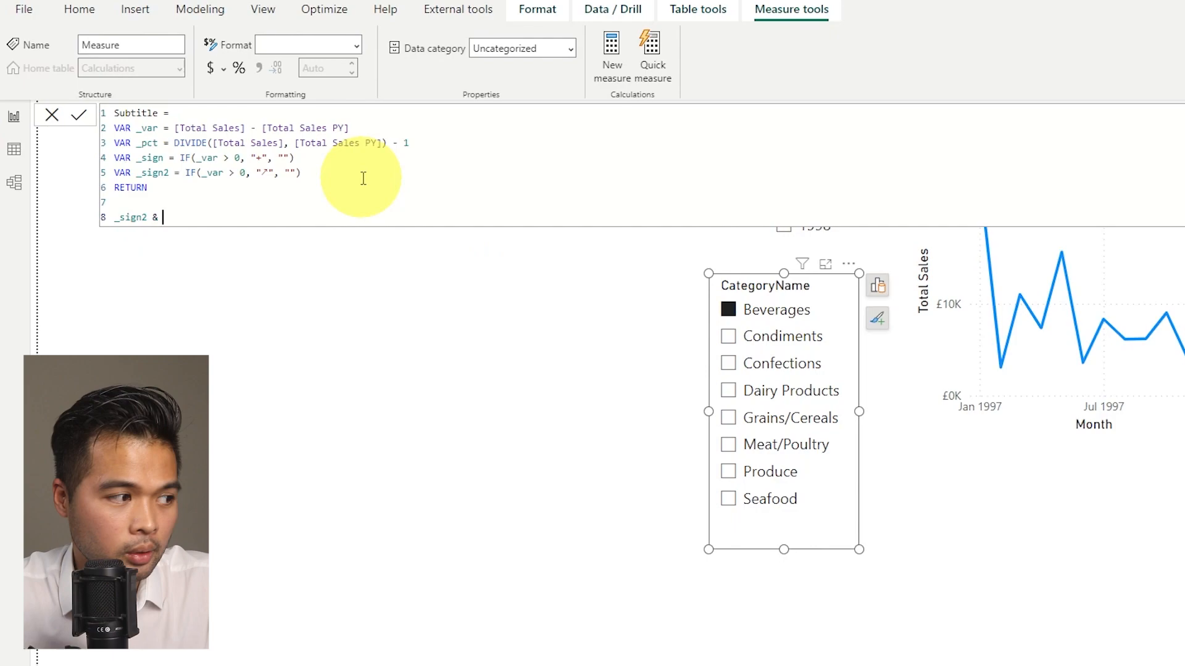
pyautogui.write('" "')
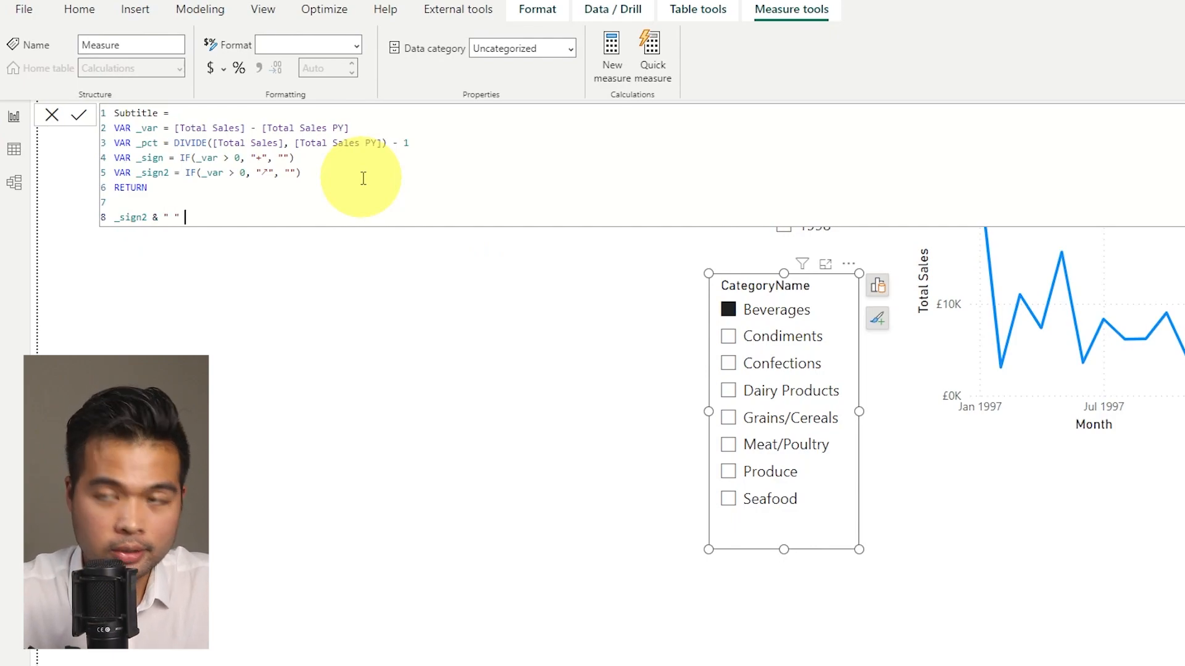
pyautogui.write('&')
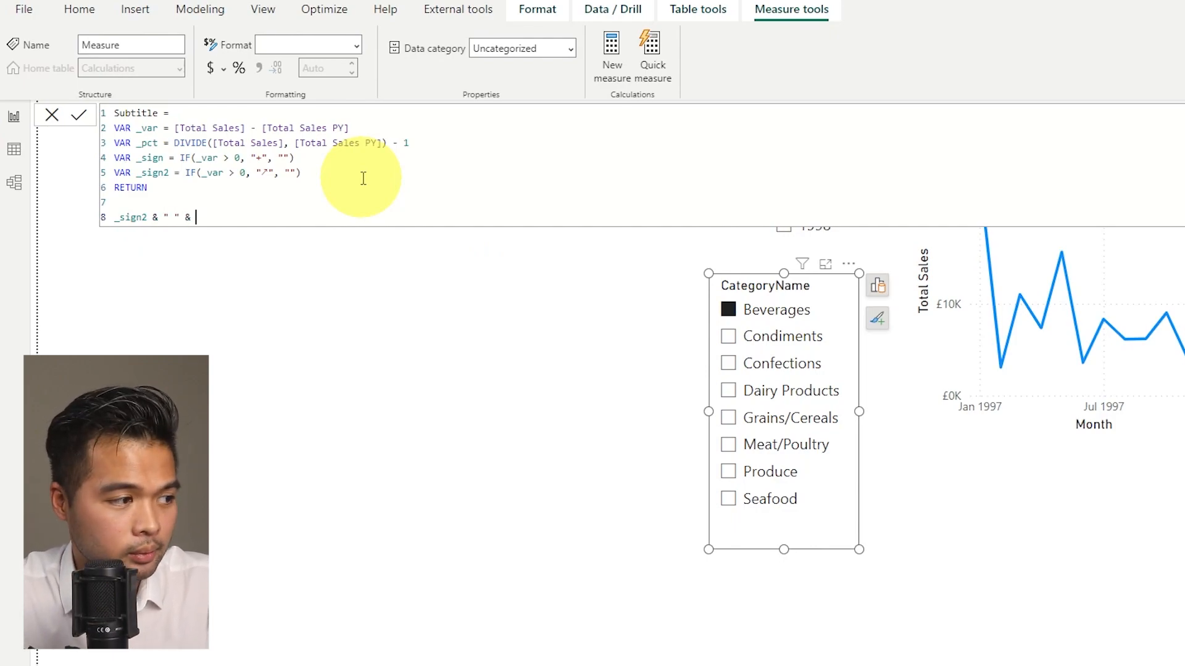
pyautogui.write('_sign')
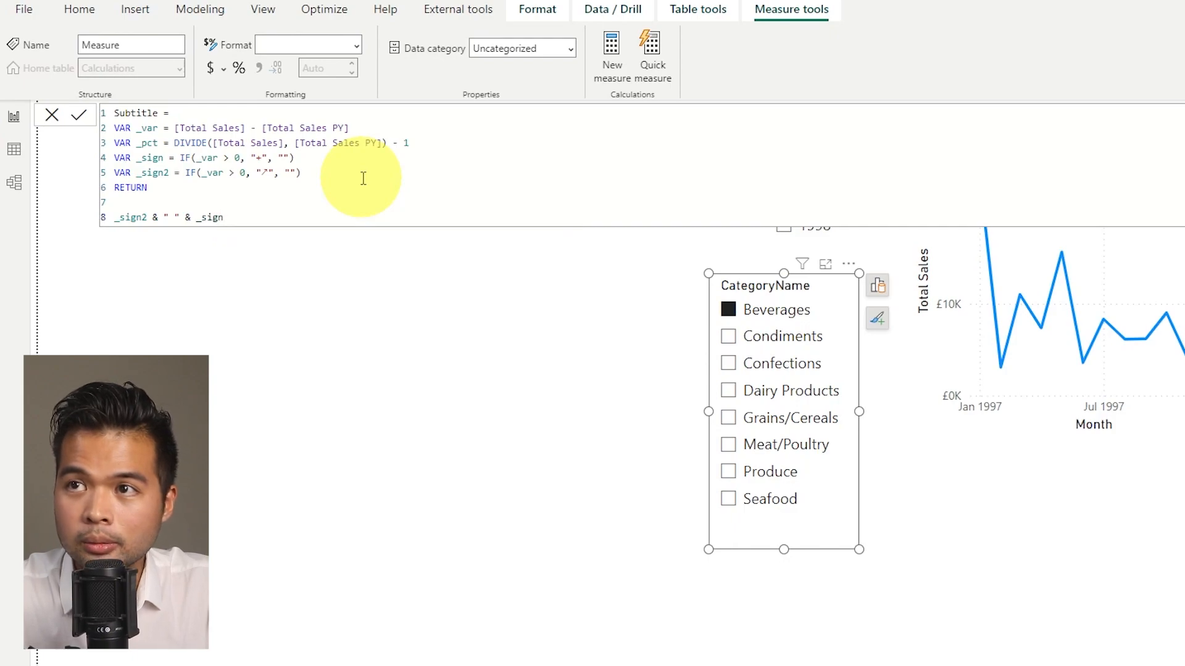
pyautogui.write('&')
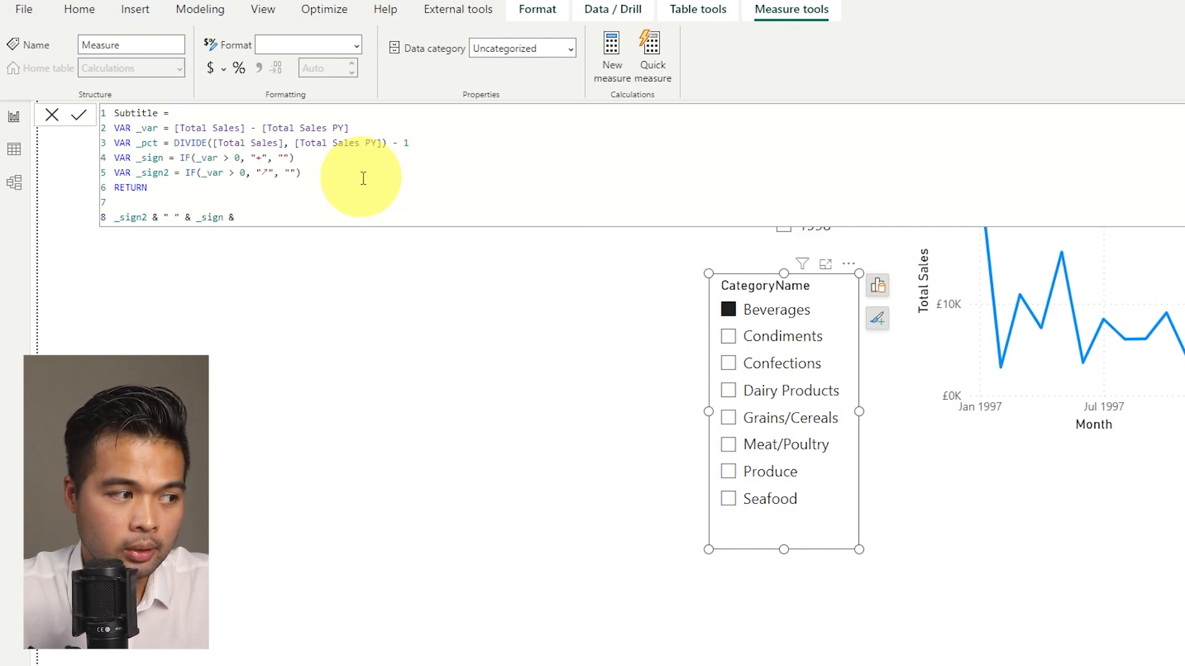
pyautogui.write('FORMAT(')
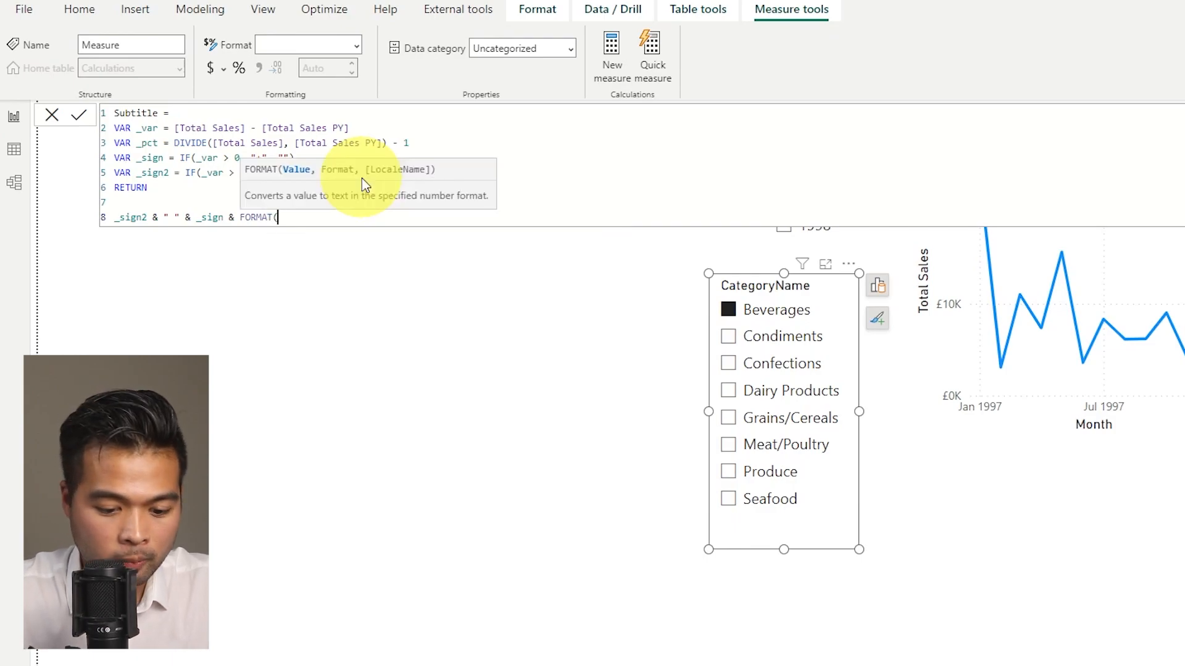
pyautogui.write('_pct')
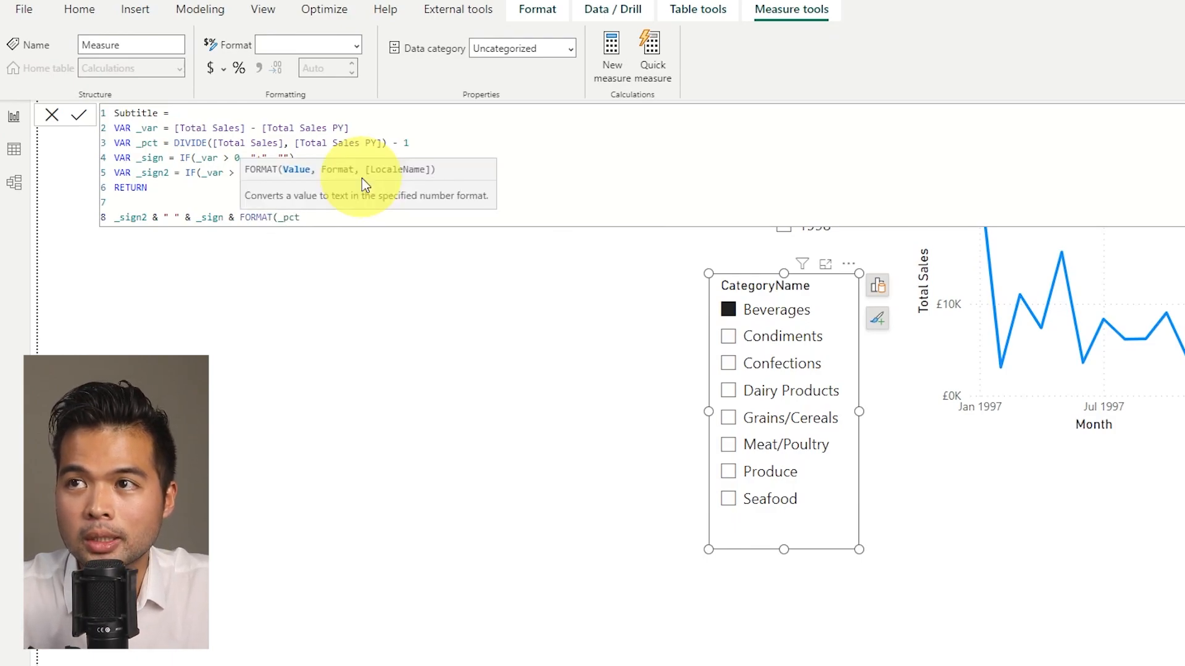
pyautogui.write(', ""')
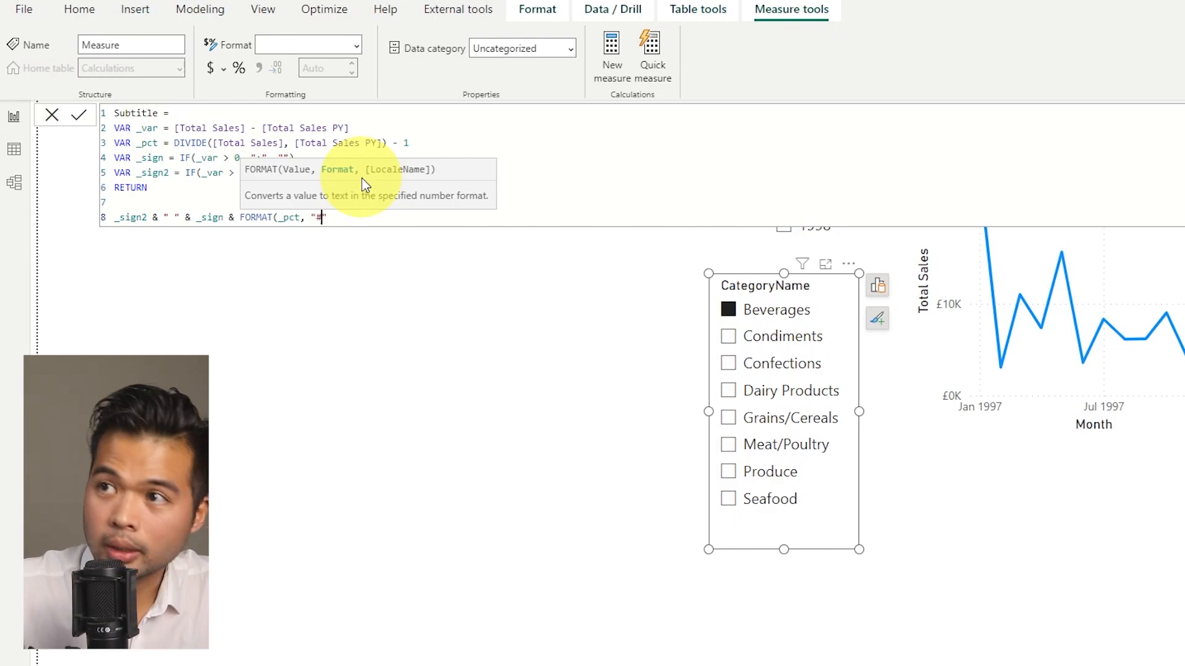
pyautogui.write('"')
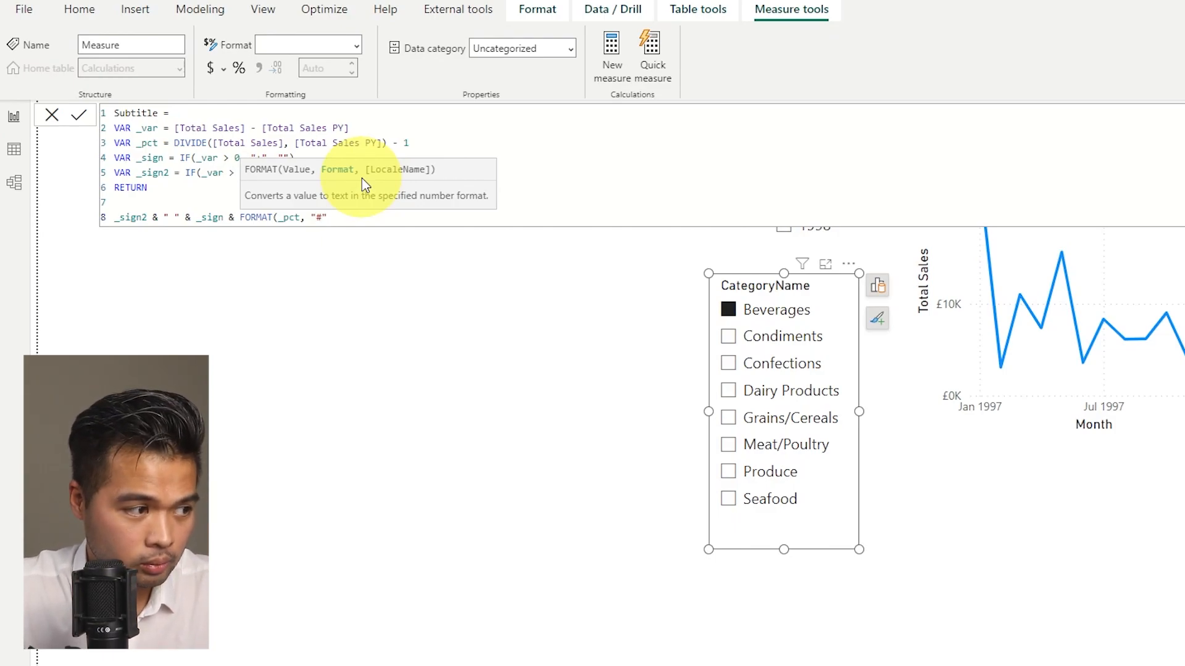
pyautogui.write('0.0')
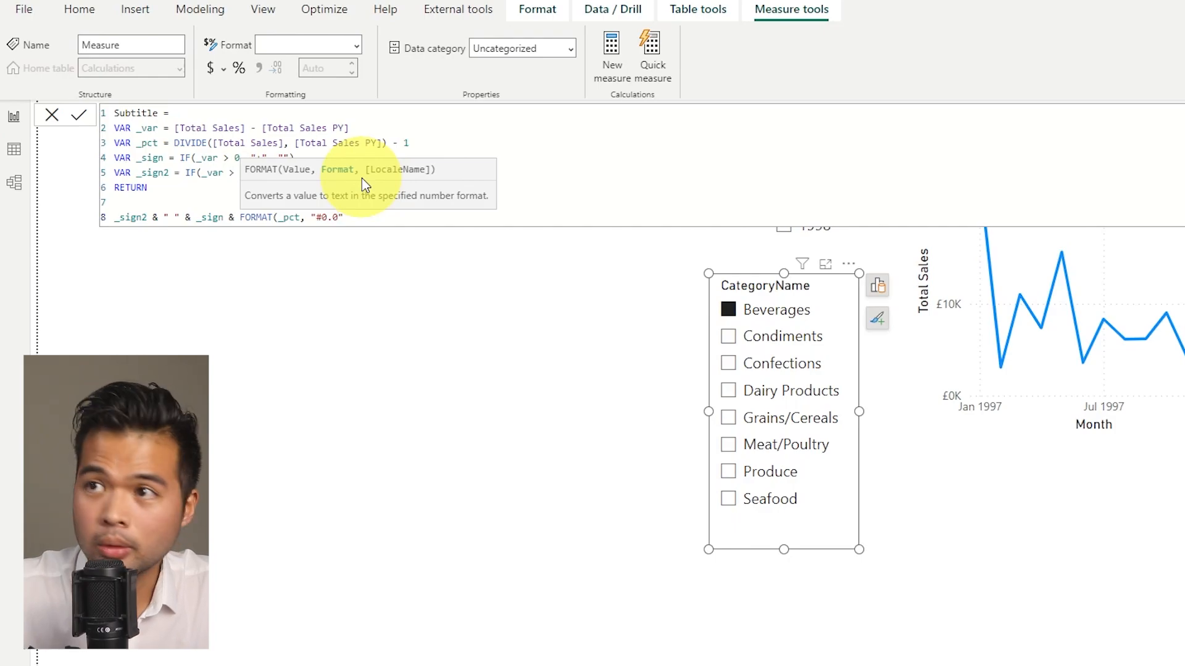
pyautogui.write('%')
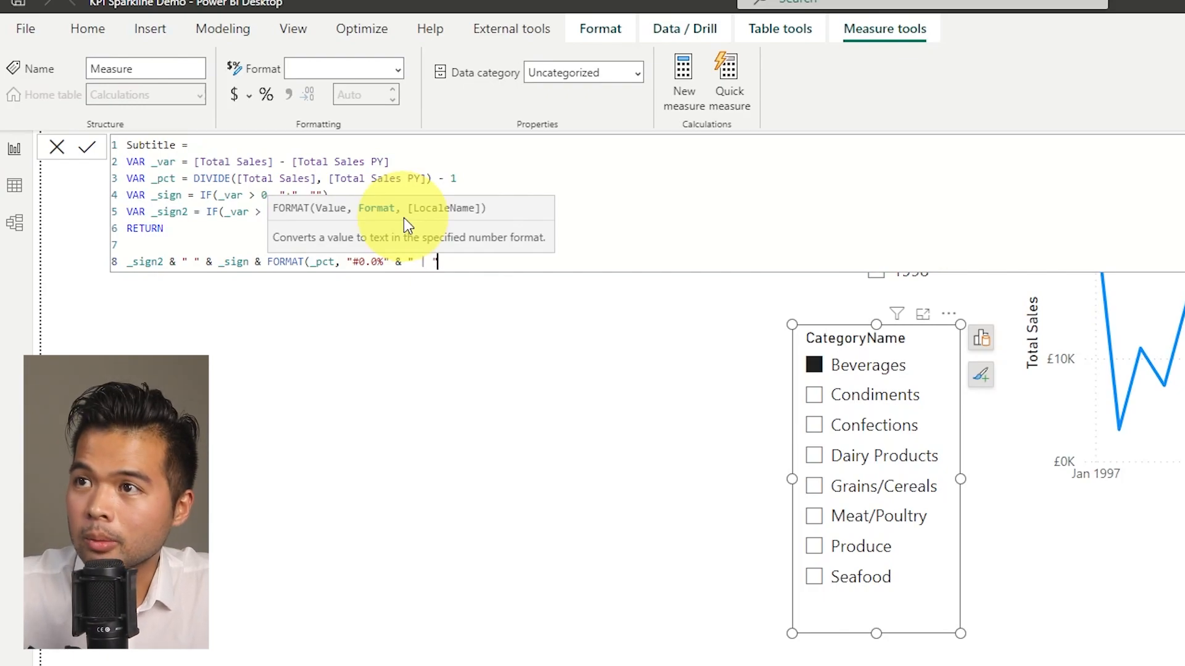
# Append " | " & _sign & FORMAT(_var, "#0,#") for the signed variance.
pyautogui.write('" &')
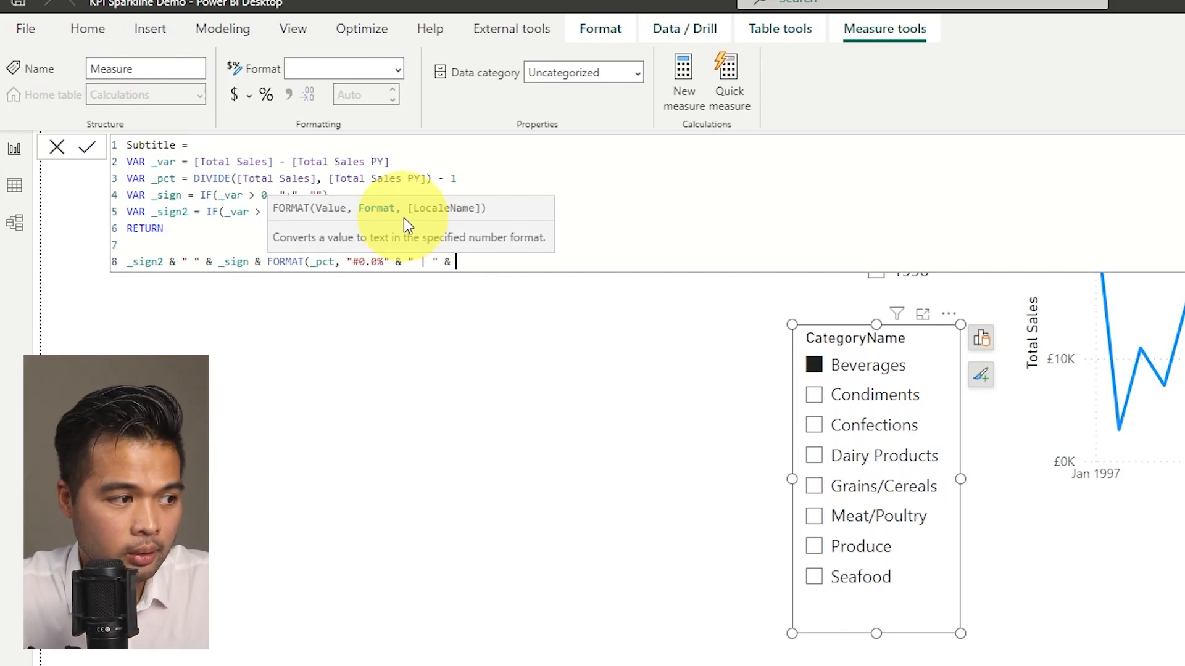
pyautogui.write('_sign &')
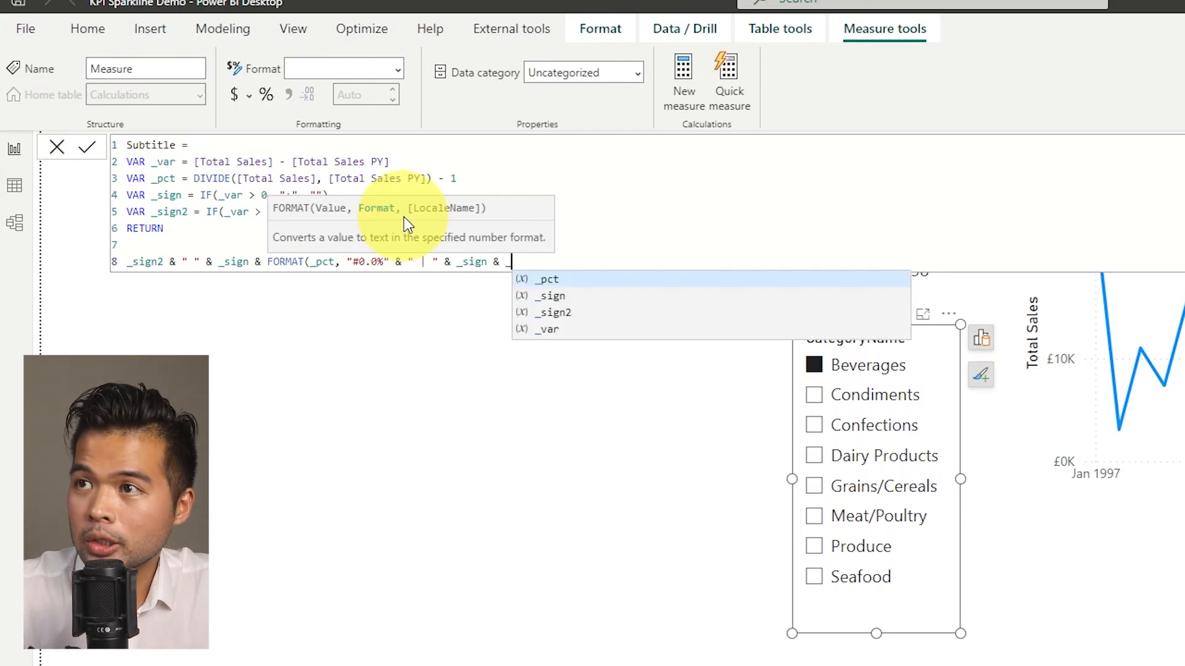
pyautogui.write('_var')
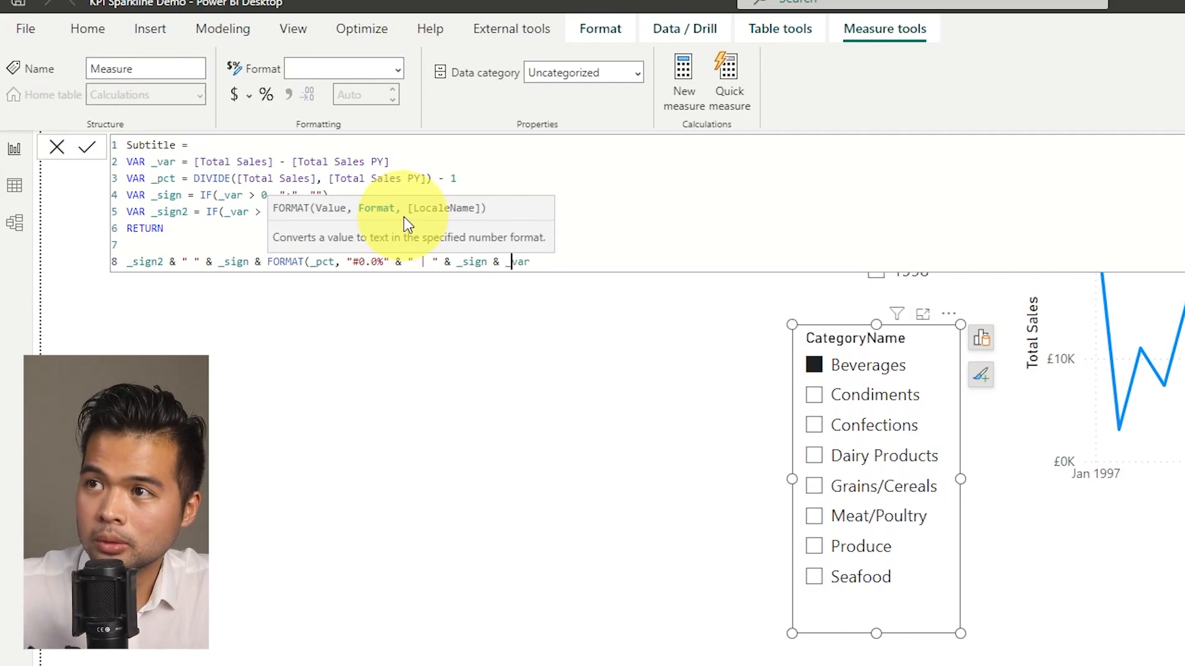
pyautogui.write('FORMAT(')
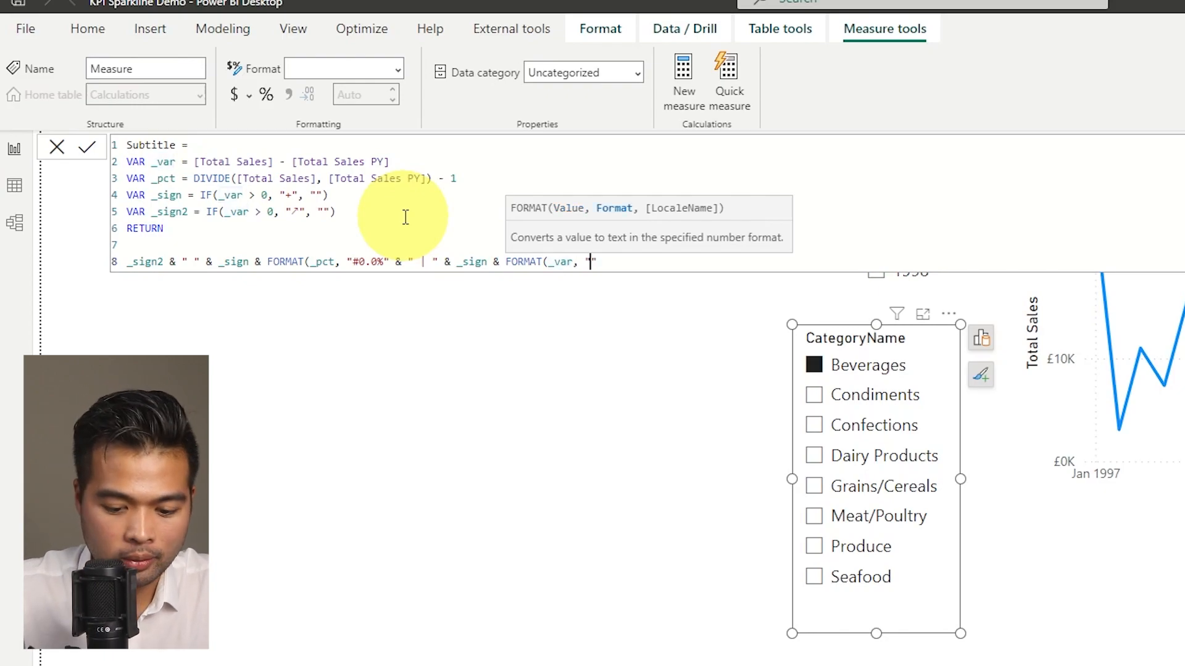
pyautogui.write('#')
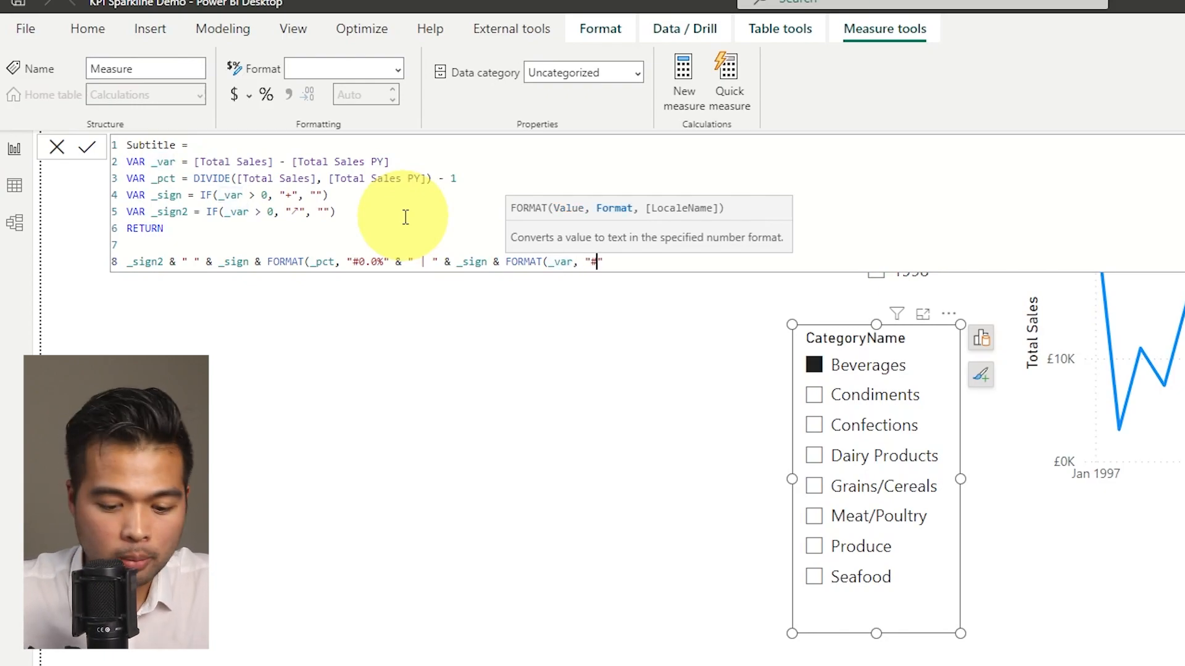
pyautogui.write('0,')
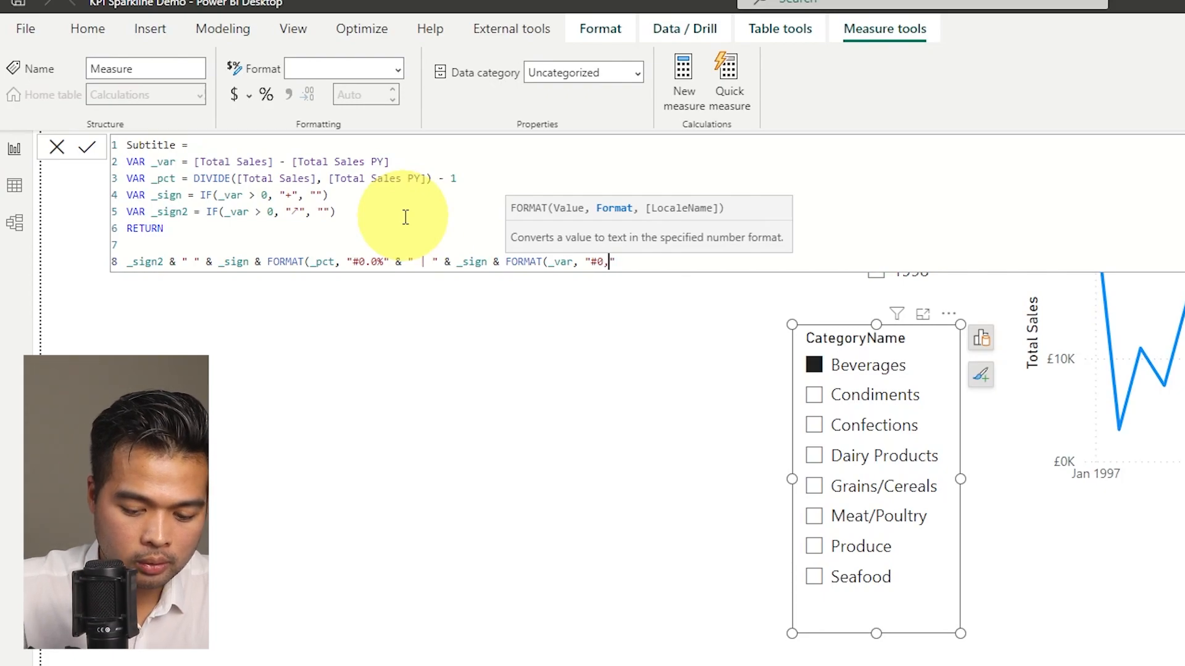
pyautogui.write('#')
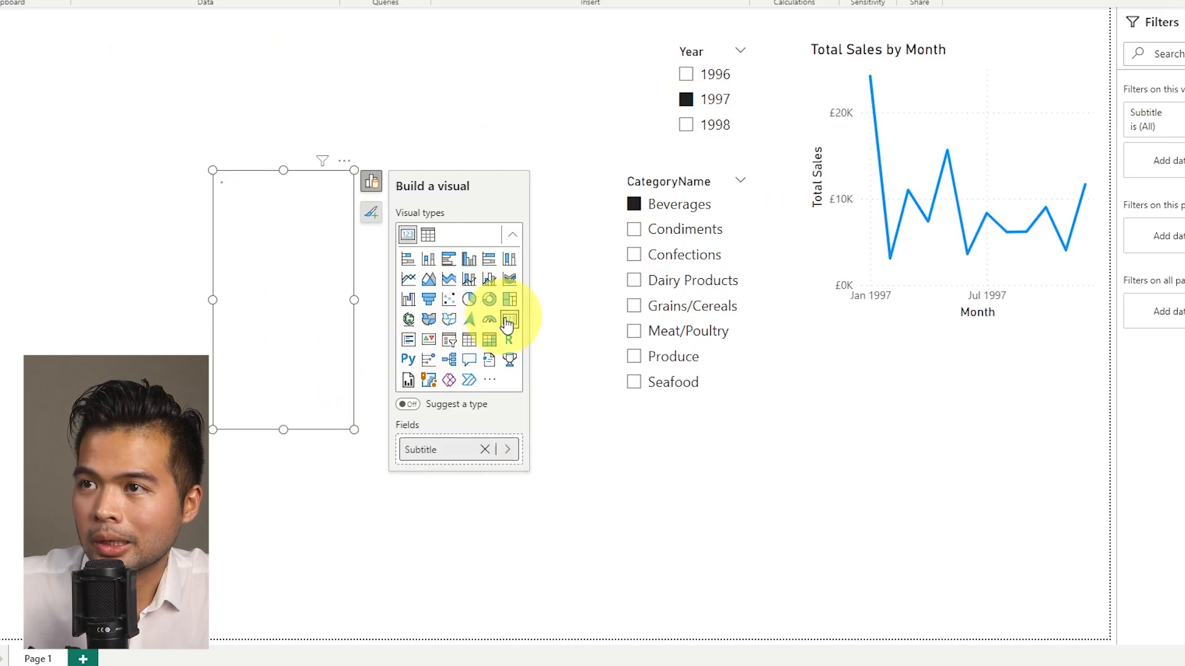
# Turn the Subtitle field into a Card visual showing ↗ +104.9% | +56545.
pyautogui.click(509, 320)
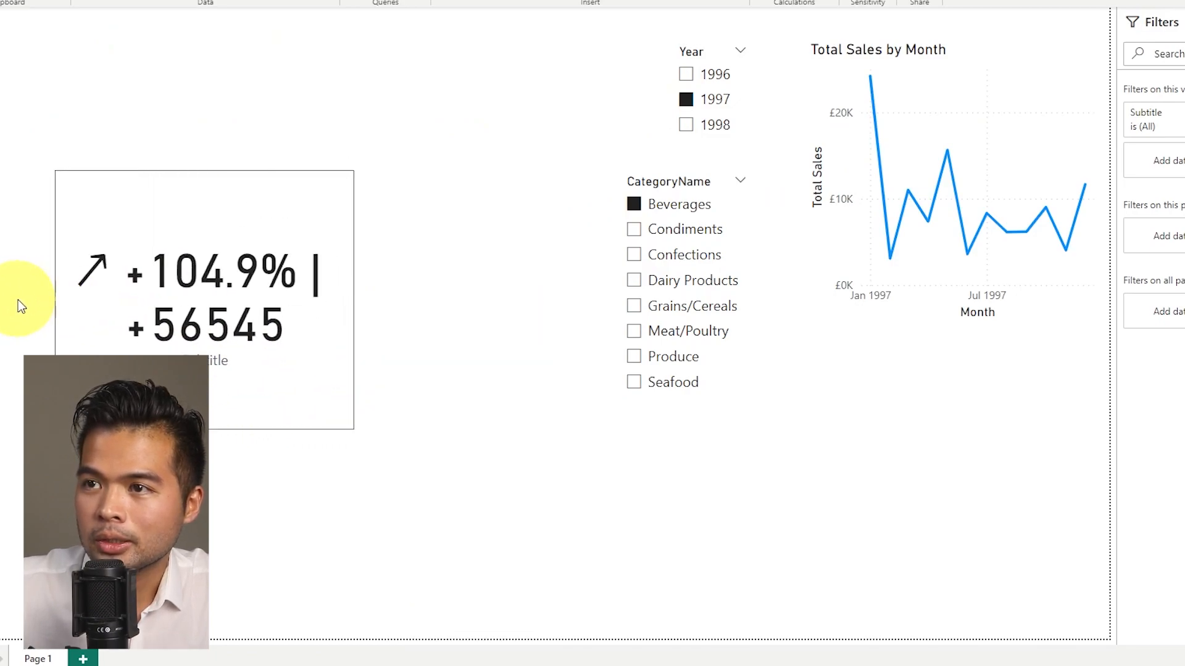
pyautogui.click(210, 282)
pyautogui.write('VAR')
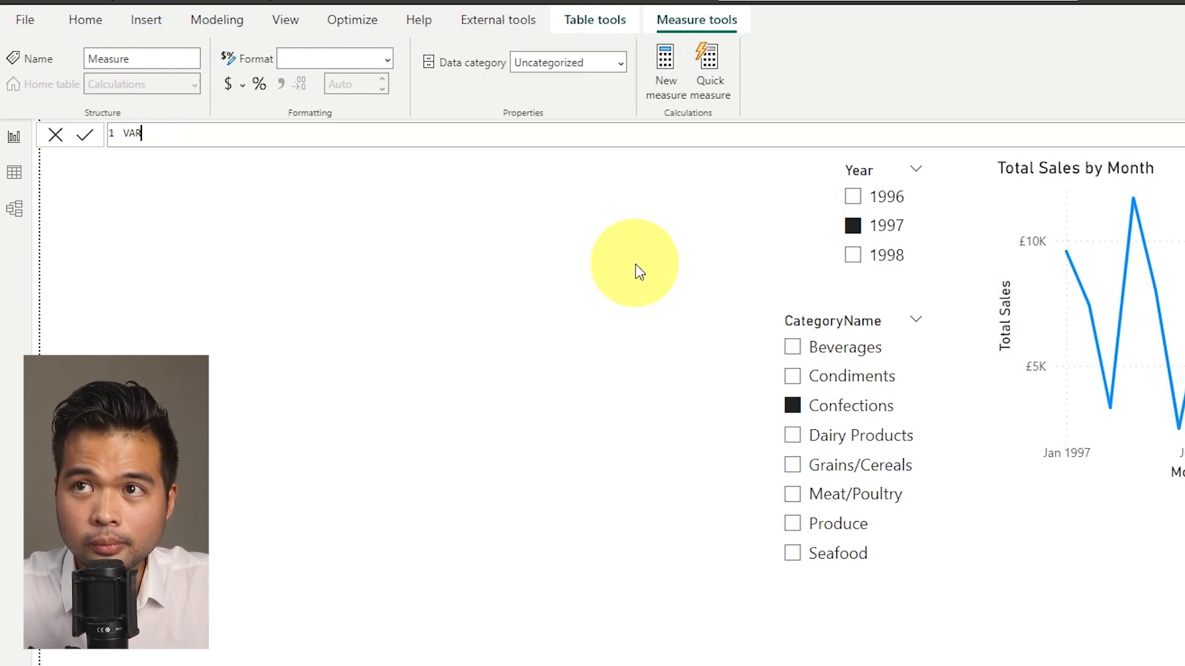
# Write Highlight = VAR _table = SUMMARIZE(ALLSELECTED('Order Details'), Calendar Month, "Sales", [Total Sales]).
pyautogui.write('High1')
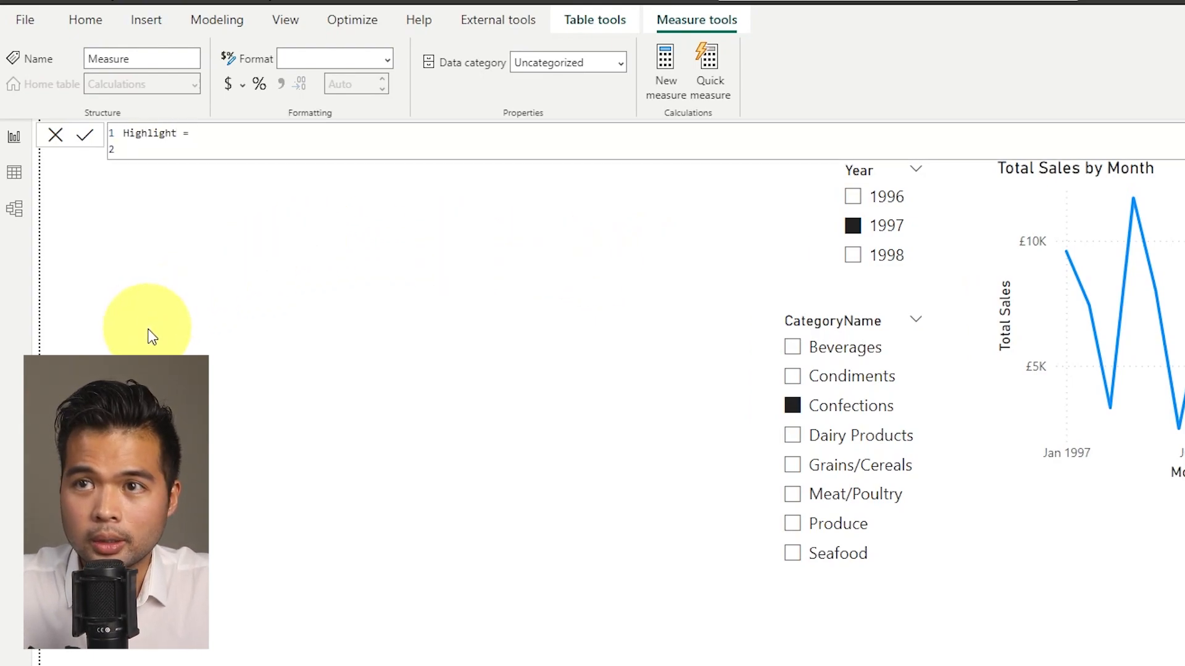
pyautogui.write('VAR _t')
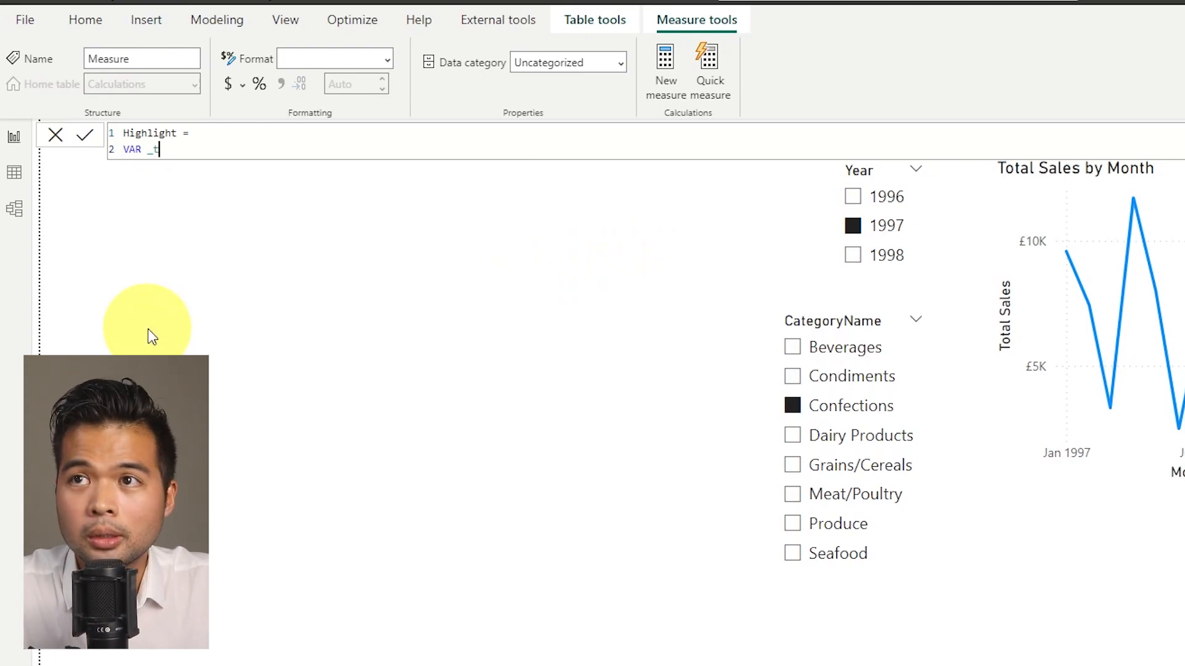
pyautogui.write('able')
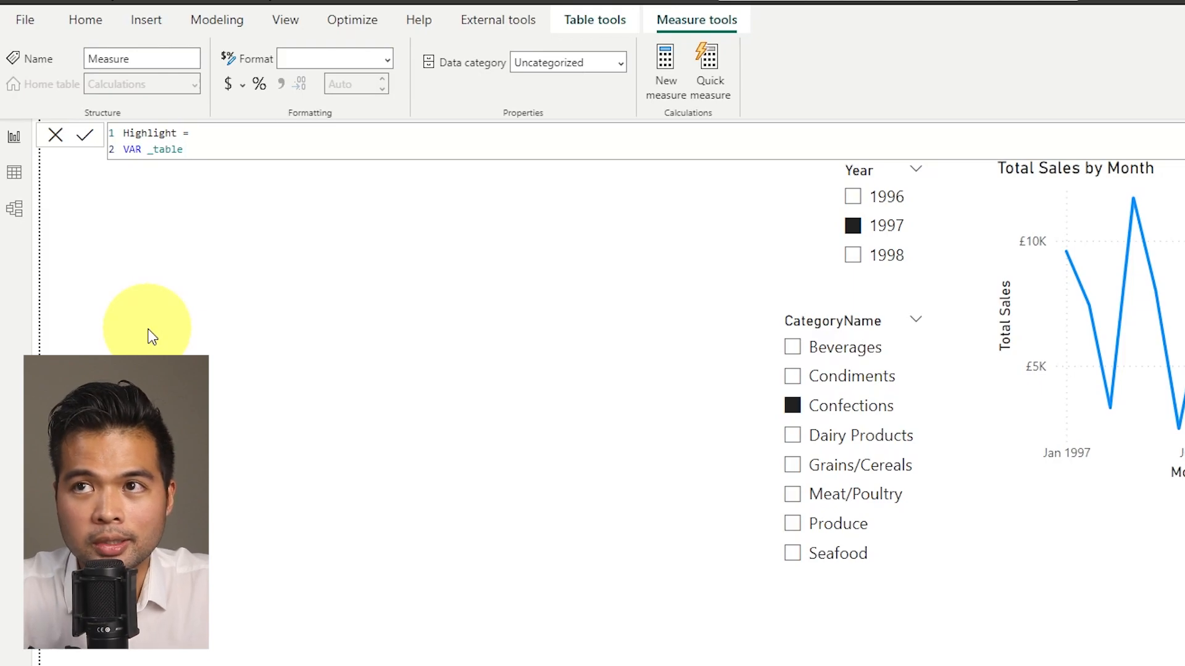
pyautogui.write('SUMMARIZE(')
pyautogui.write(', "')
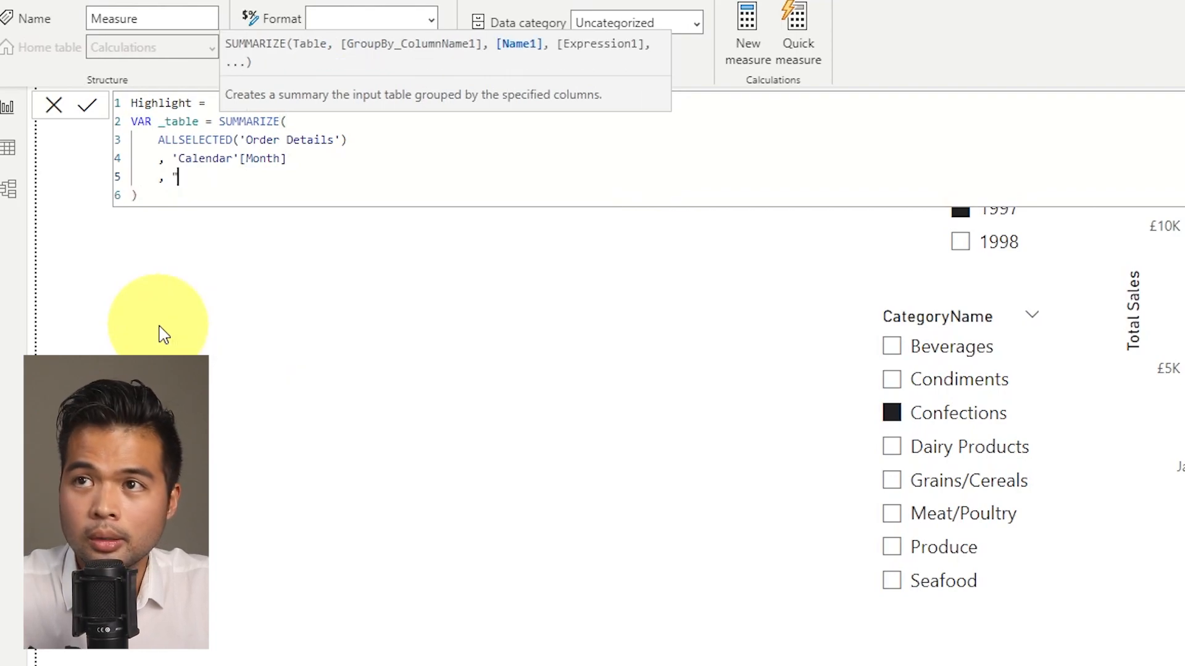
pyautogui.write('Sales", "')
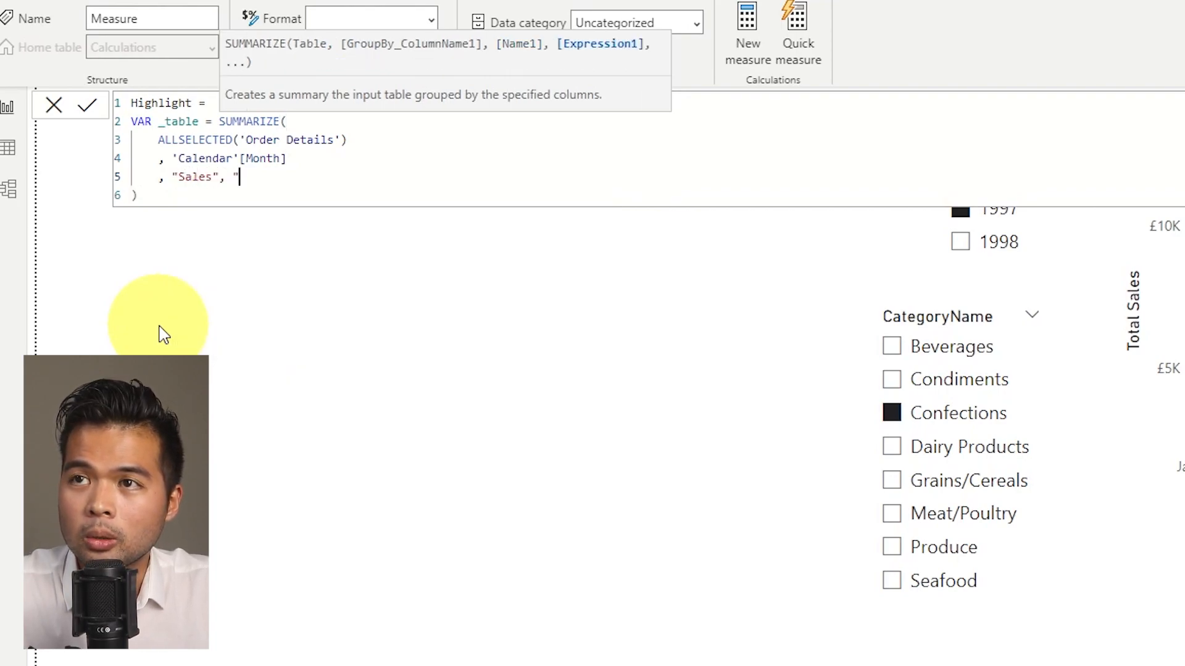
pyautogui.write('Total Sales]')
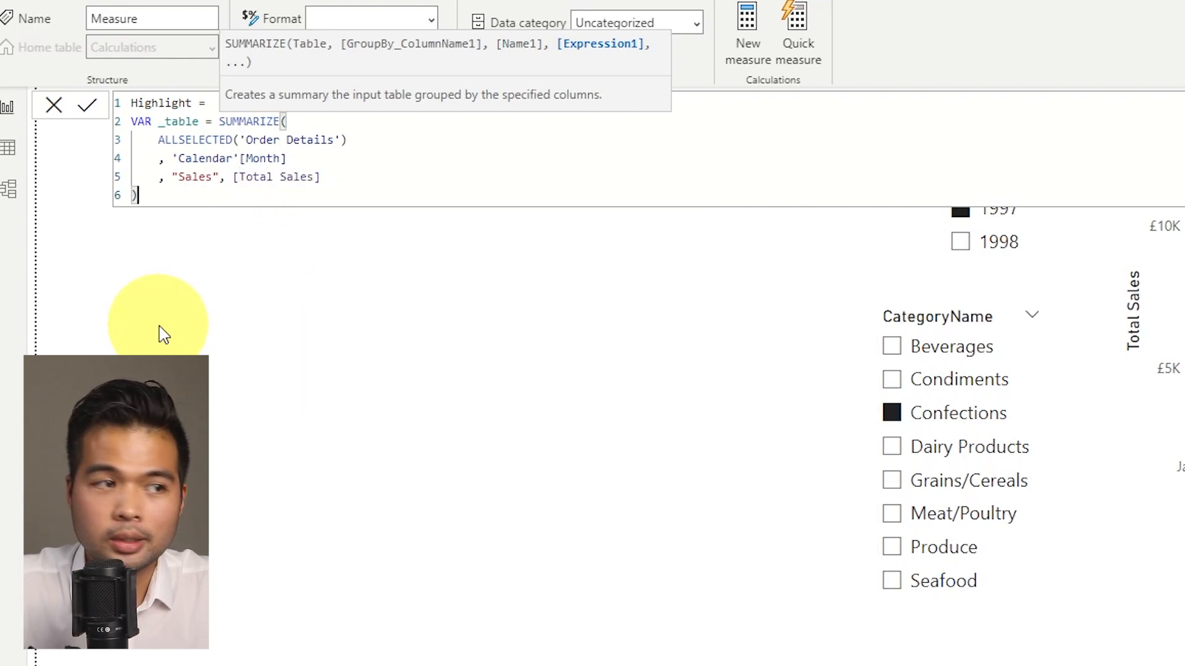
pyautogui.write('VAR _')
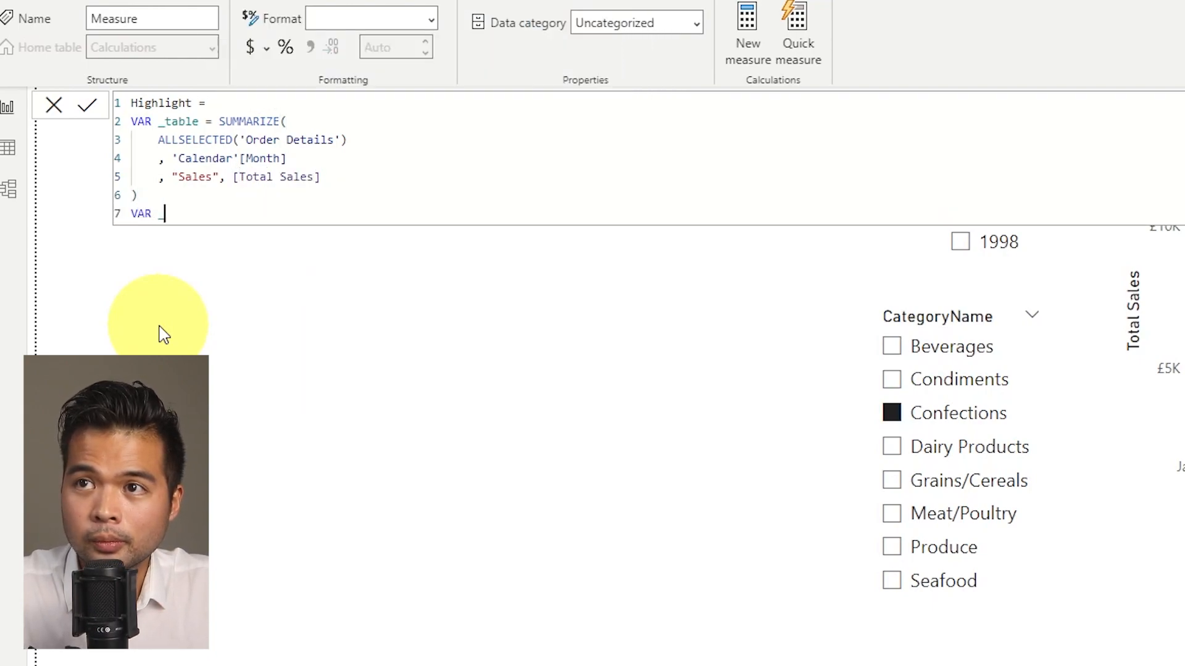
# Add the variable _highest = MAXX(_table, [Total Sales]) to the Highlight measure.
pyautogui.write('hight')
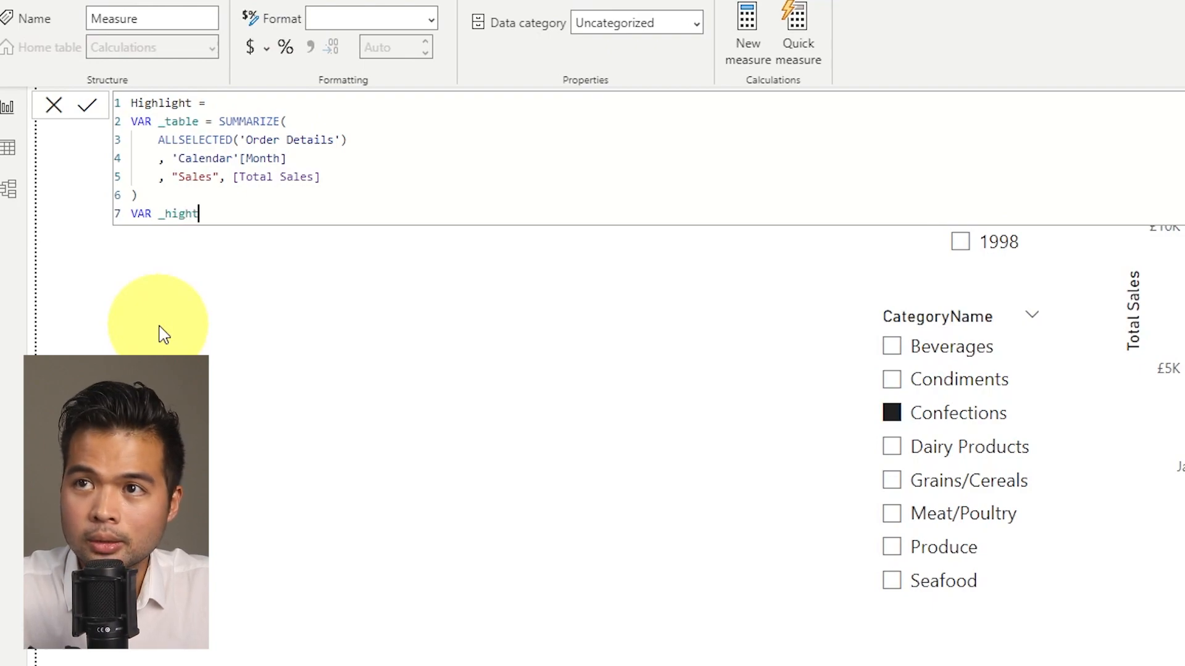
pyautogui.write('est =')
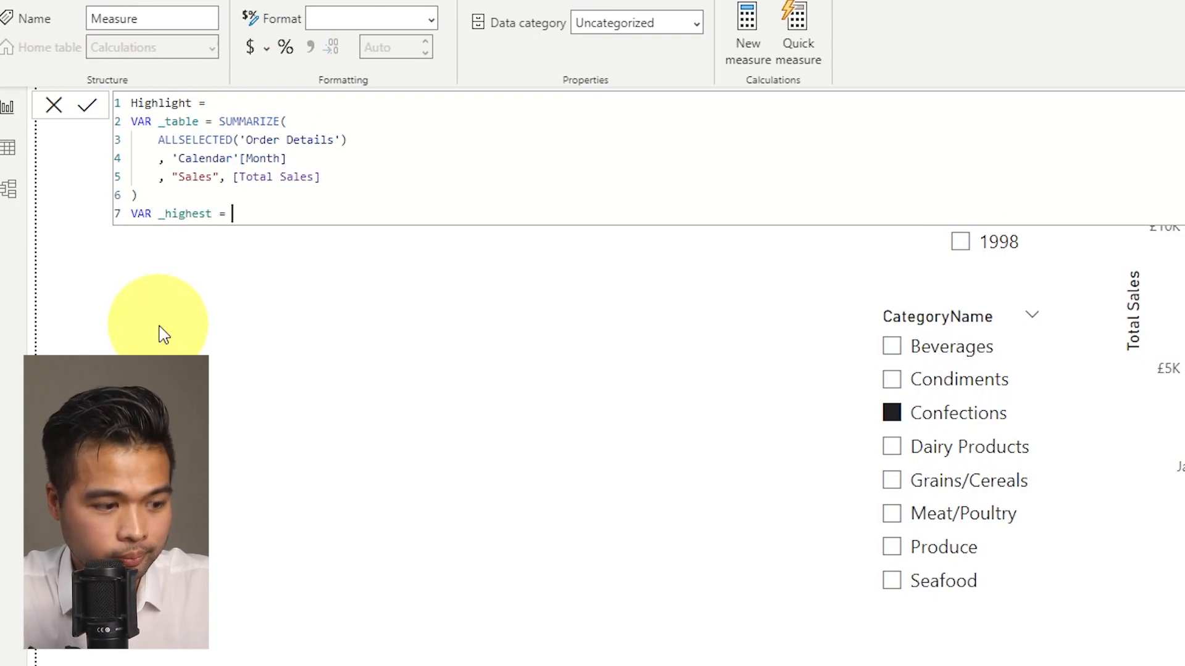
pyautogui.write('MAXX(')
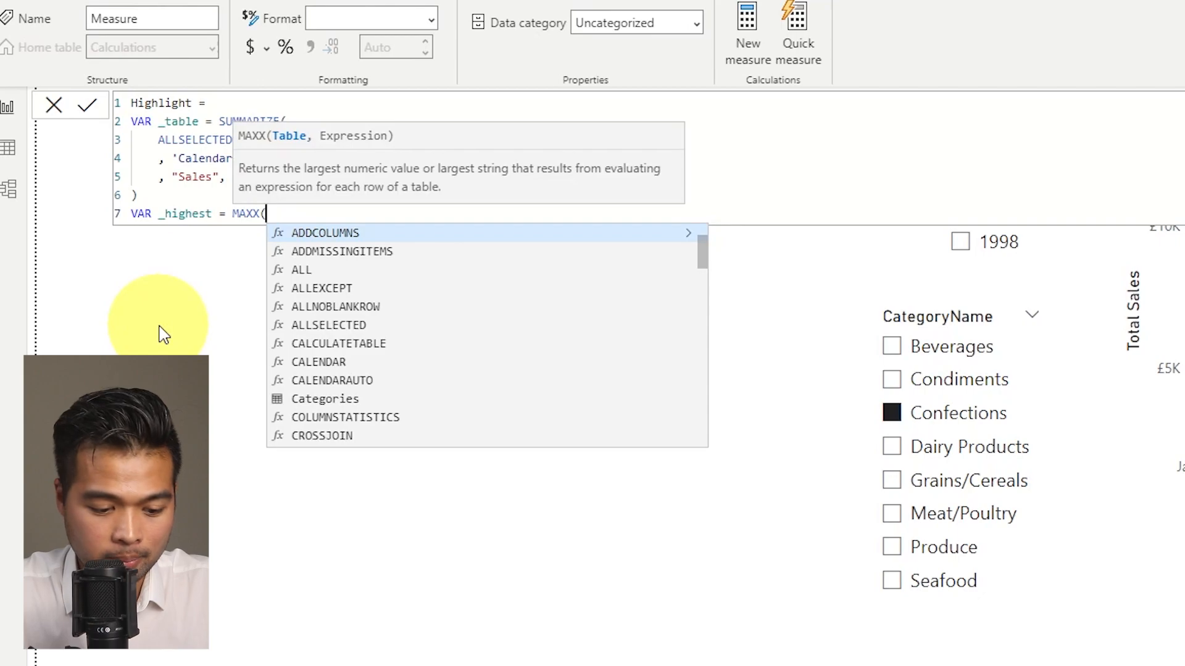
pyautogui.write('_table,')
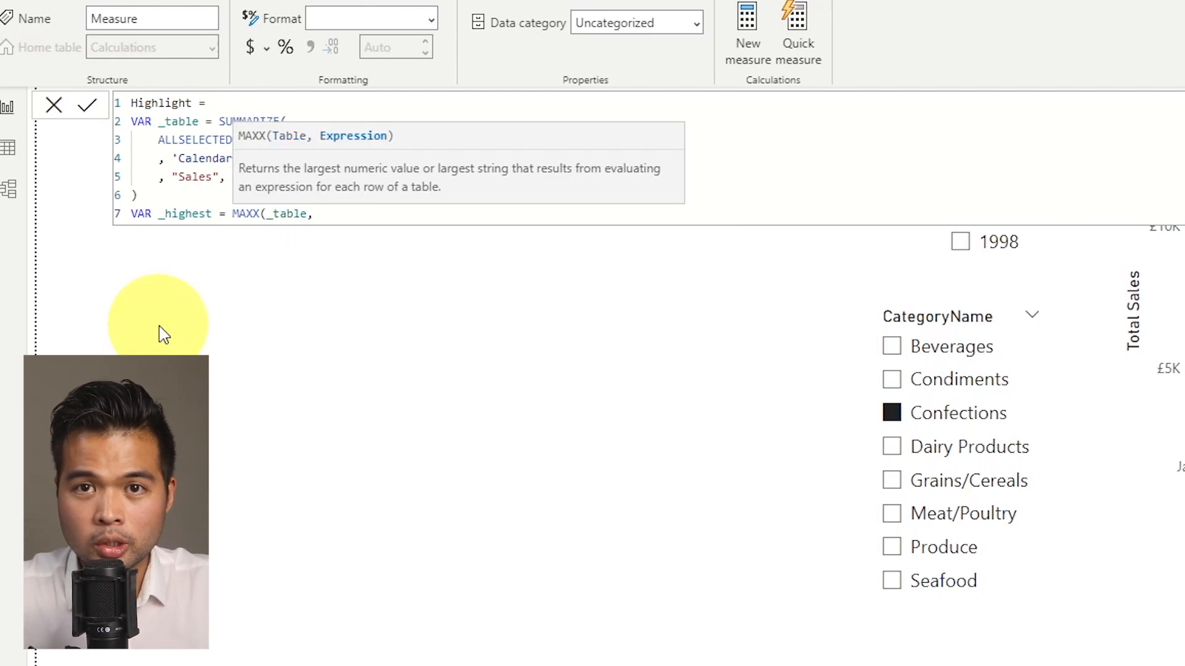
pyautogui.write('Total Sales]')
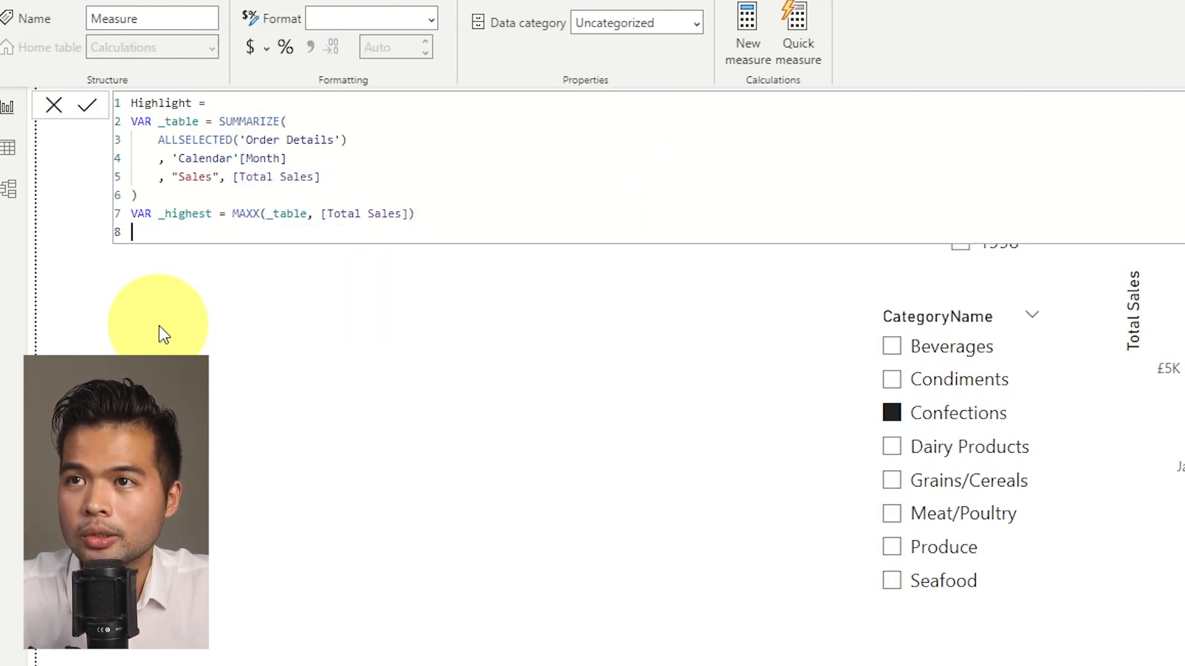
# Add _lowest = MINX(_table, [Total Sales]) and begin the RETURN SWITCH expression.
pyautogui.write('VAR')
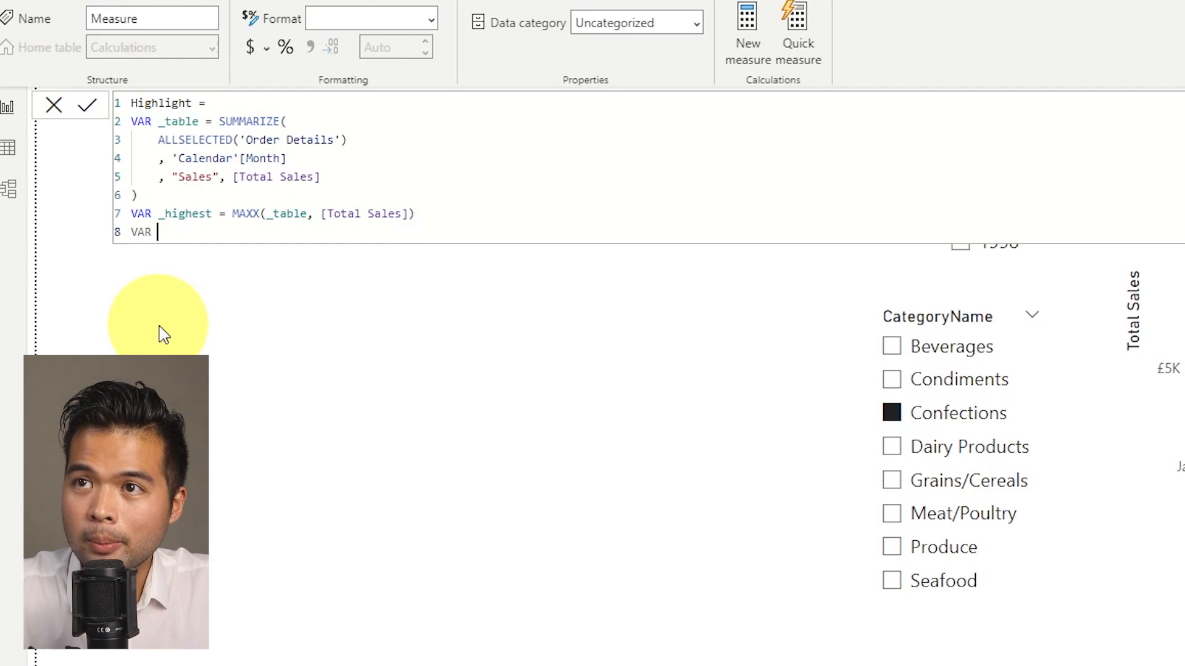
pyautogui.write('_lowest = MINX(')
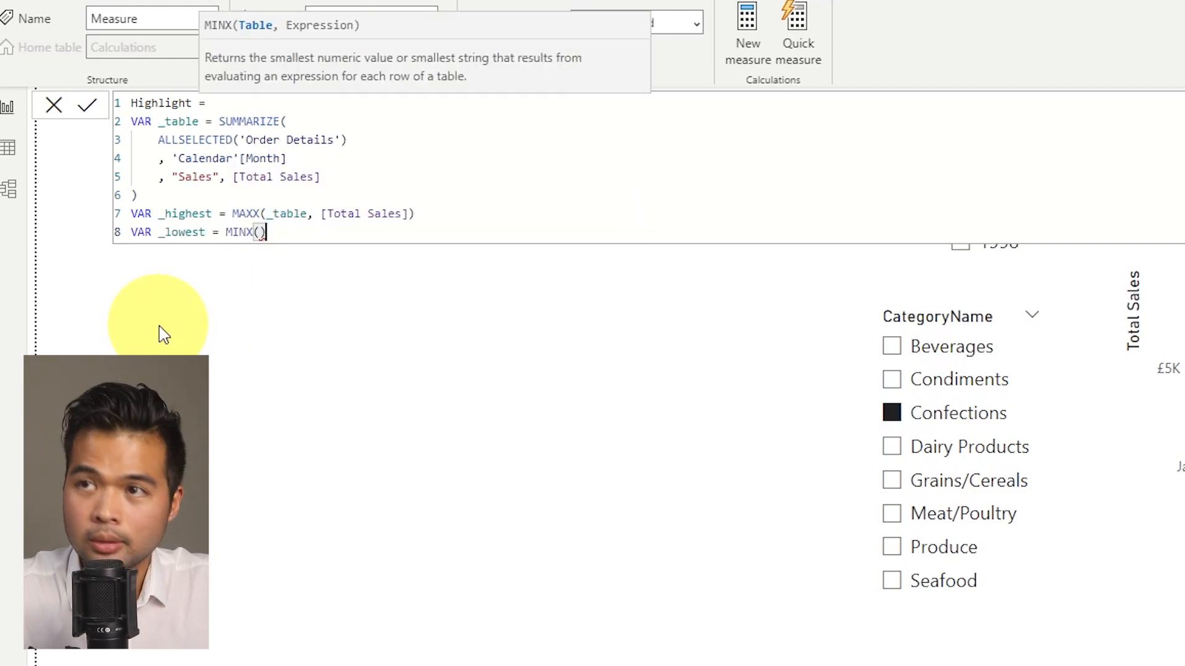
pyautogui.write('_table, [Total Sales')
pyautogui.write('RETUR')
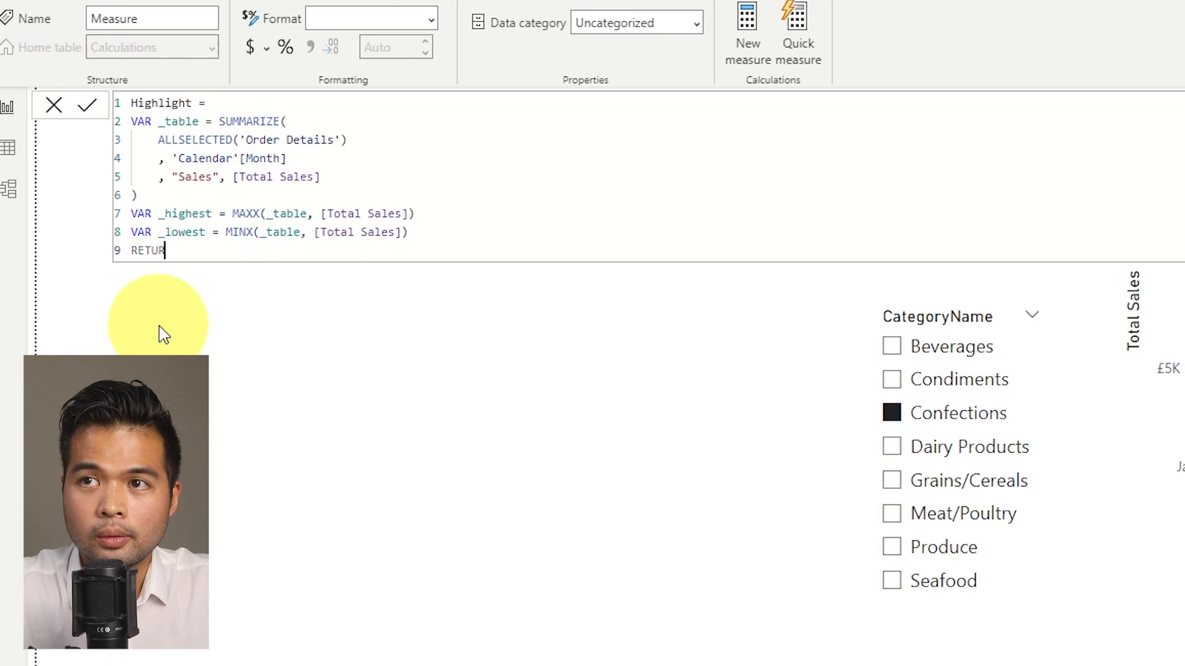
pyautogui.write('SWITCH)')
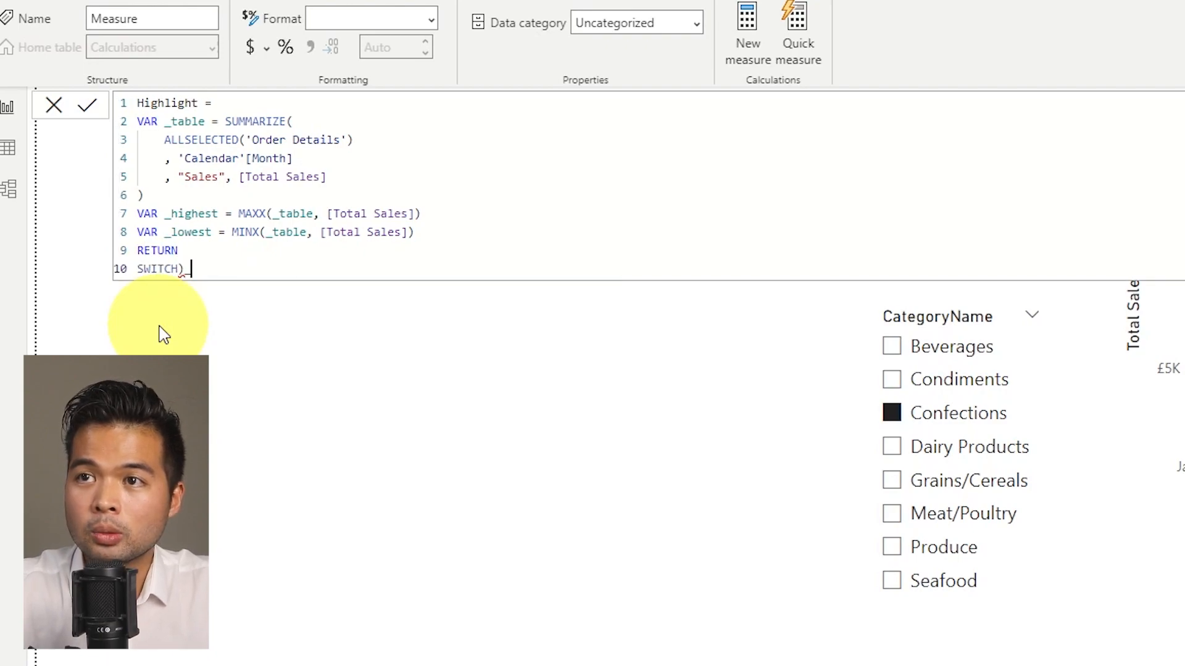
# Complete SWITCH(TRUE()) returning "Green" for _highest, "Red" for _lowest, otherwise "#FFFFFF00".
pyautogui.write('(')
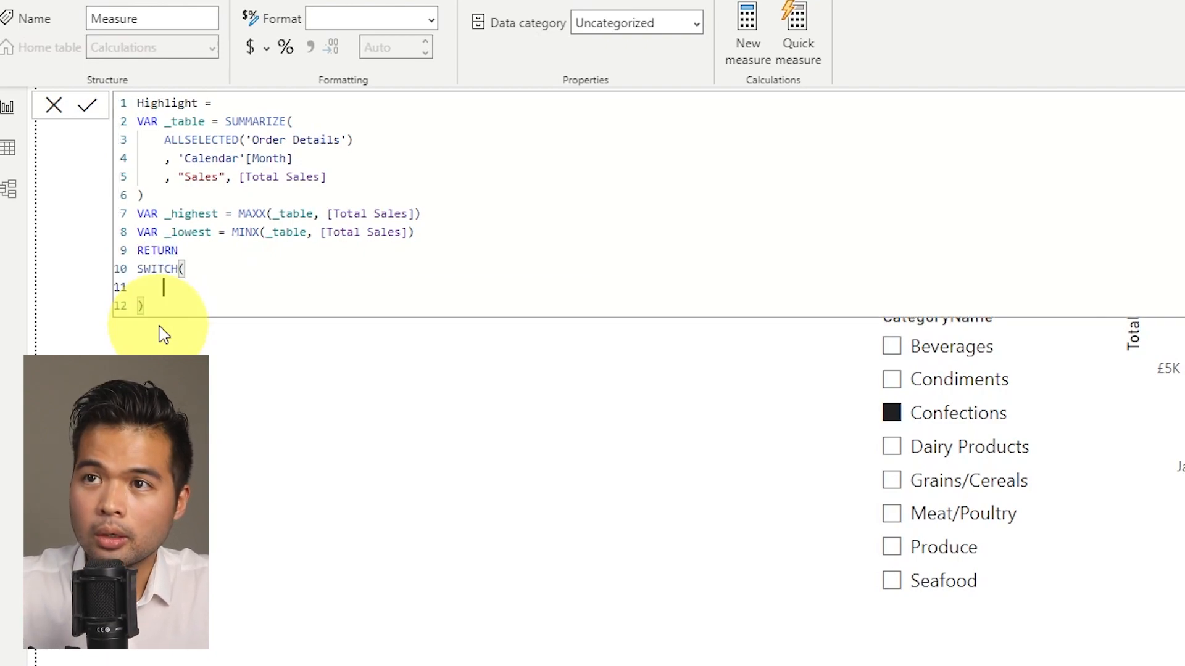
pyautogui.write('TRUE()')
pyautogui.write(', [Total Sales] = ')
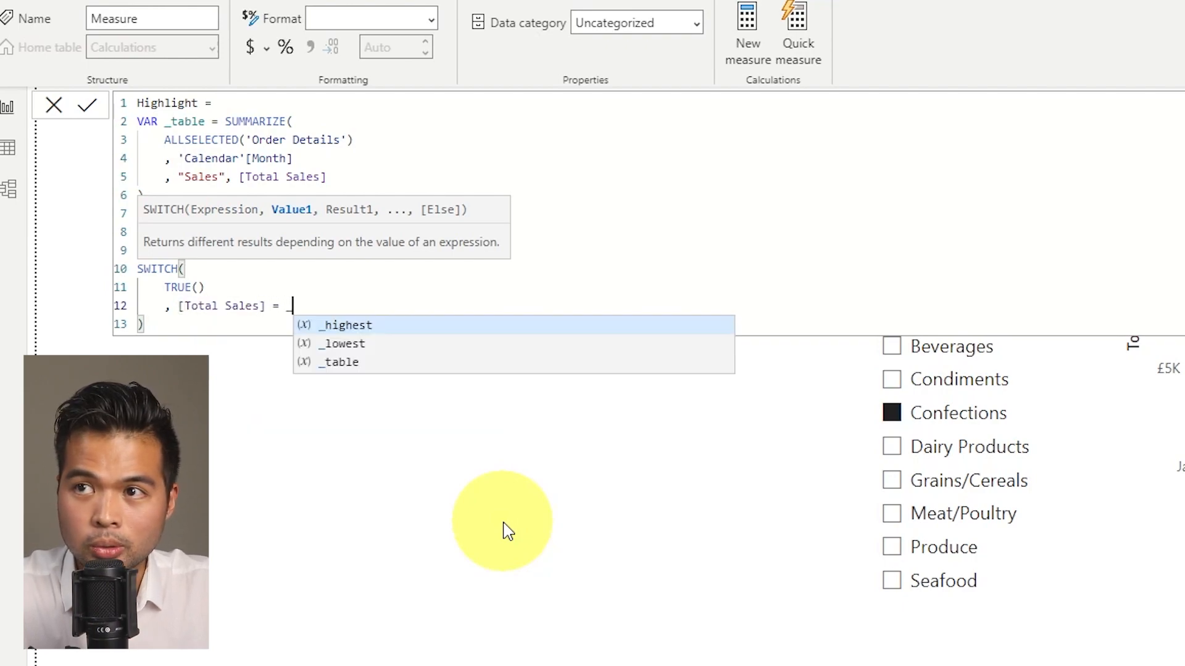
pyautogui.write('_highest, ""')
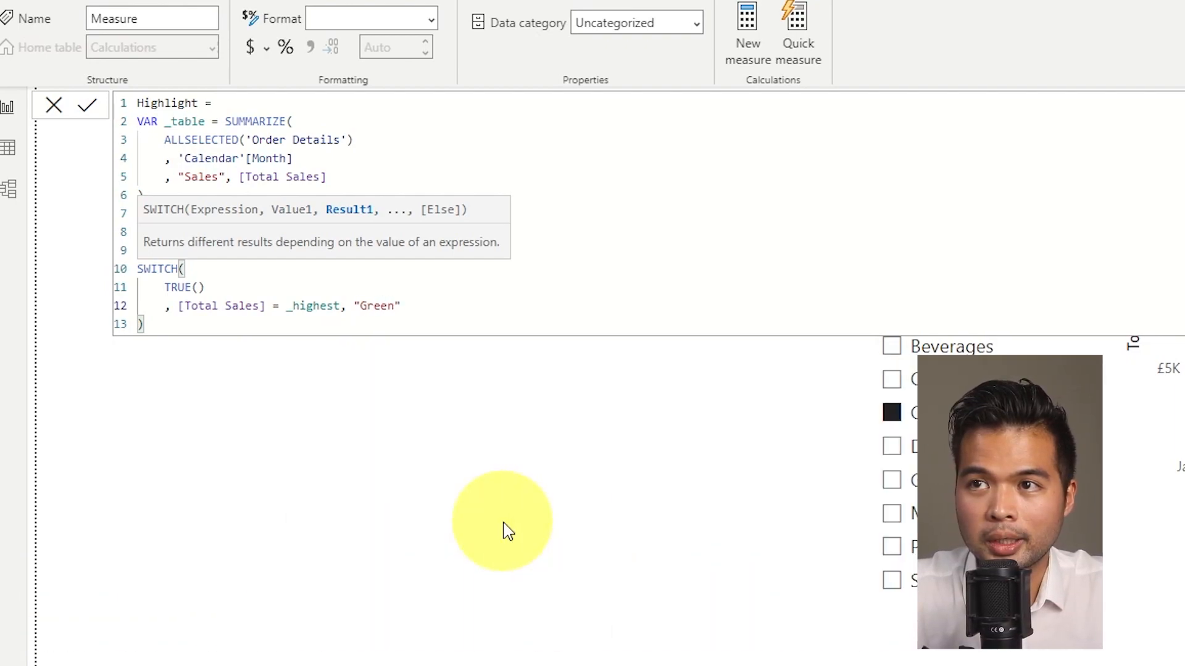
pyautogui.write(', Tot')
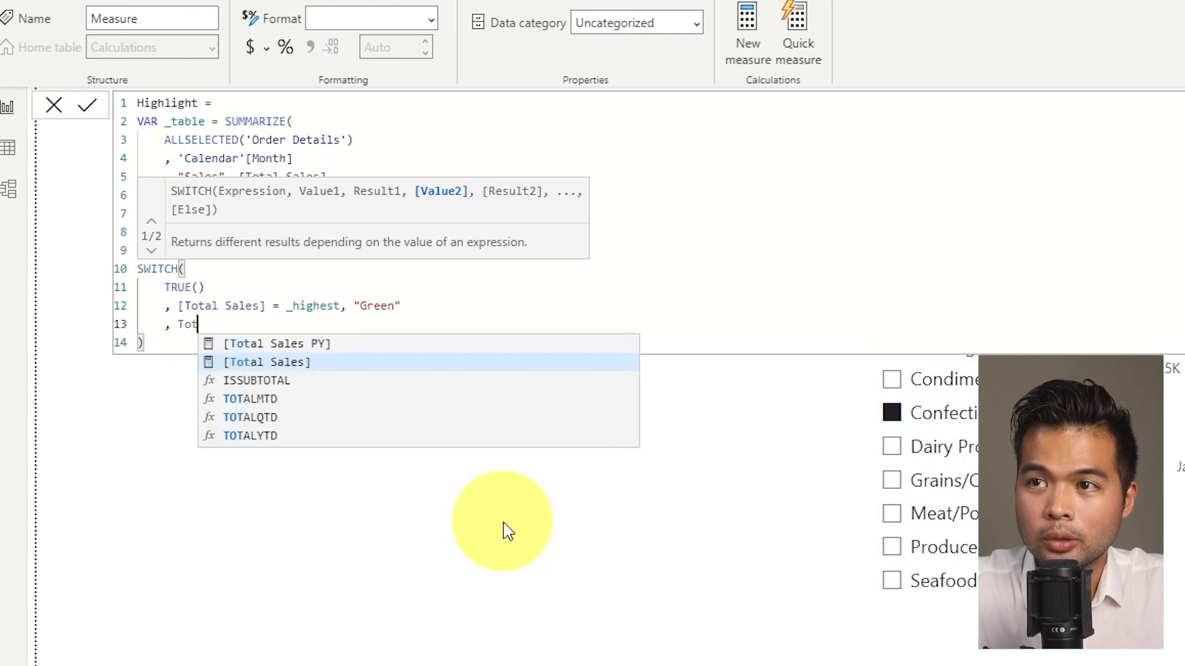
pyautogui.write('[Total Sales] =')
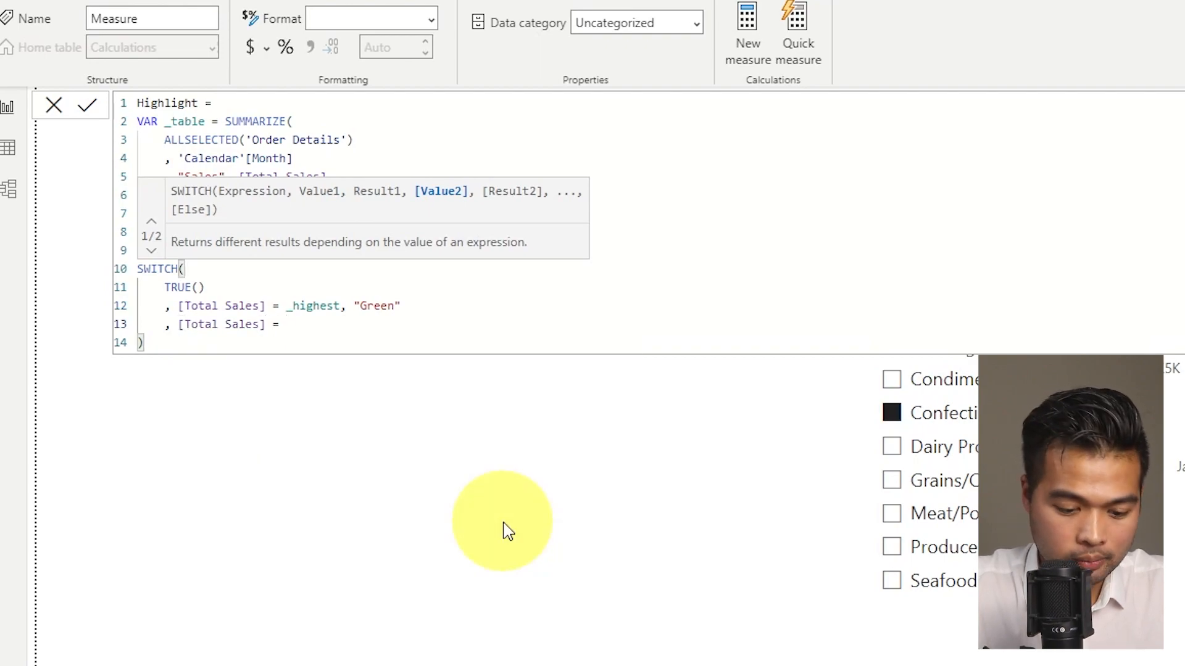
pyautogui.write('_lowest,')
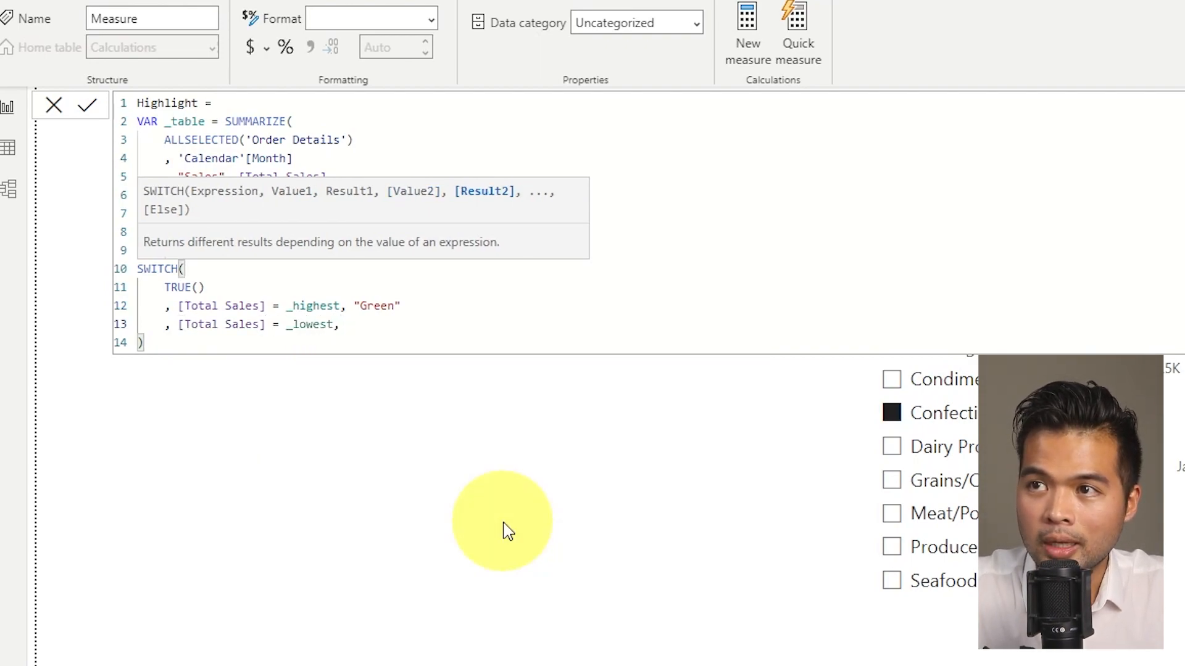
pyautogui.write('"Red"')
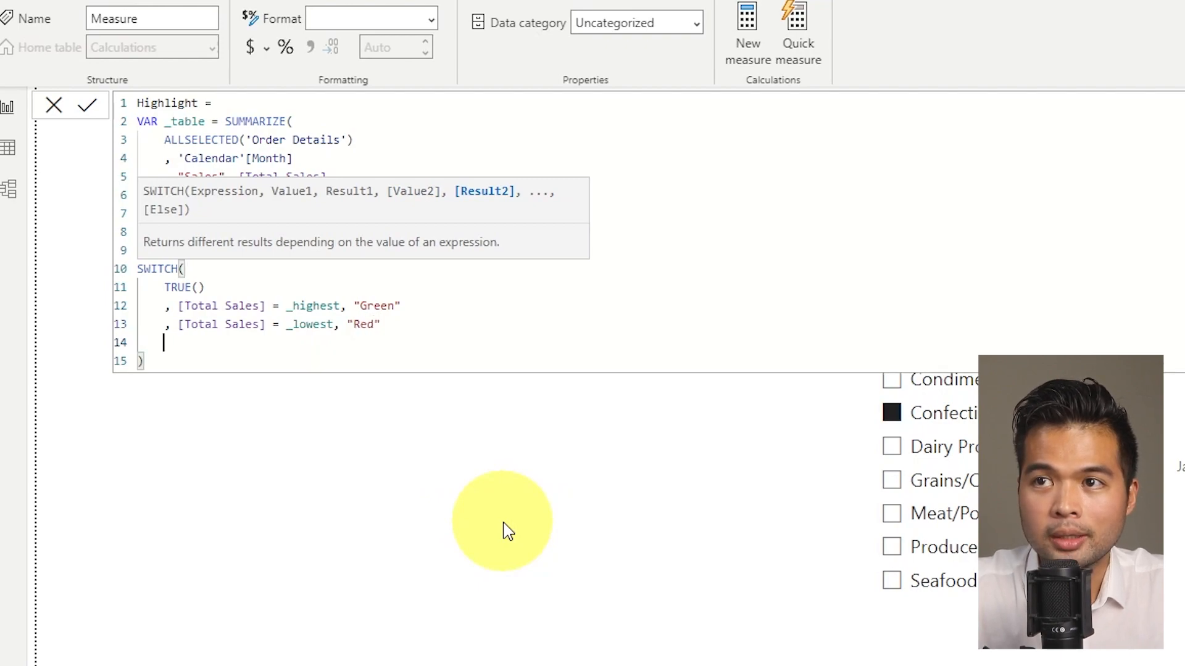
pyautogui.write(',')
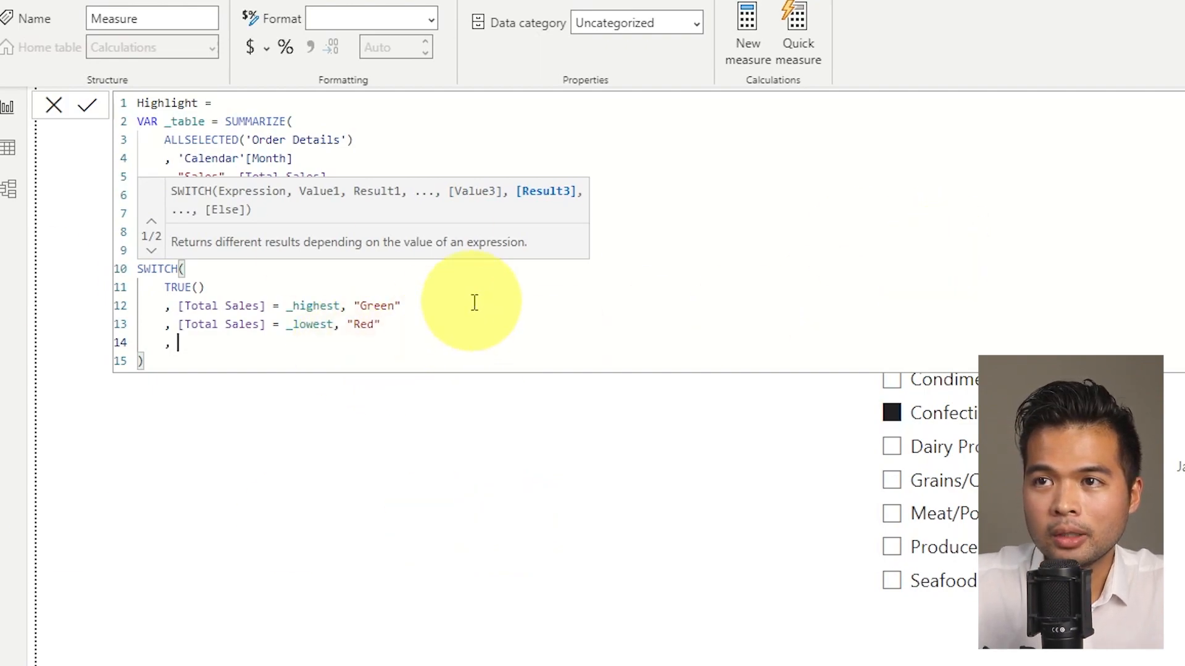
pyautogui.write('""')
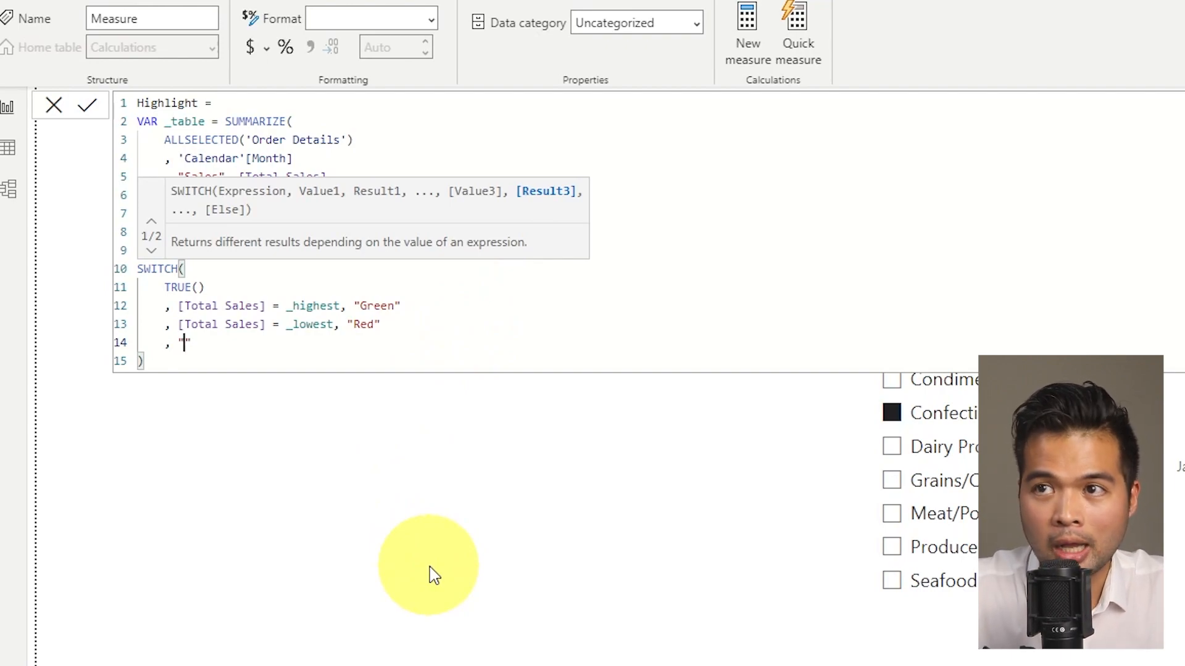
pyautogui.write('#FFFFFF00')
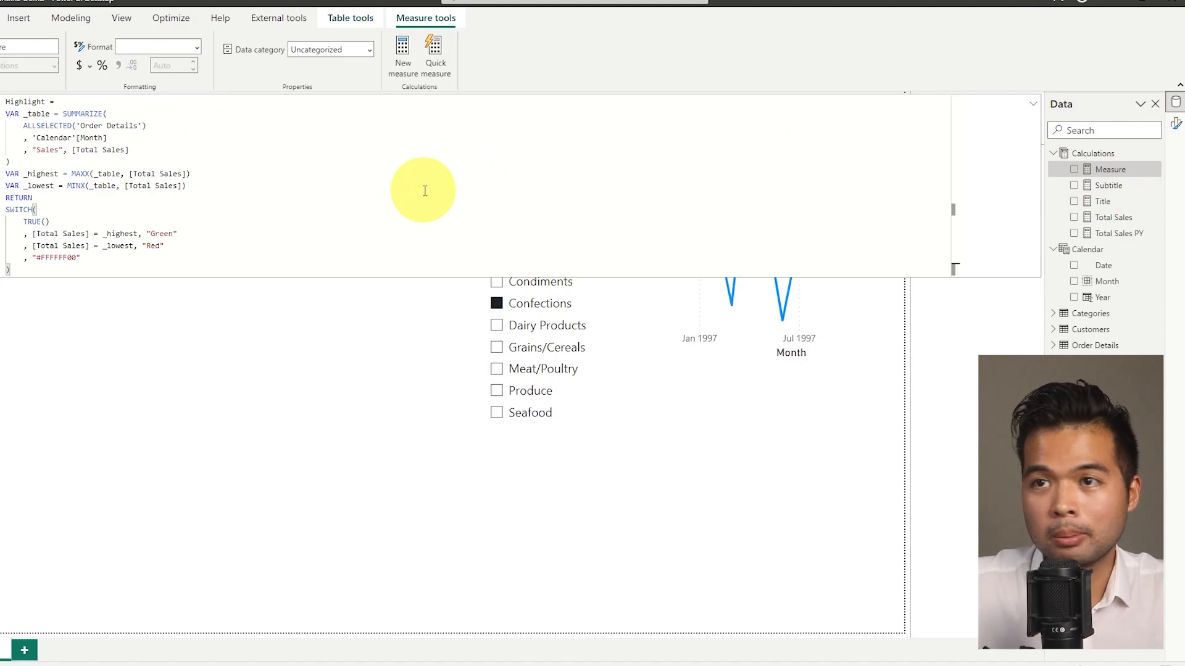
pyautogui.moveTo(212, 236)
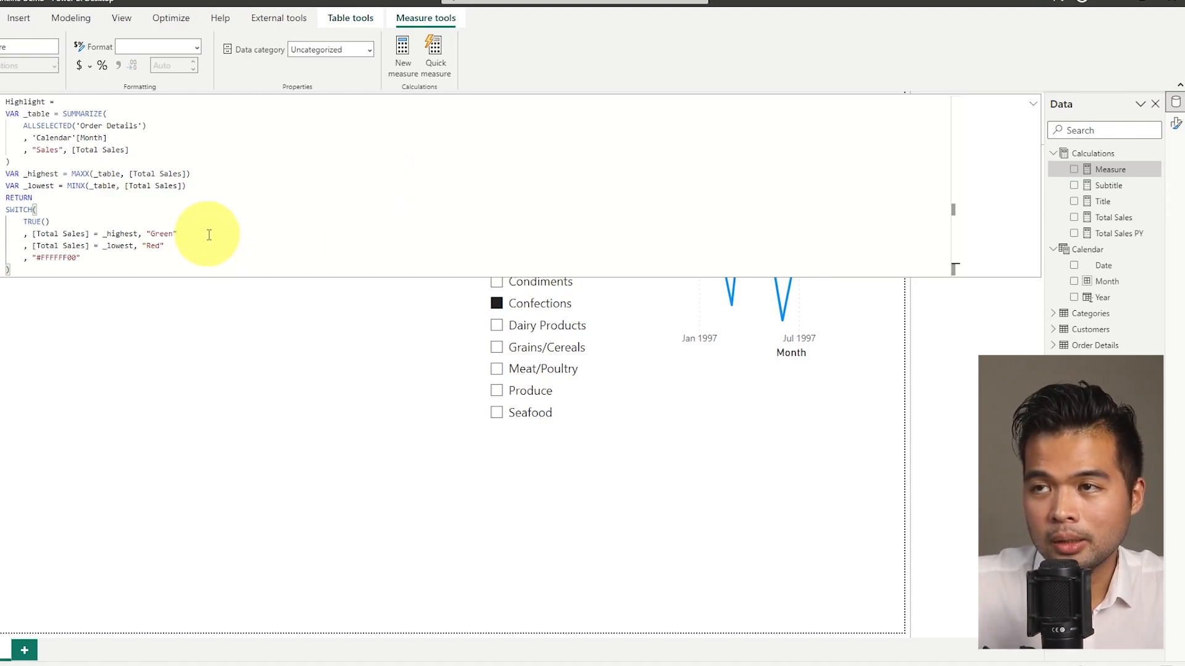
pyautogui.moveTo(164, 233)
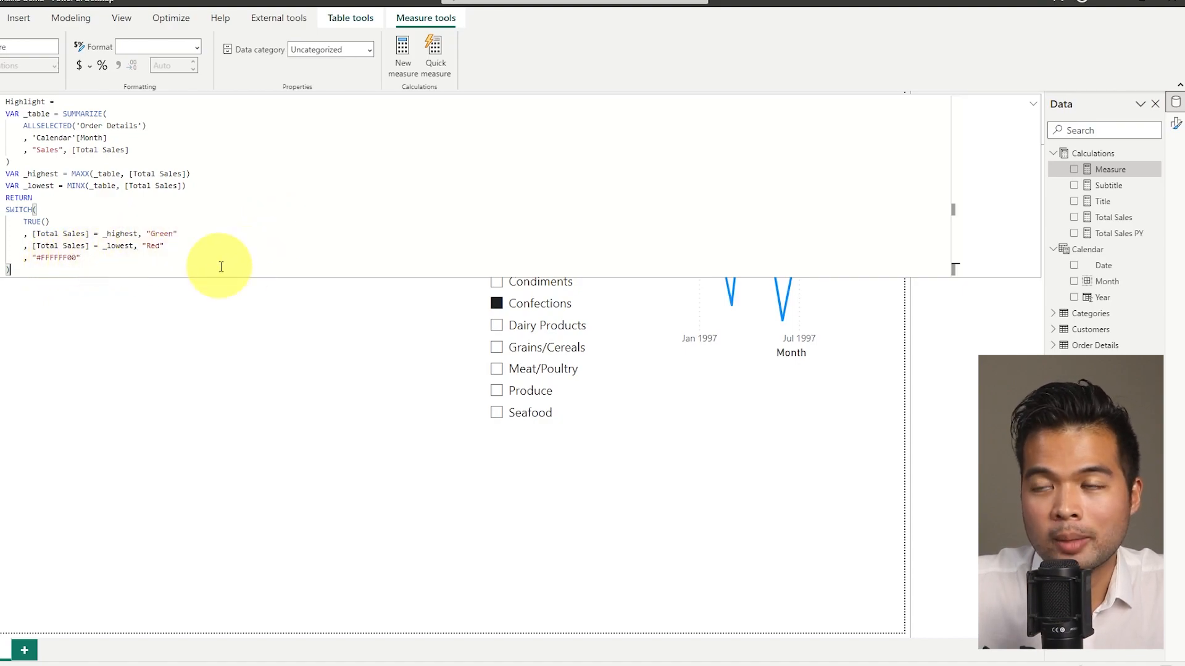
pyautogui.moveTo(134, 276)
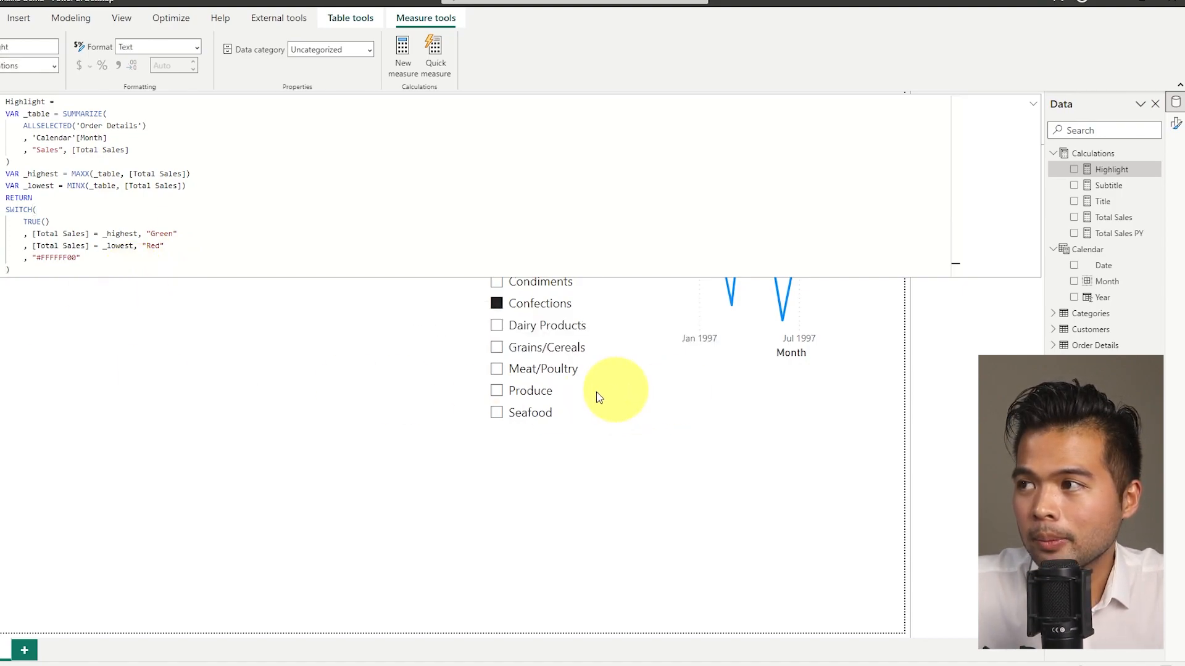
pyautogui.moveTo(789, 458)
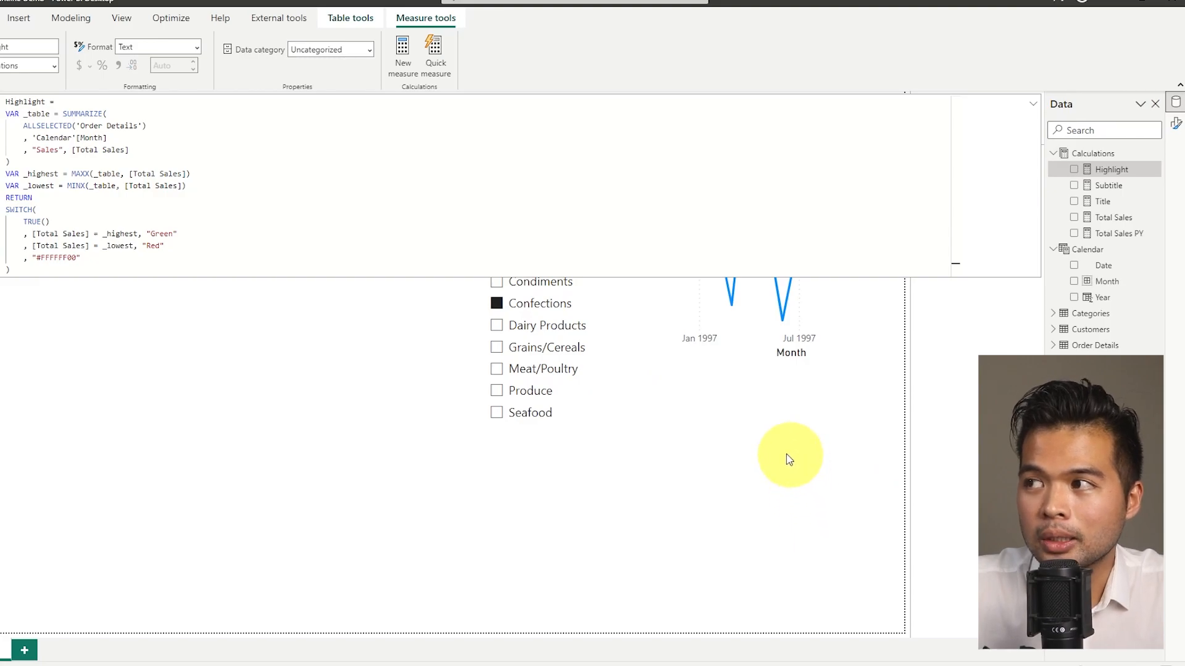
pyautogui.moveTo(782, 428)
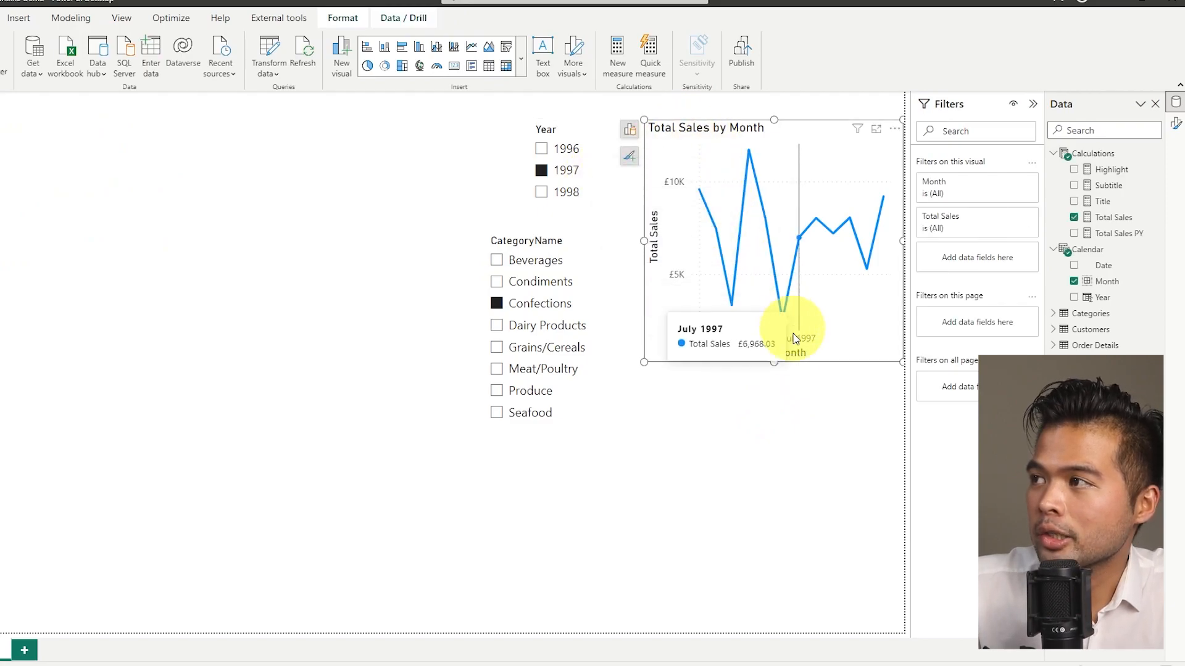
# Hide the X-axis and Y-axis on the sales line chart and resize it to sparkline size.
pyautogui.click(628, 155)
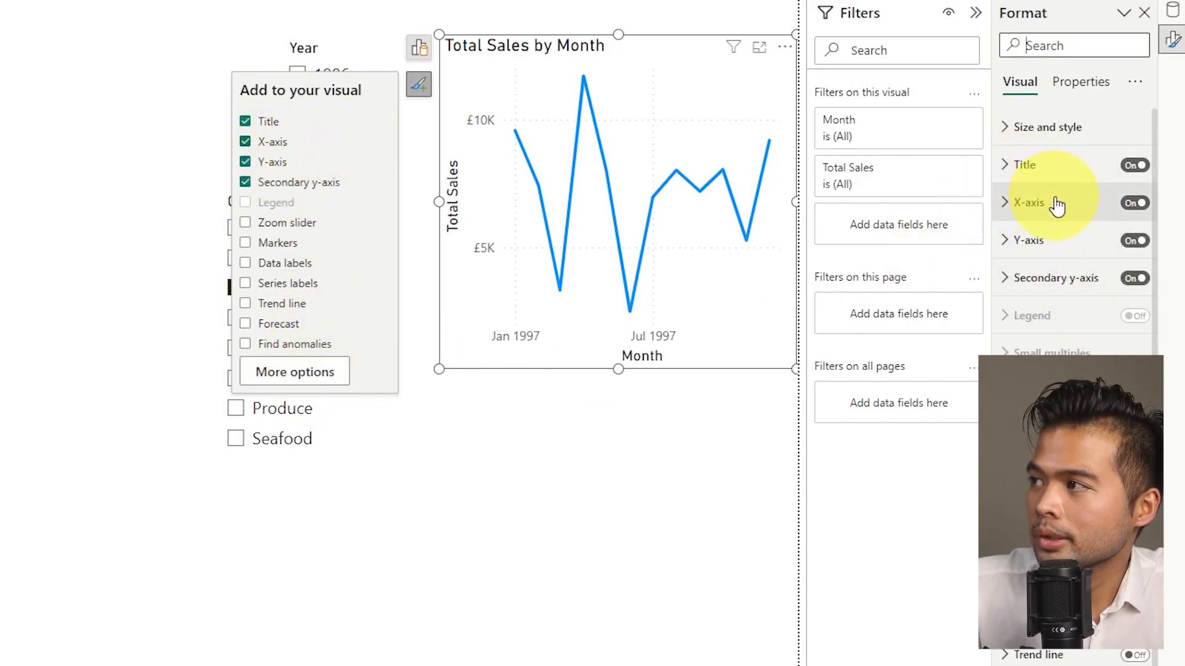
pyautogui.click(1020, 202)
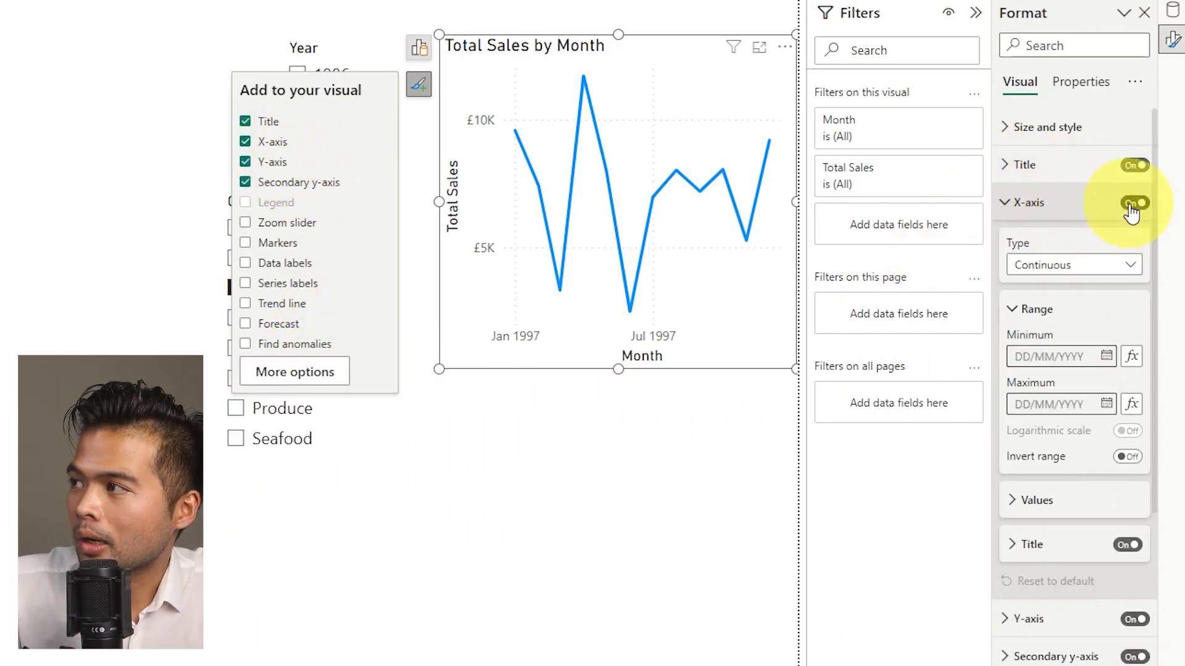
pyautogui.click(1132, 202)
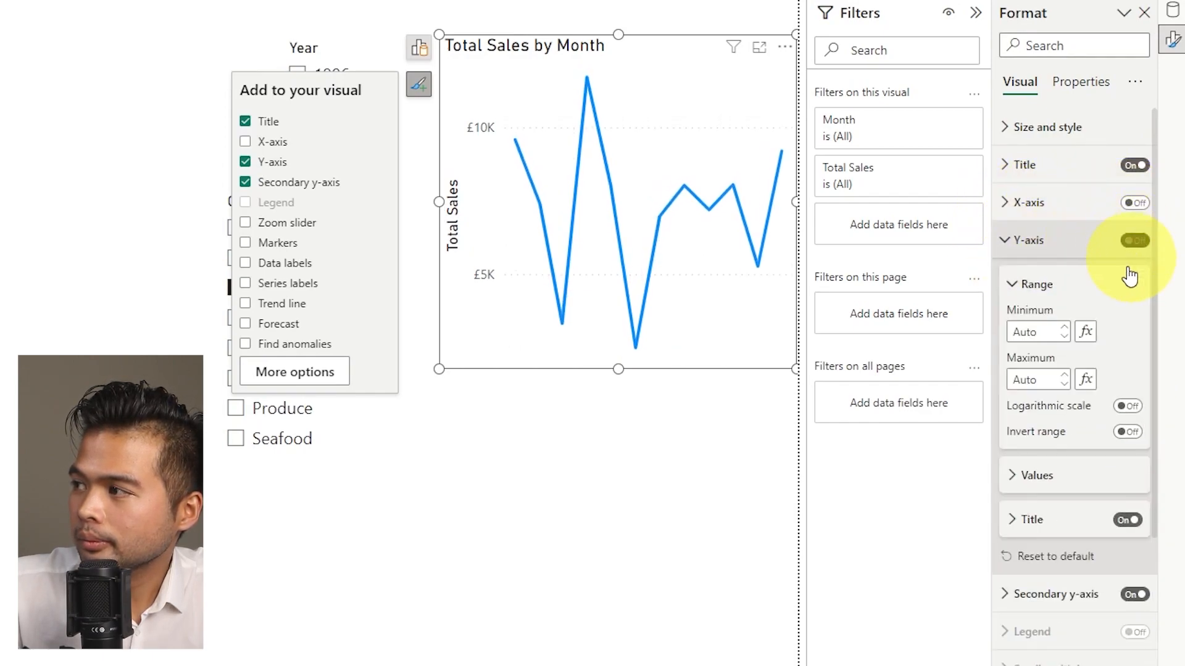
pyautogui.click(1132, 240)
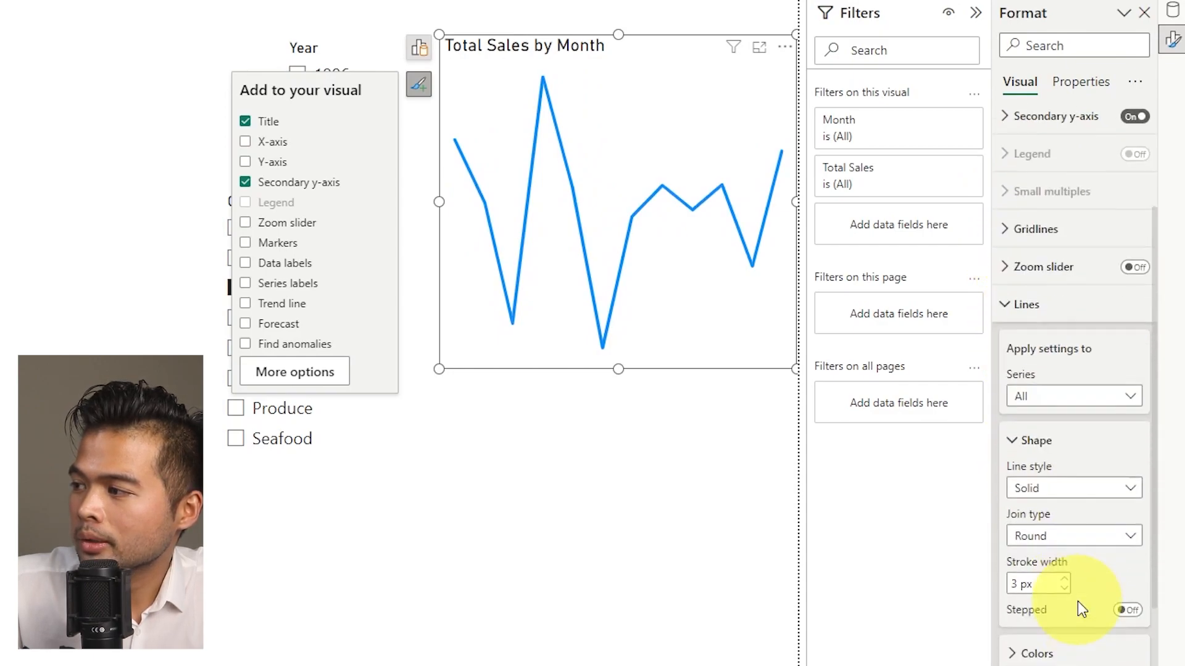
pyautogui.click(1064, 588)
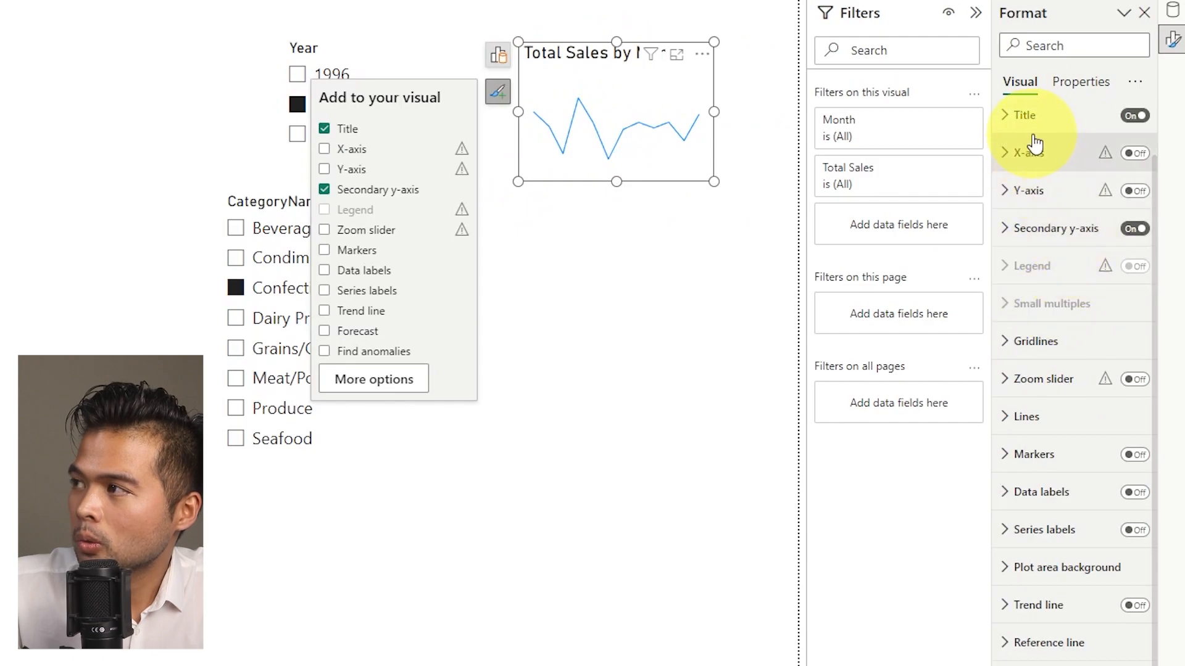
# Set the Total Sales title font size to 8 and add a smaller 'by Month' subtitle.
pyautogui.click(1009, 115)
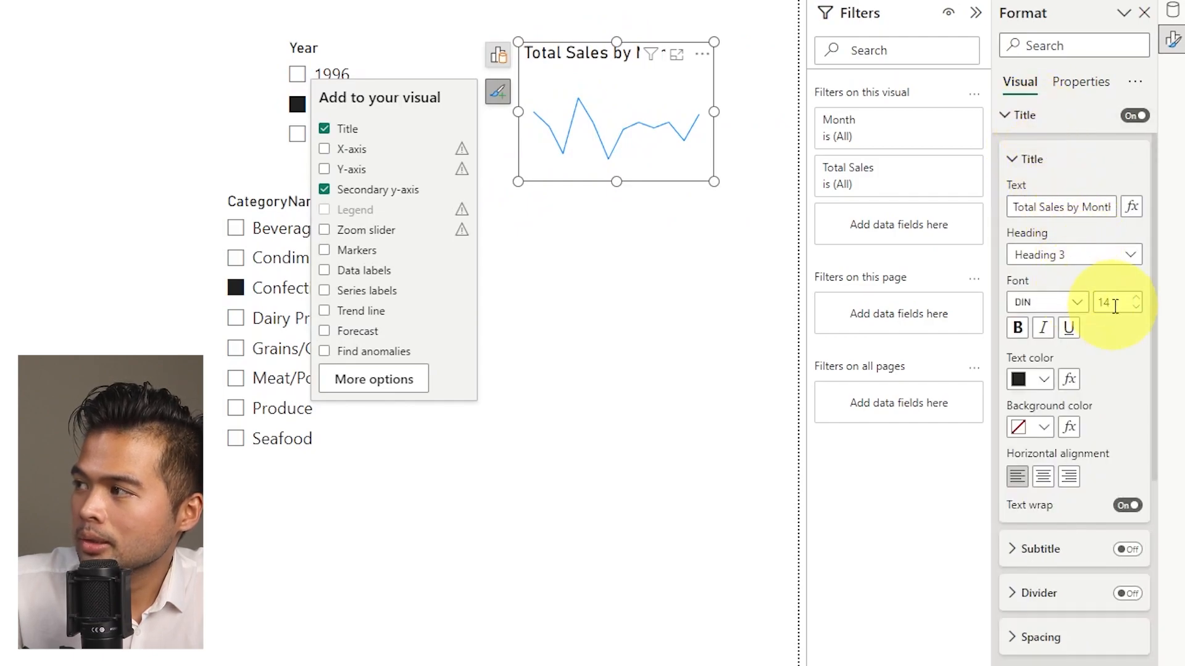
pyautogui.click(1078, 301)
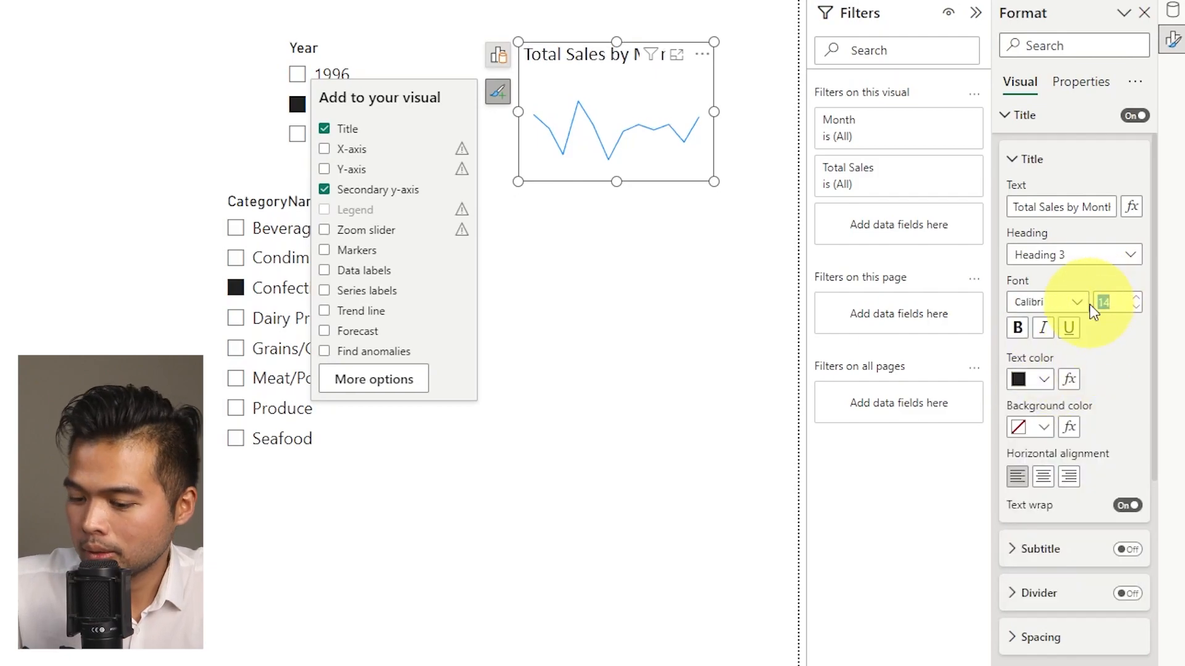
pyautogui.write('8')
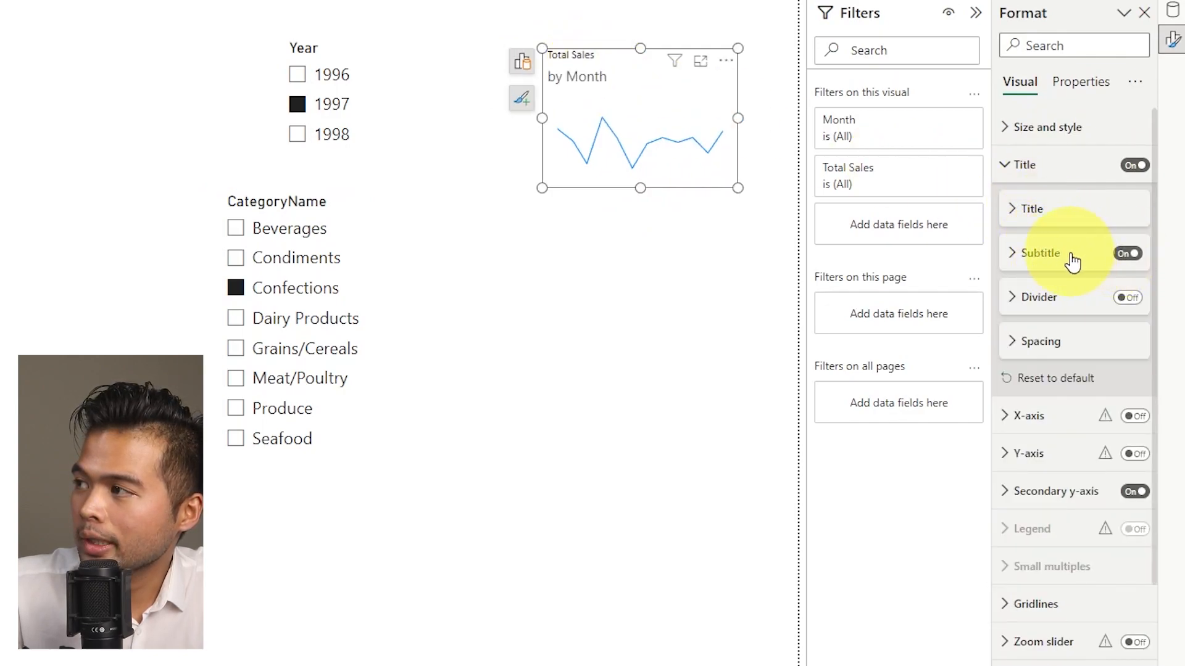
pyautogui.click(1011, 252)
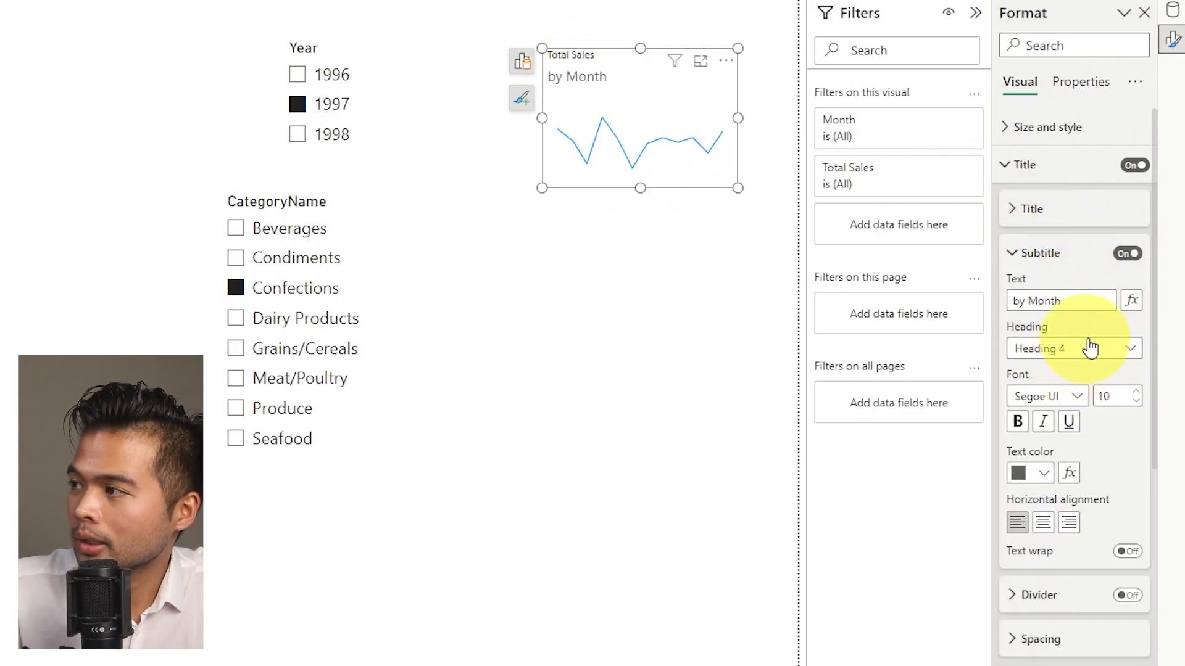
pyautogui.moveTo(1117, 396)
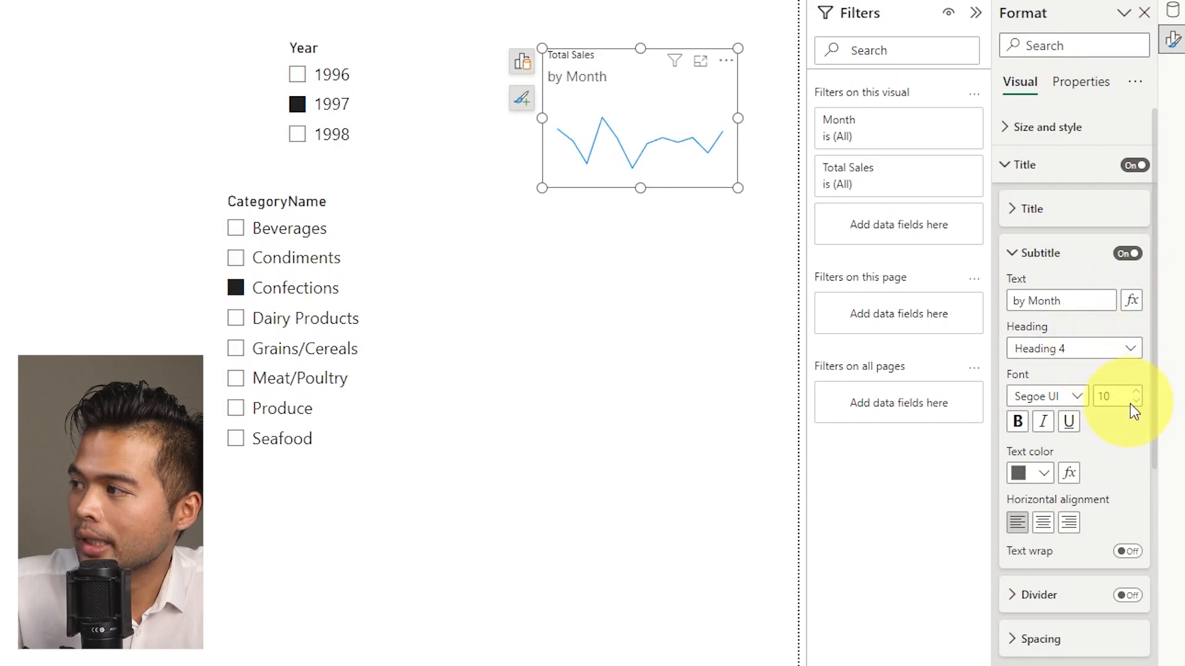
pyautogui.click(1046, 396)
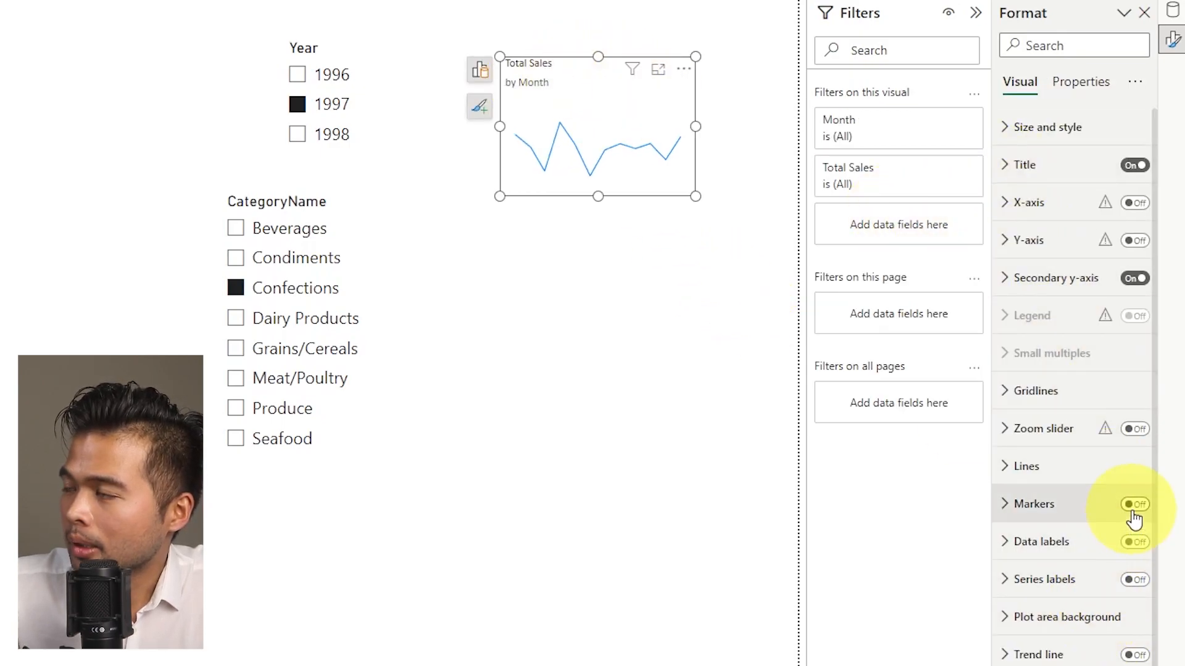
# Turn on sparkline markers and colour the line and markers purple.
pyautogui.click(1133, 504)
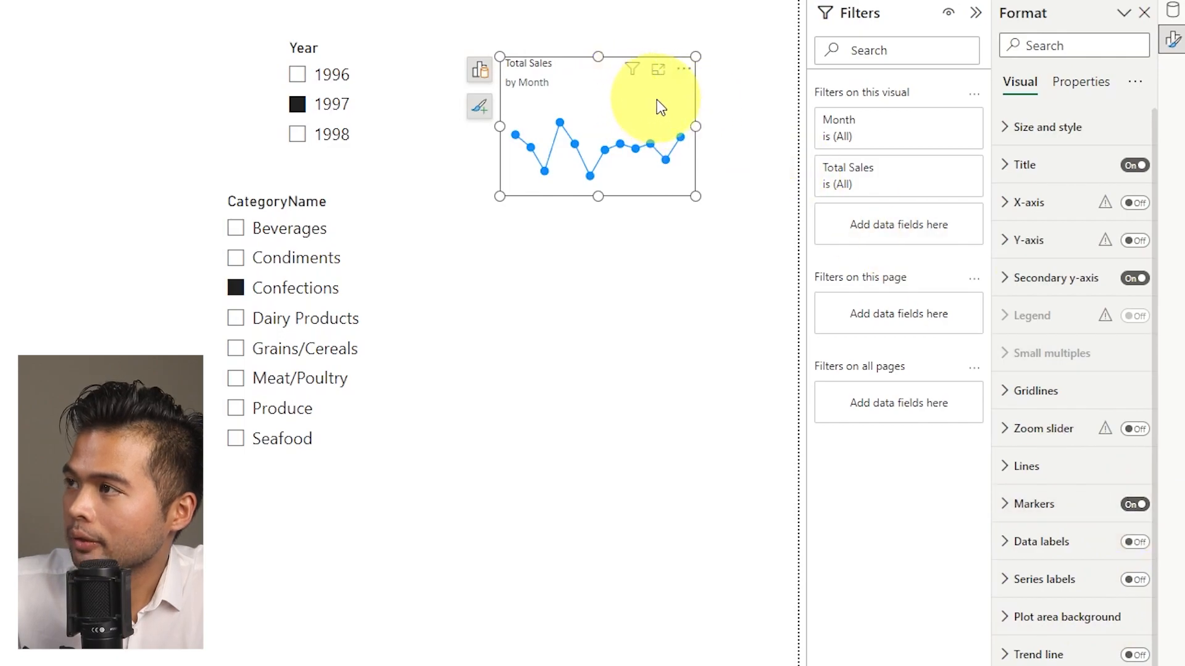
pyautogui.moveTo(671, 183)
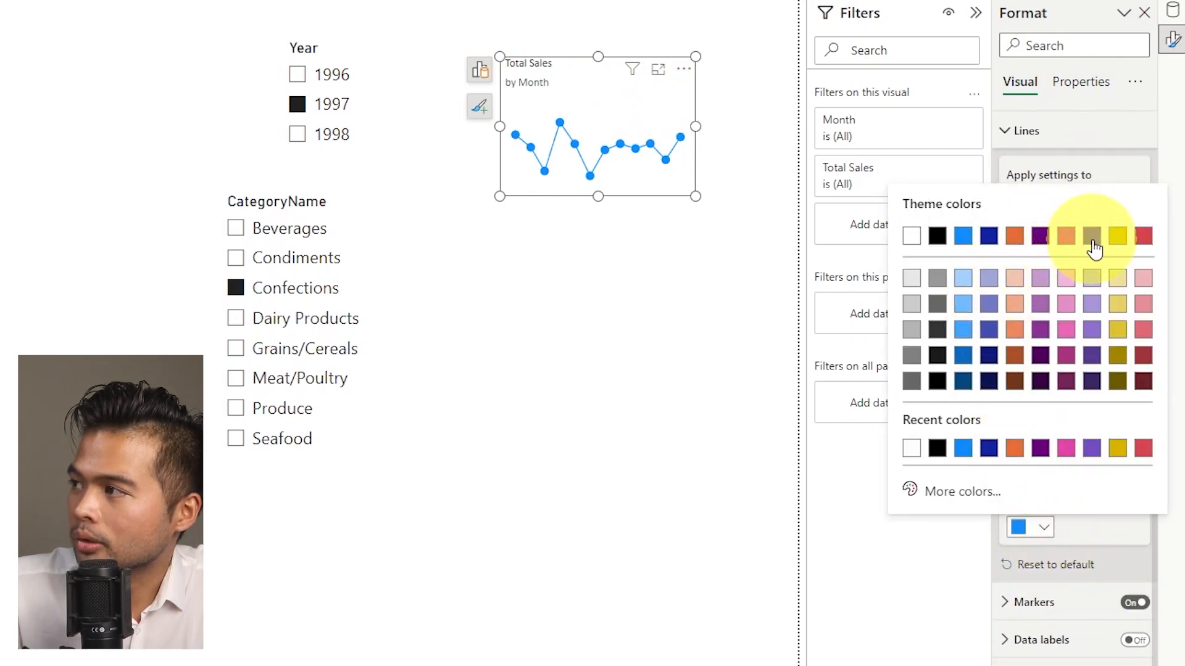
pyautogui.click(1092, 236)
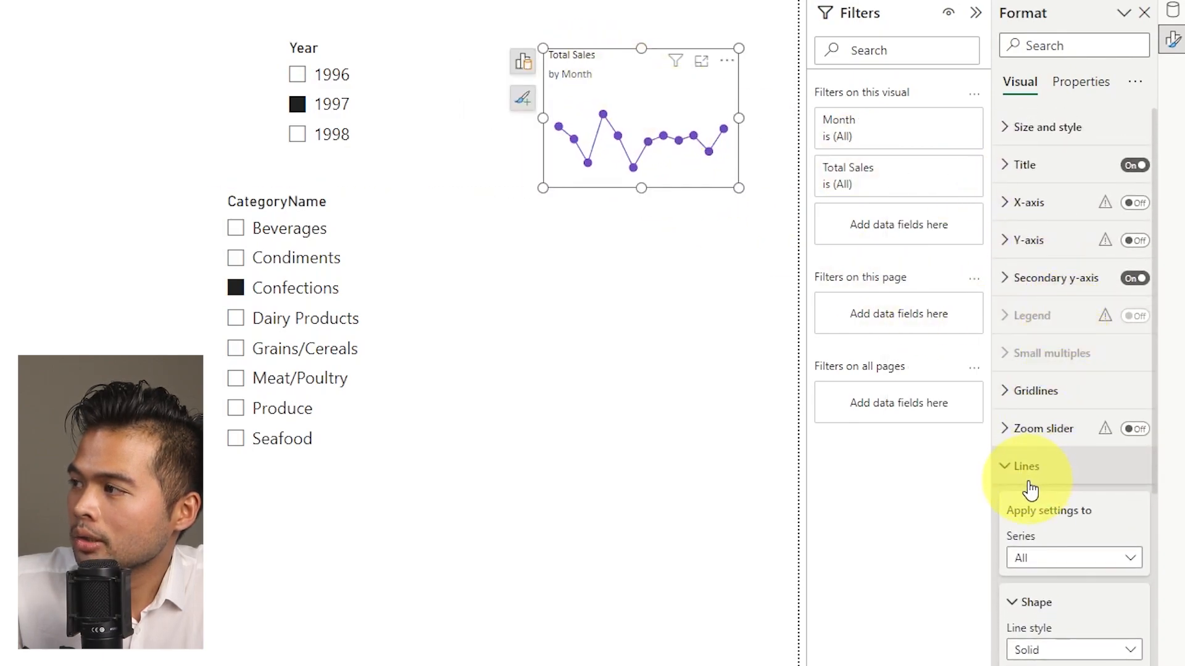
# Drive the title text with a new measure Title = "Total Sales " & [Total Sales].
pyautogui.click(1020, 165)
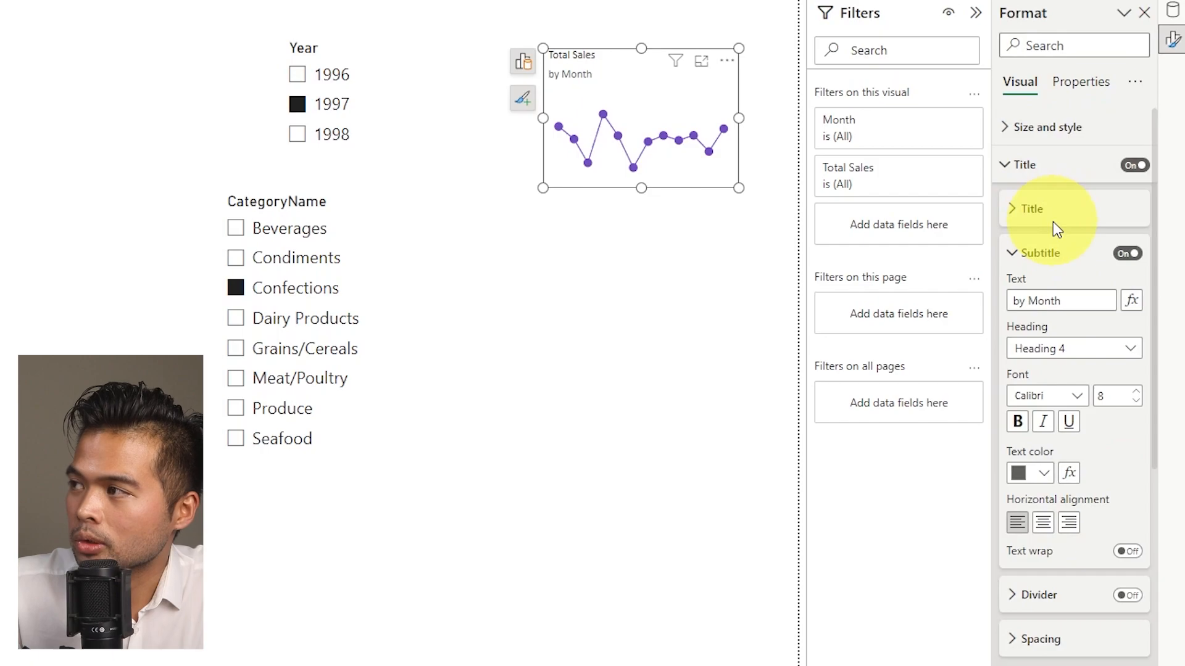
pyautogui.click(1009, 208)
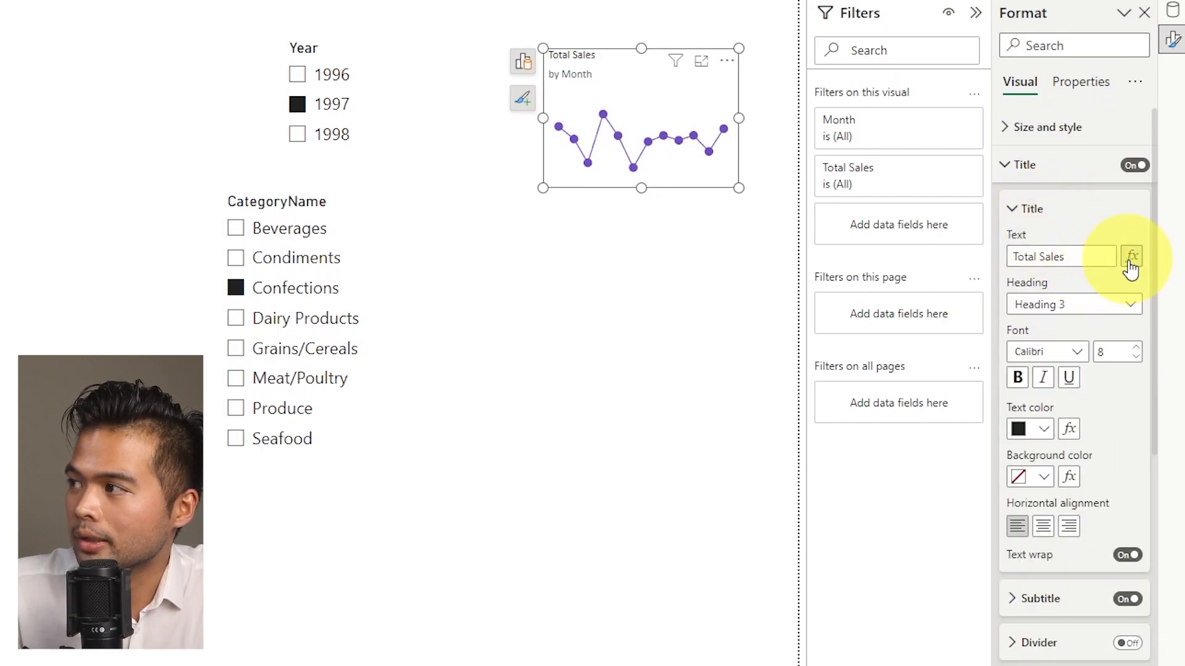
pyautogui.click(1132, 255)
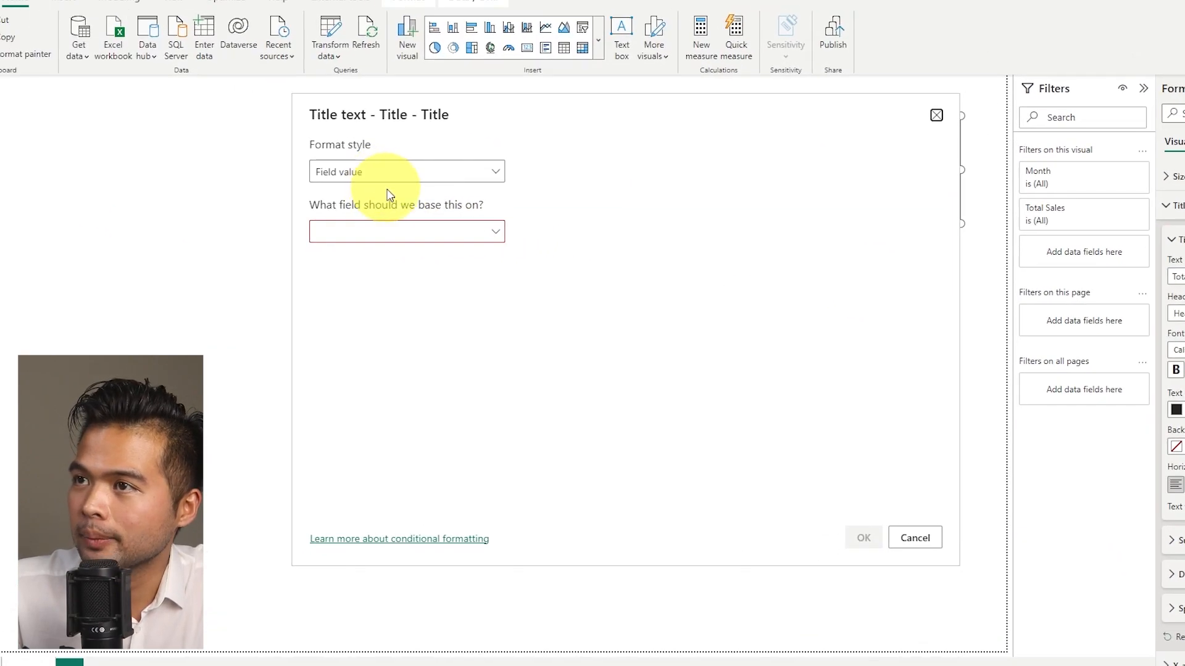
pyautogui.click(407, 231)
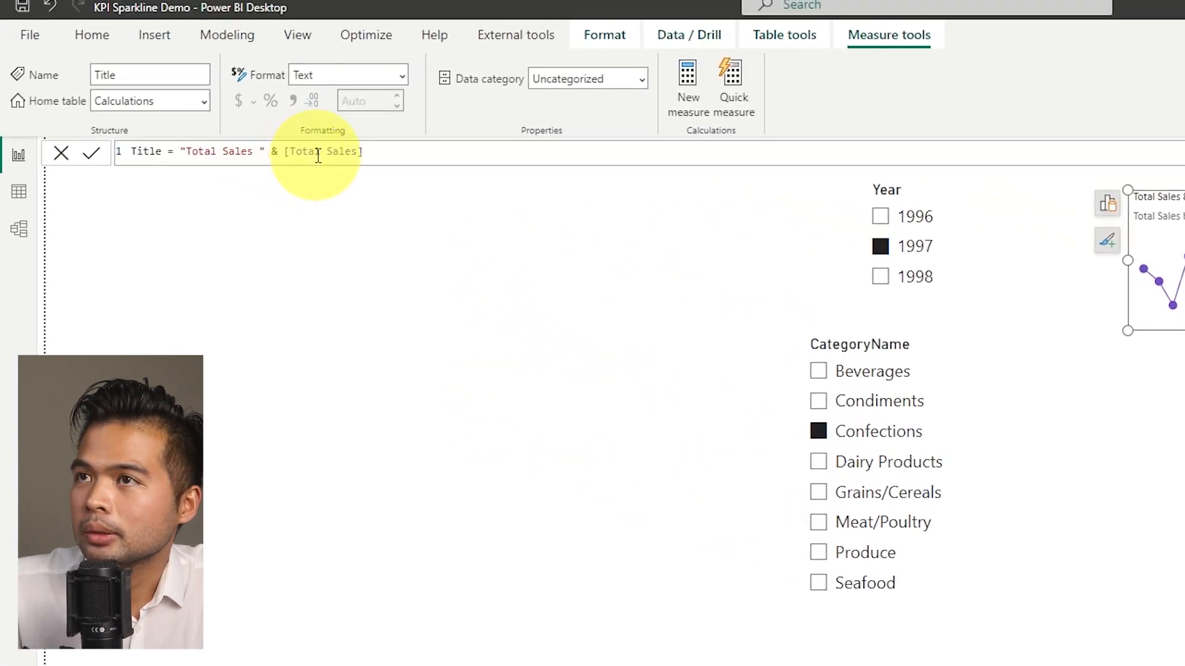
# Wrap [Total Sales] in FORMAT with a "#," currency pattern so the title reads Total Sales £87,228.
pyautogui.write('FORMAT(')
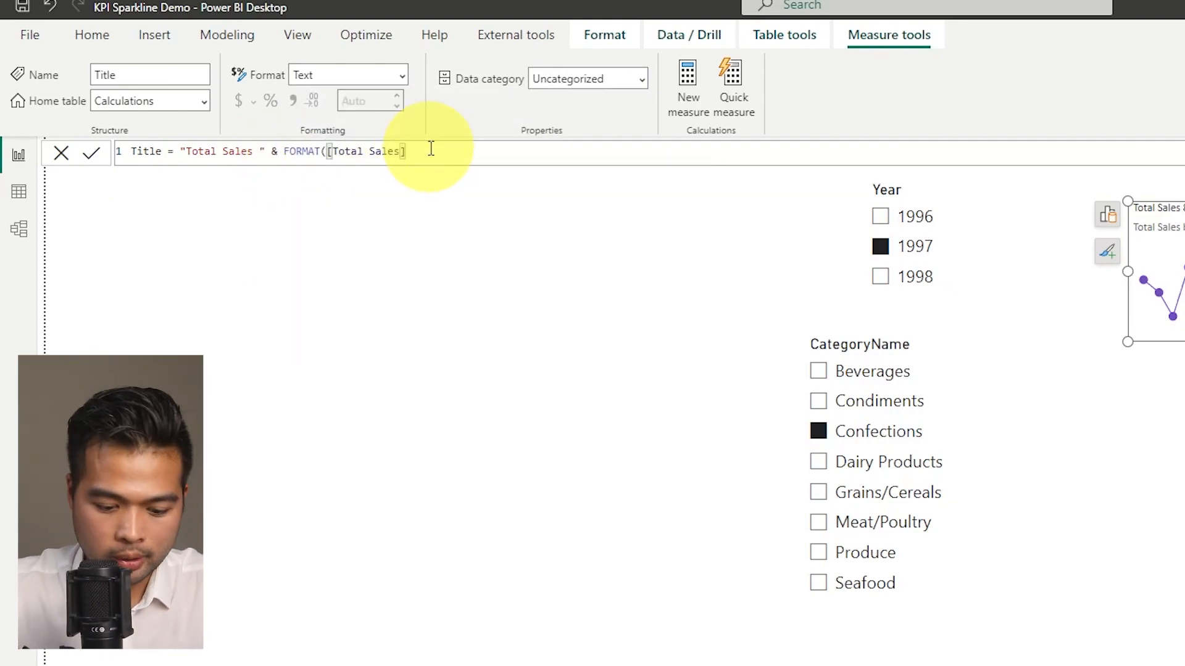
pyautogui.write(', "")')
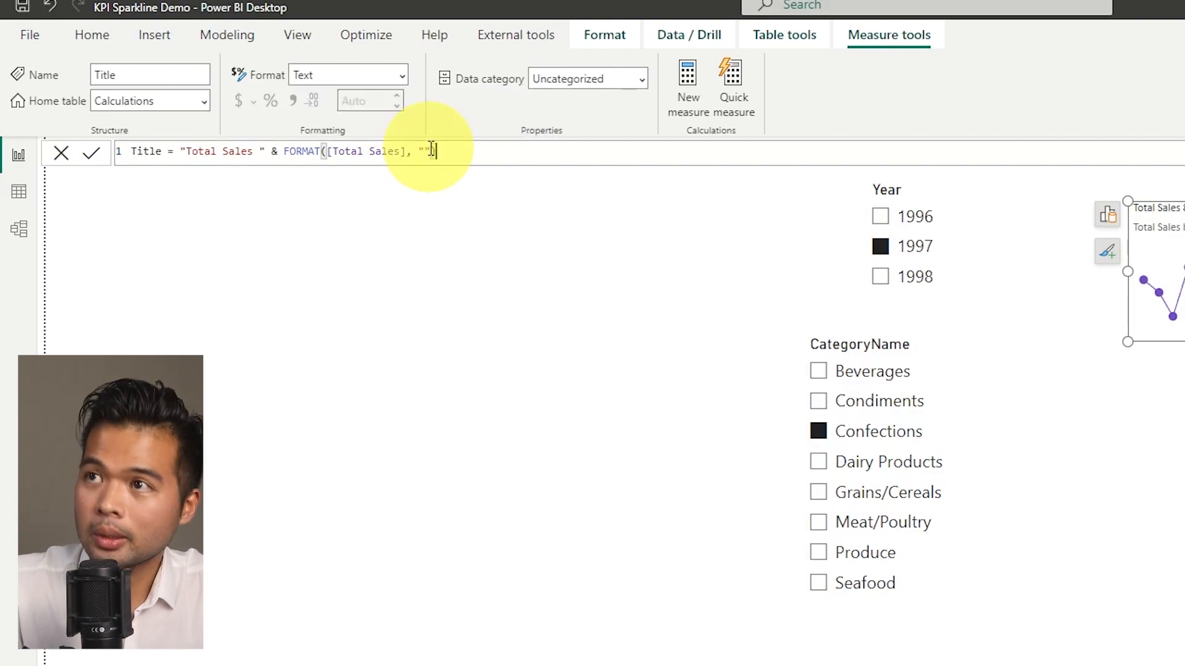
pyautogui.write('$')
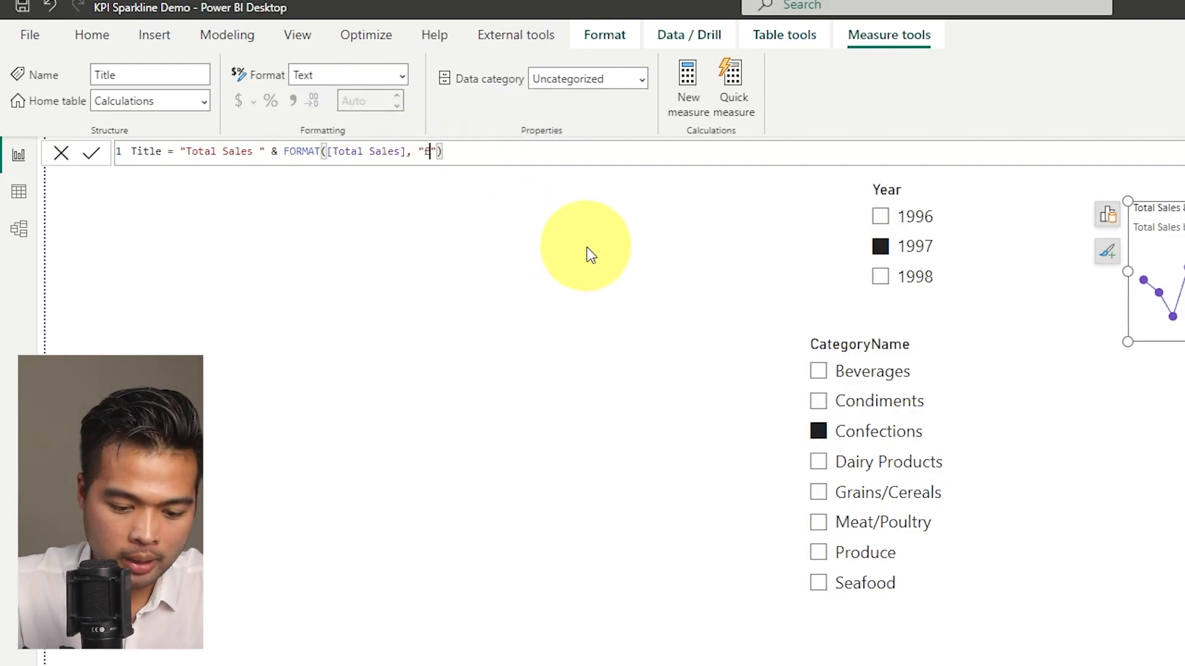
pyautogui.write('#,')
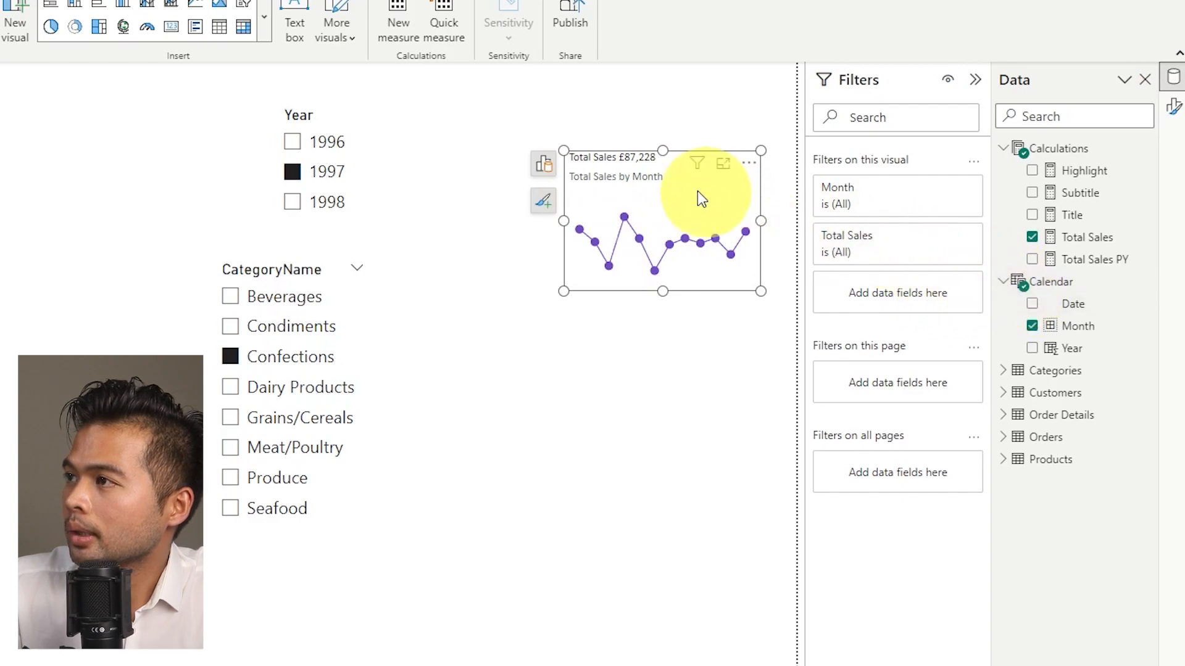
# Build the Subtitle measure with an arrow emoji, showing ↗ +177.7% | +79295 versus previous year.
pyautogui.click(543, 202)
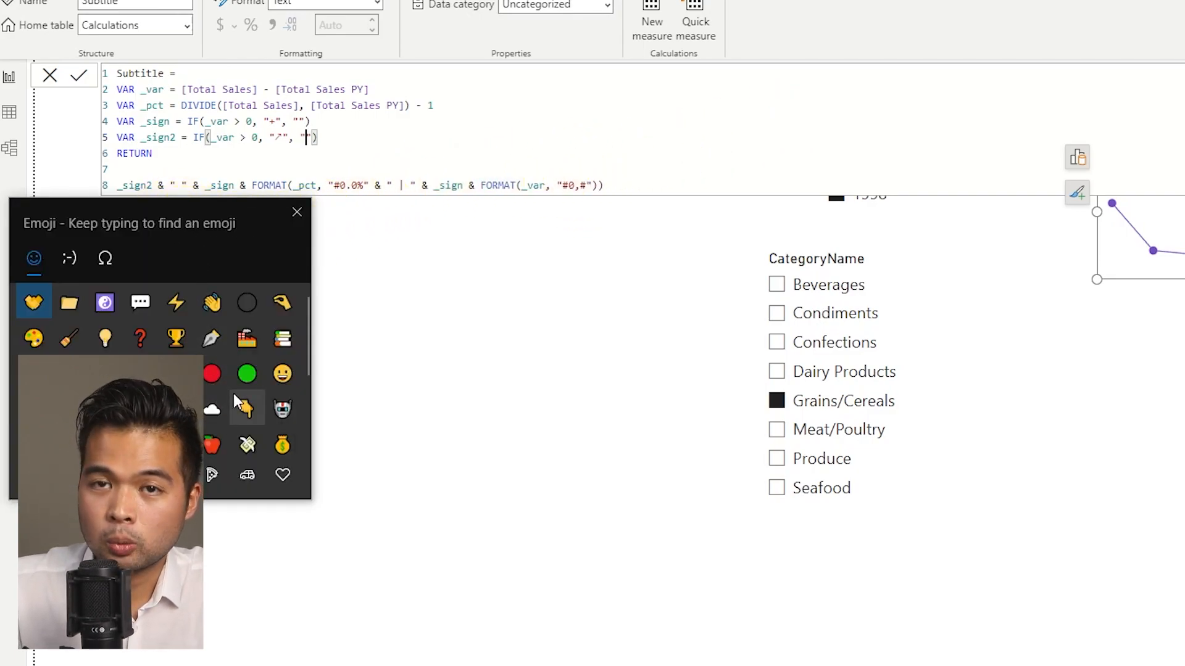
pyautogui.click(104, 258)
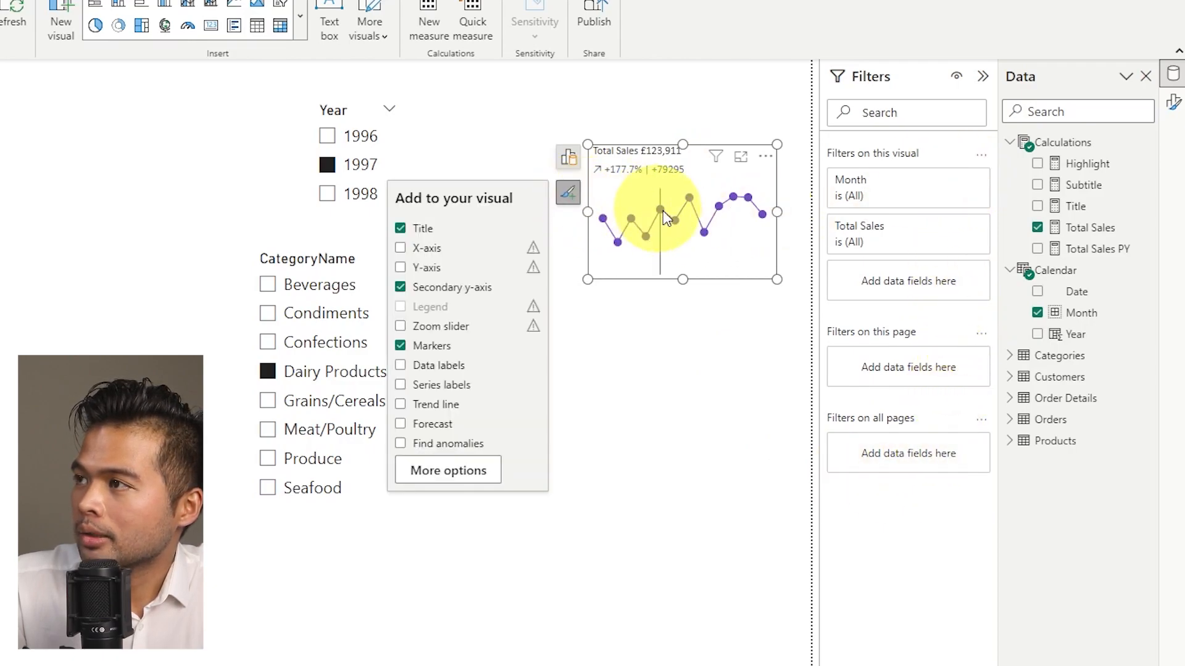
pyautogui.moveTo(687, 199)
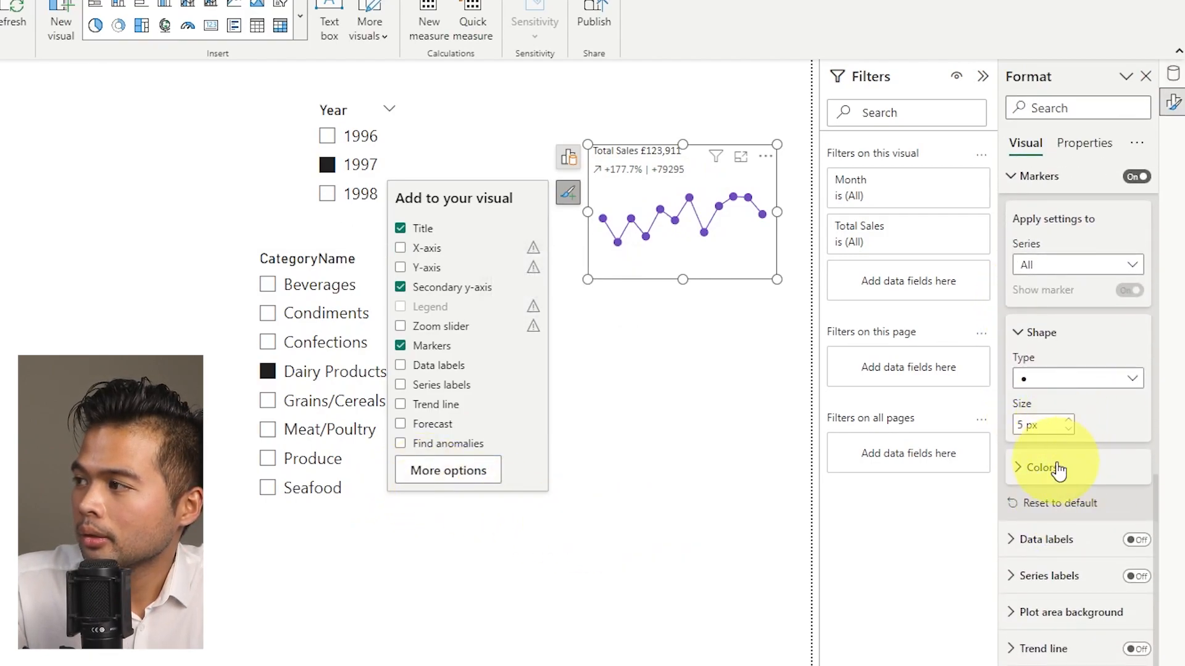
# Expand the Markers section's colour options in the Format visual pane.
pyautogui.click(1038, 468)
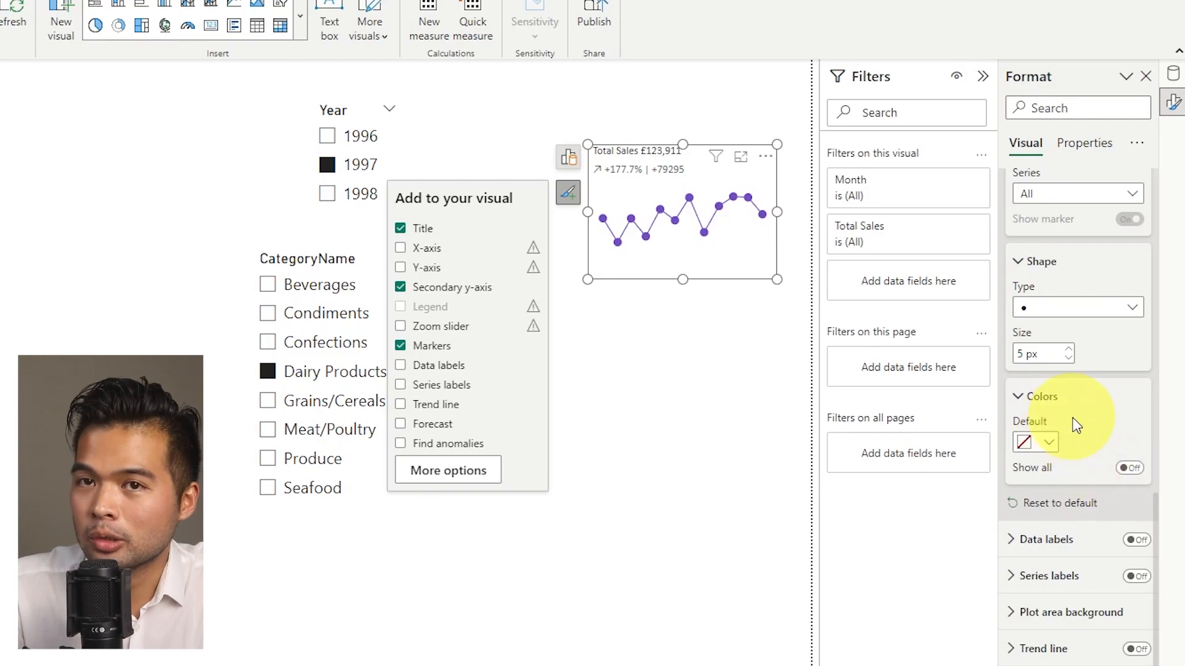
pyautogui.moveTo(568, 159)
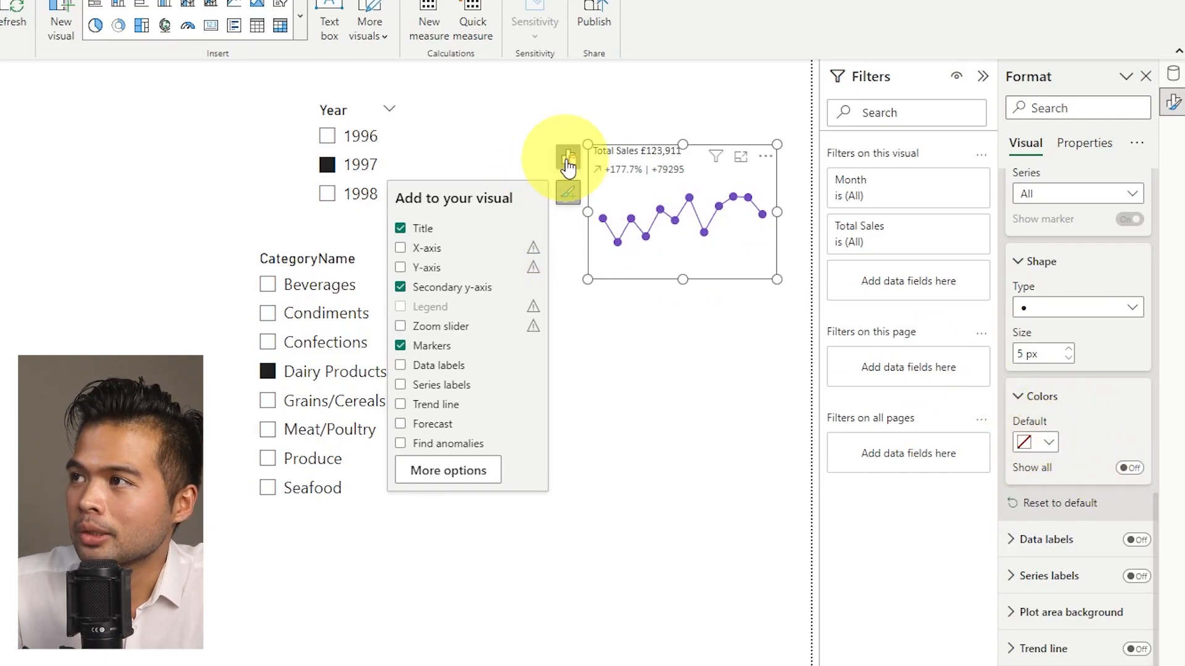
# Switch the visual to columns and colour them by Field value from the Calculations colour measure.
pyautogui.click(568, 155)
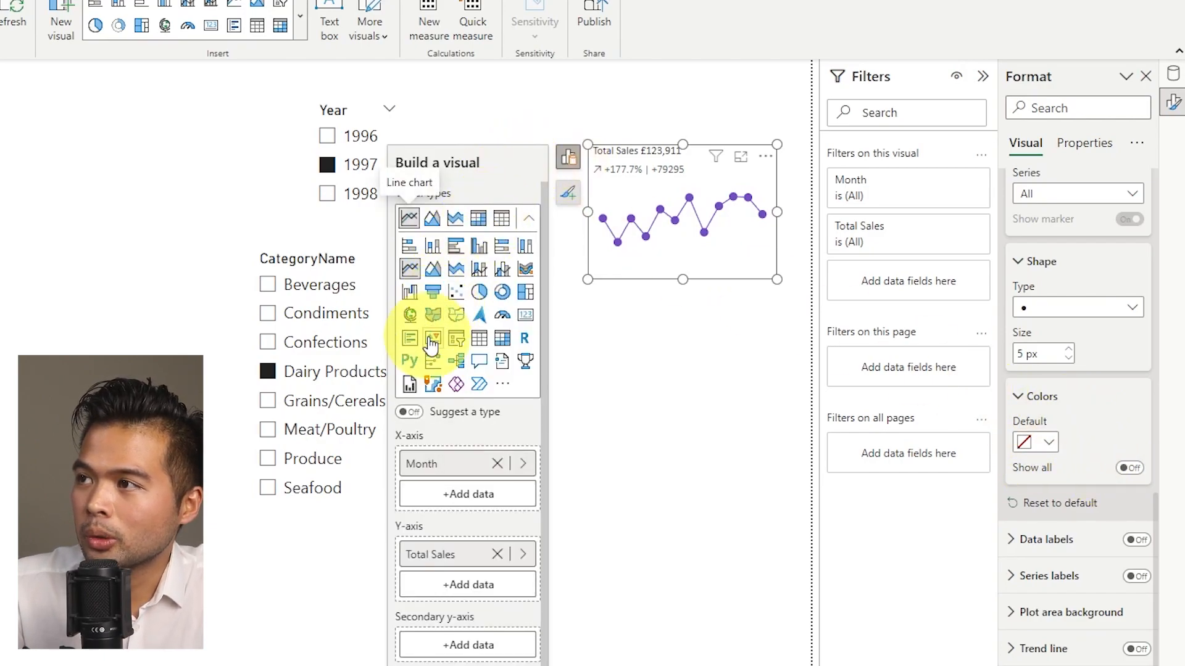
pyautogui.click(478, 244)
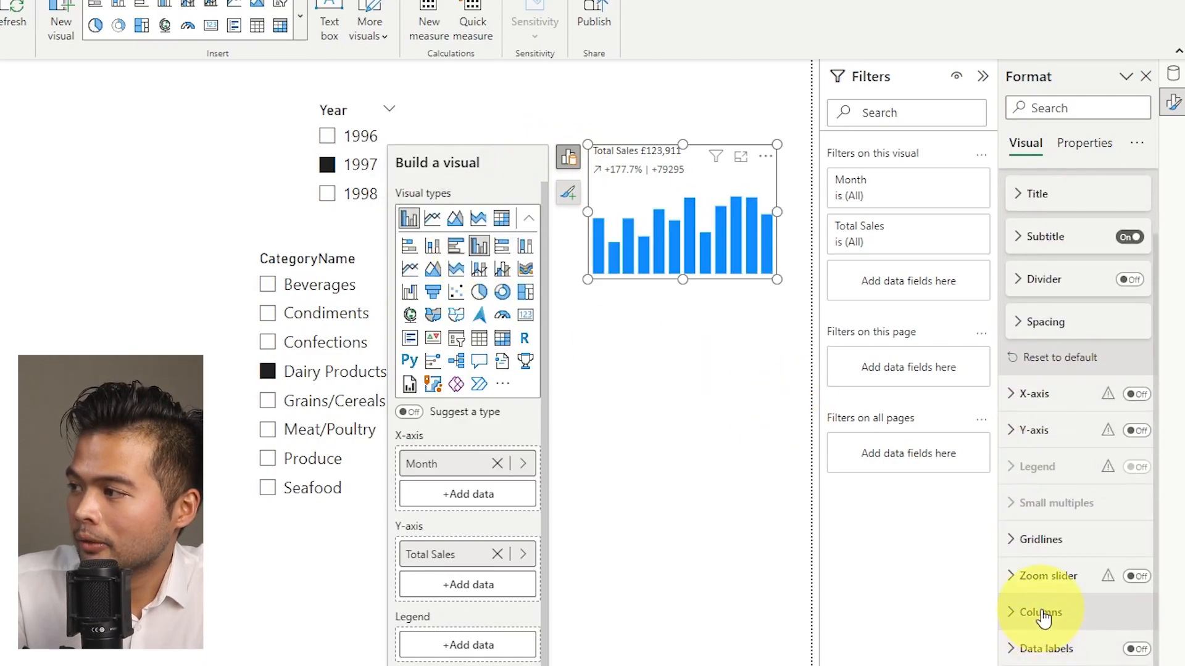
pyautogui.click(1038, 612)
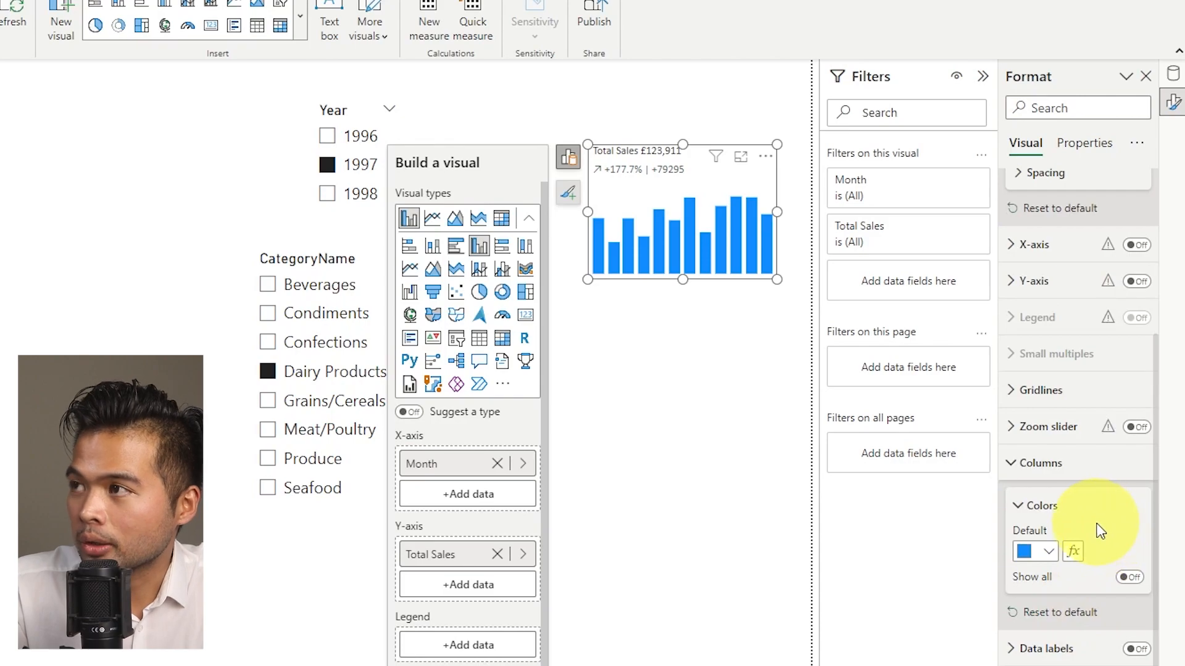
pyautogui.moveTo(1073, 553)
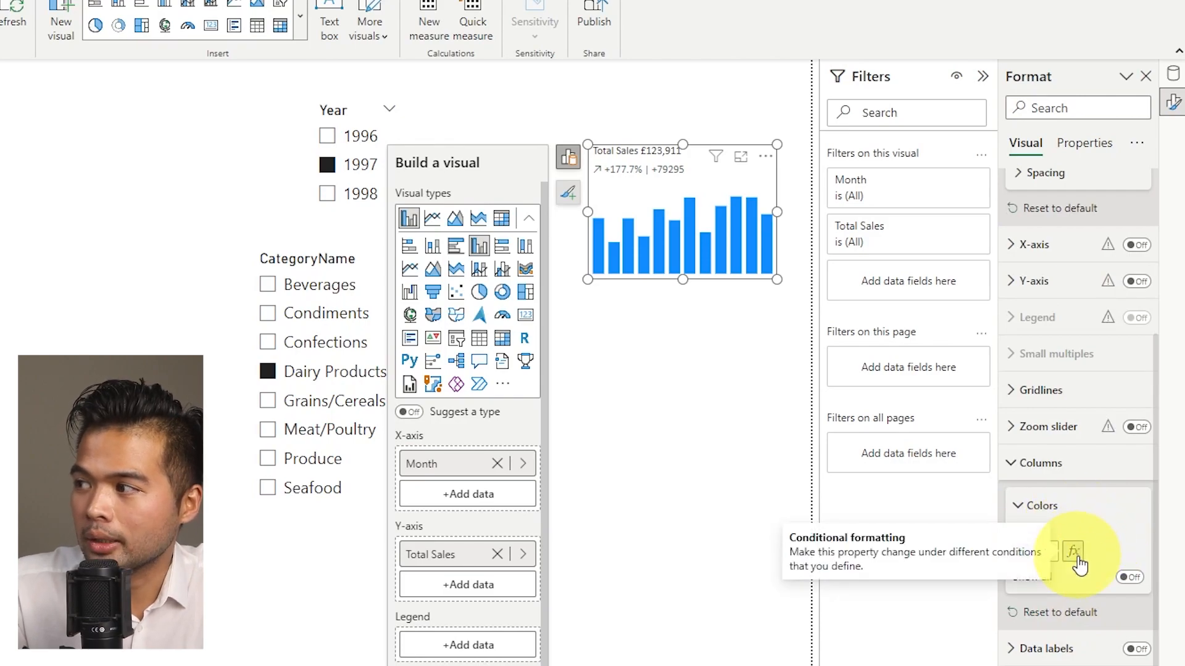
pyautogui.click(1071, 552)
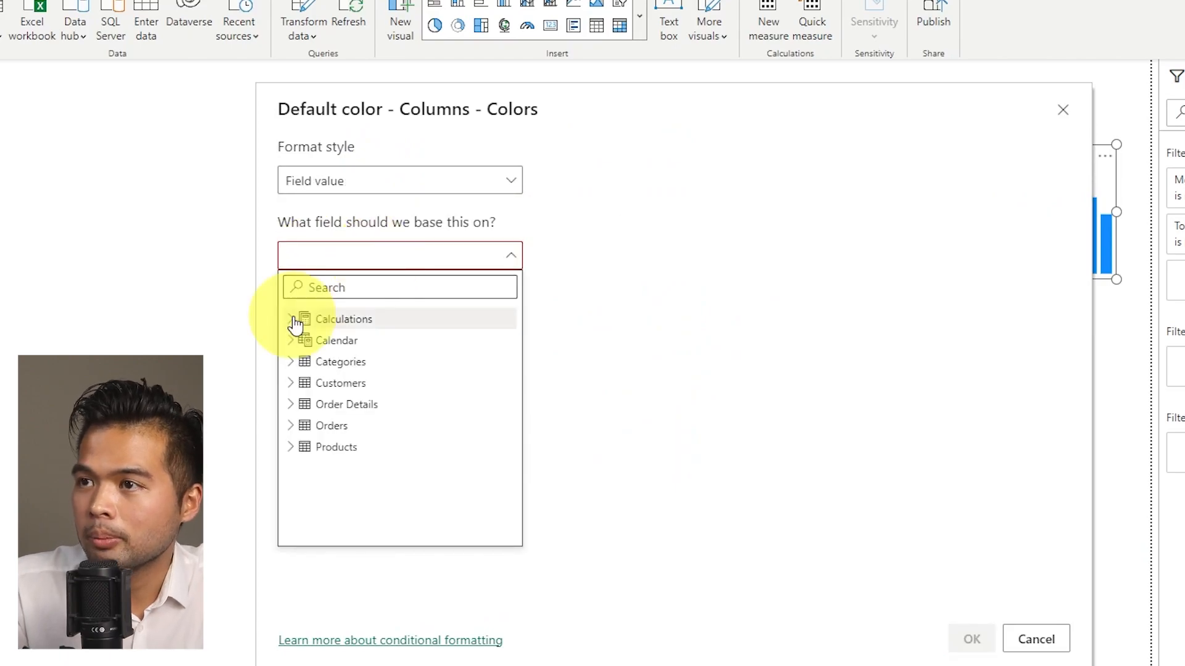
pyautogui.click(291, 319)
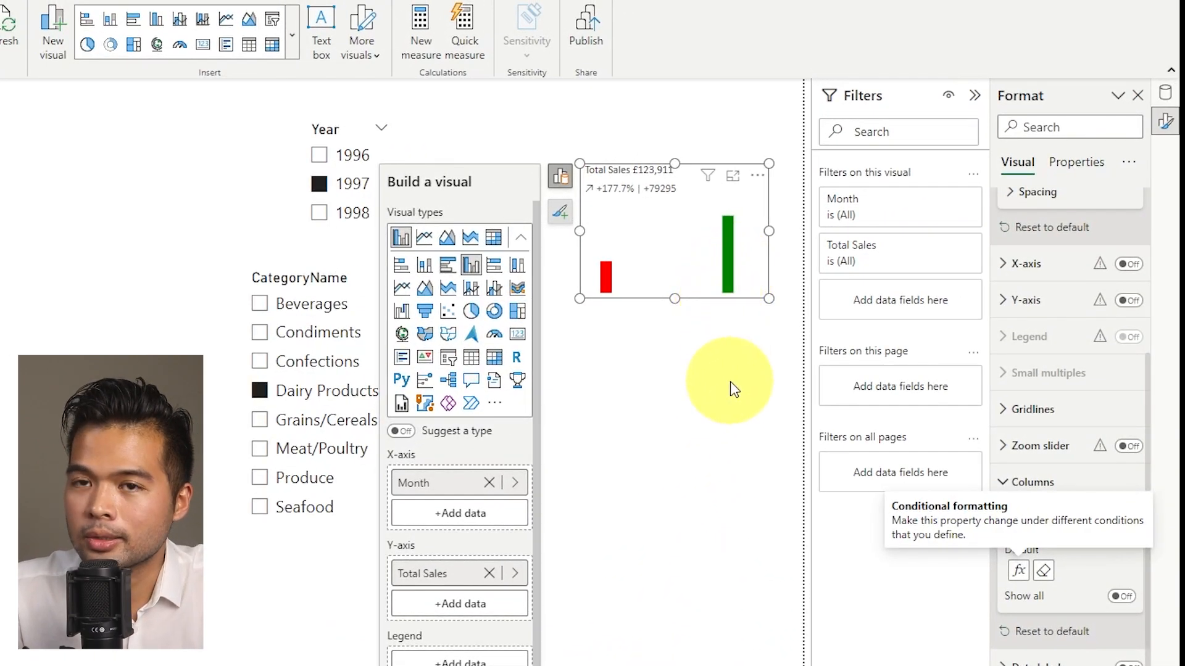
pyautogui.moveTo(426, 205)
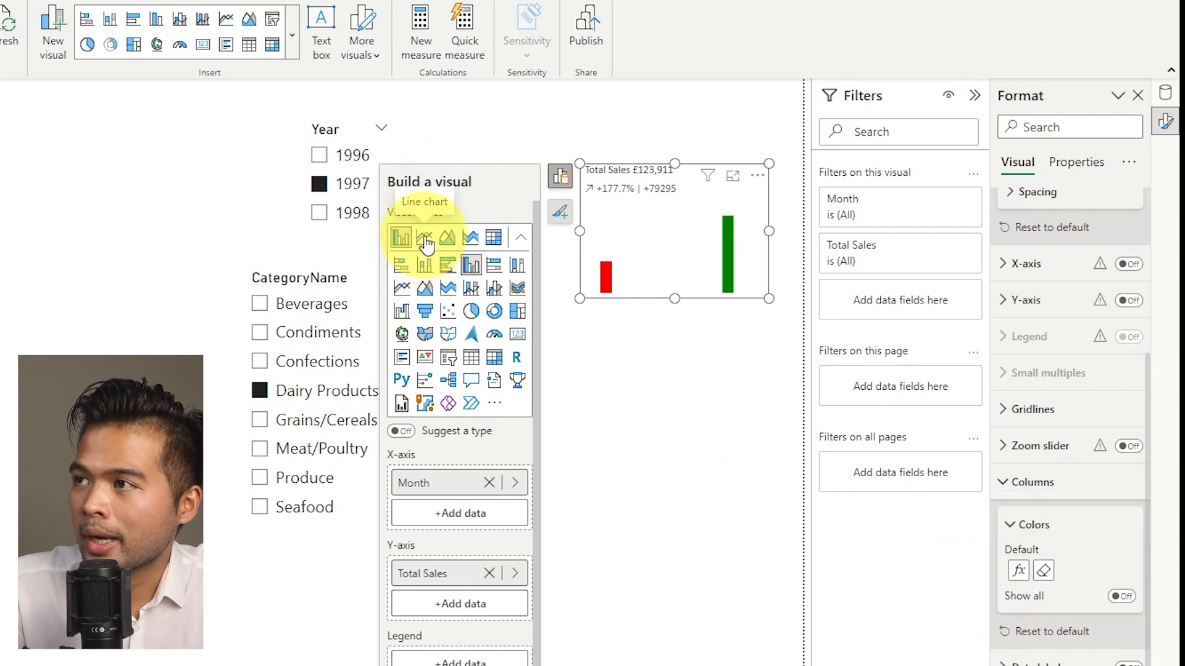
# Change the visual to a line chart and shrink marker shape size to 0 px.
pyautogui.click(424, 237)
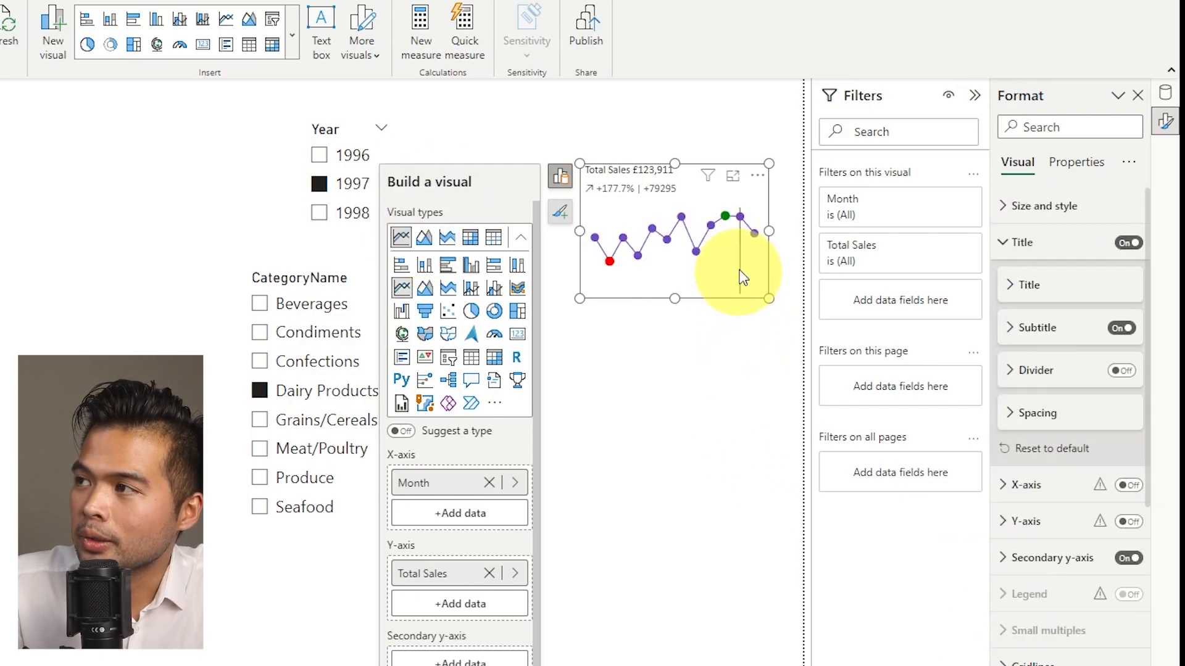
pyautogui.moveTo(740, 354)
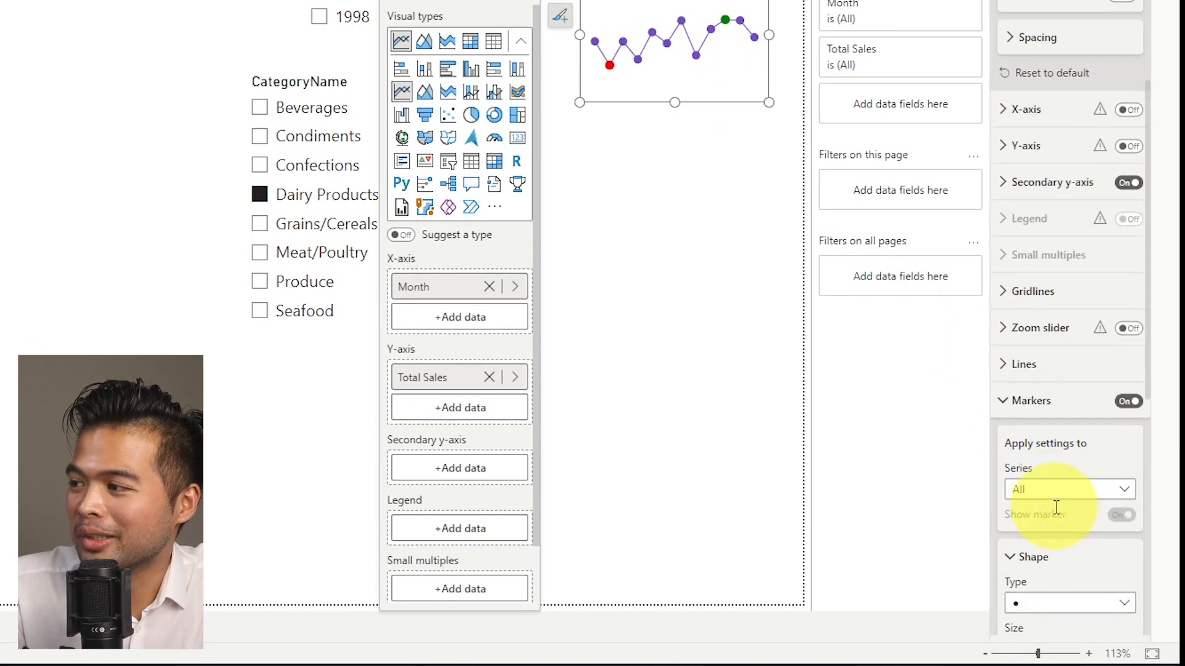
pyautogui.scroll(-3)
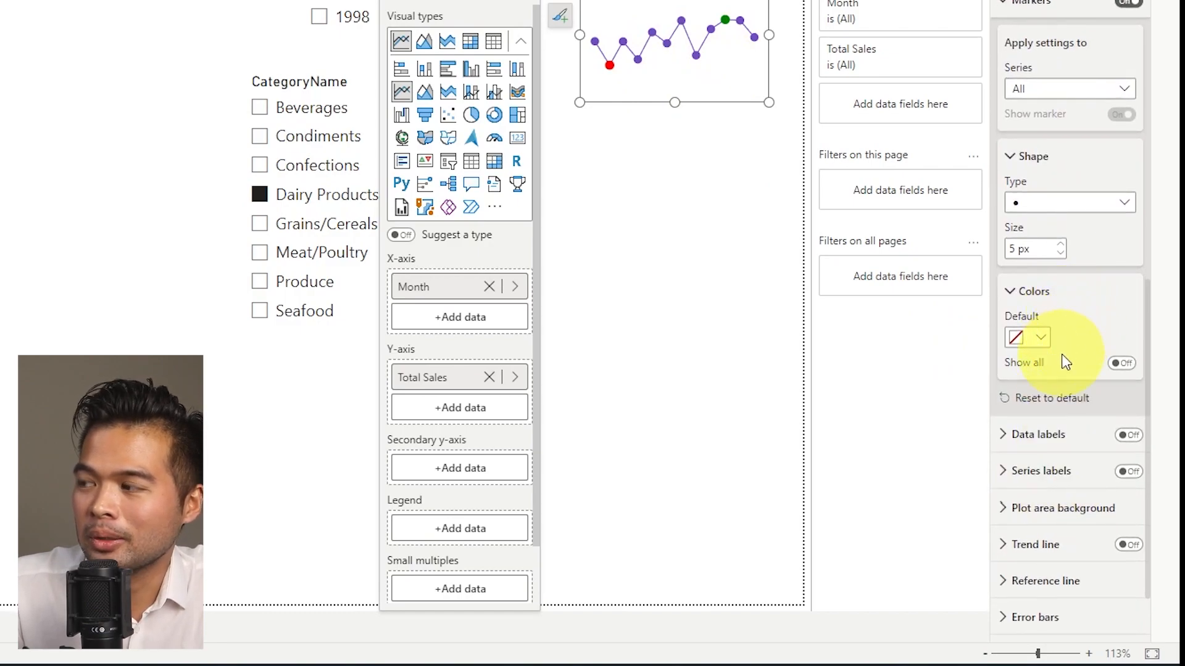
pyautogui.moveTo(1054, 356)
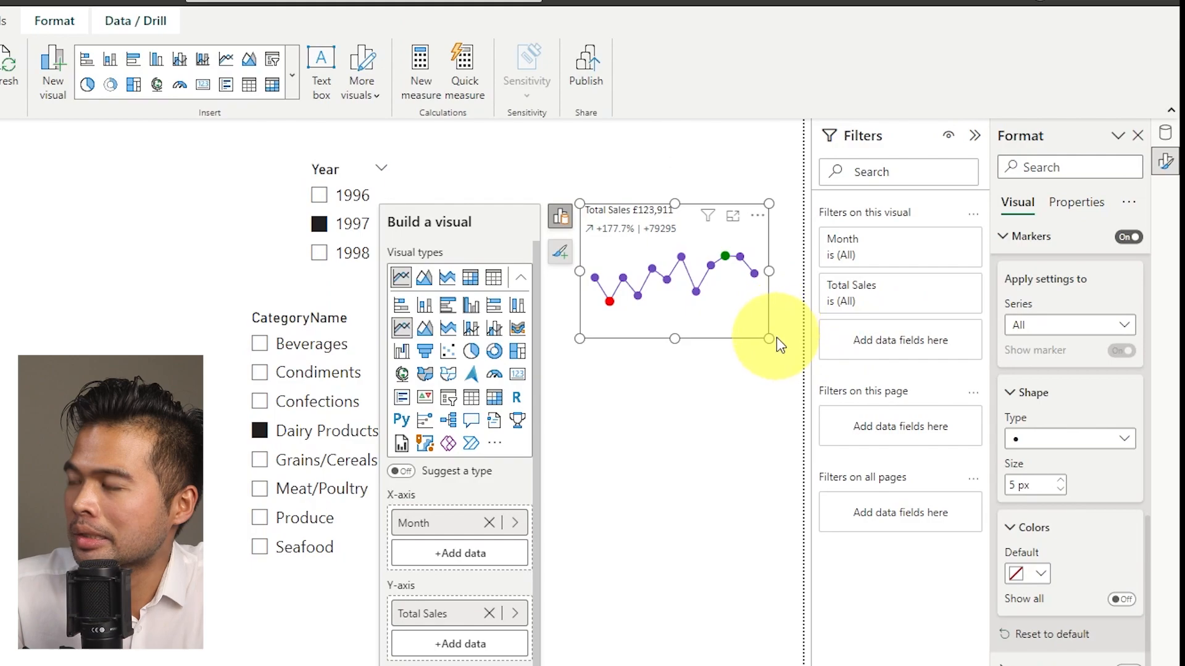
pyautogui.moveTo(708, 291)
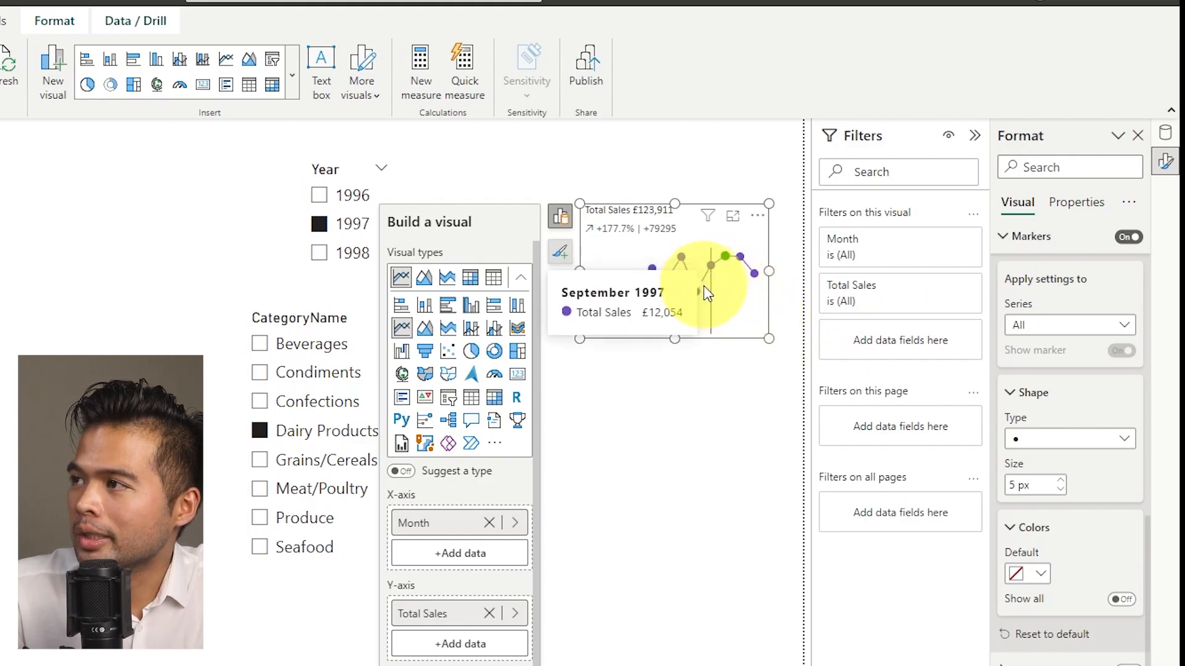
pyautogui.moveTo(710, 347)
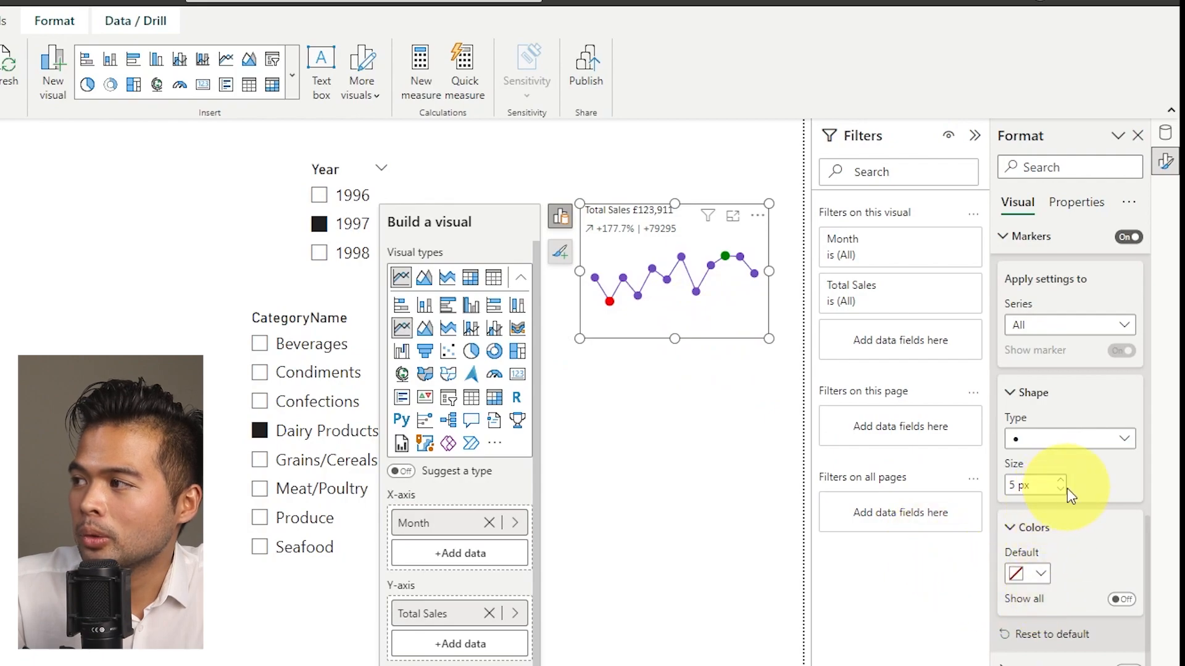
pyautogui.click(1060, 491)
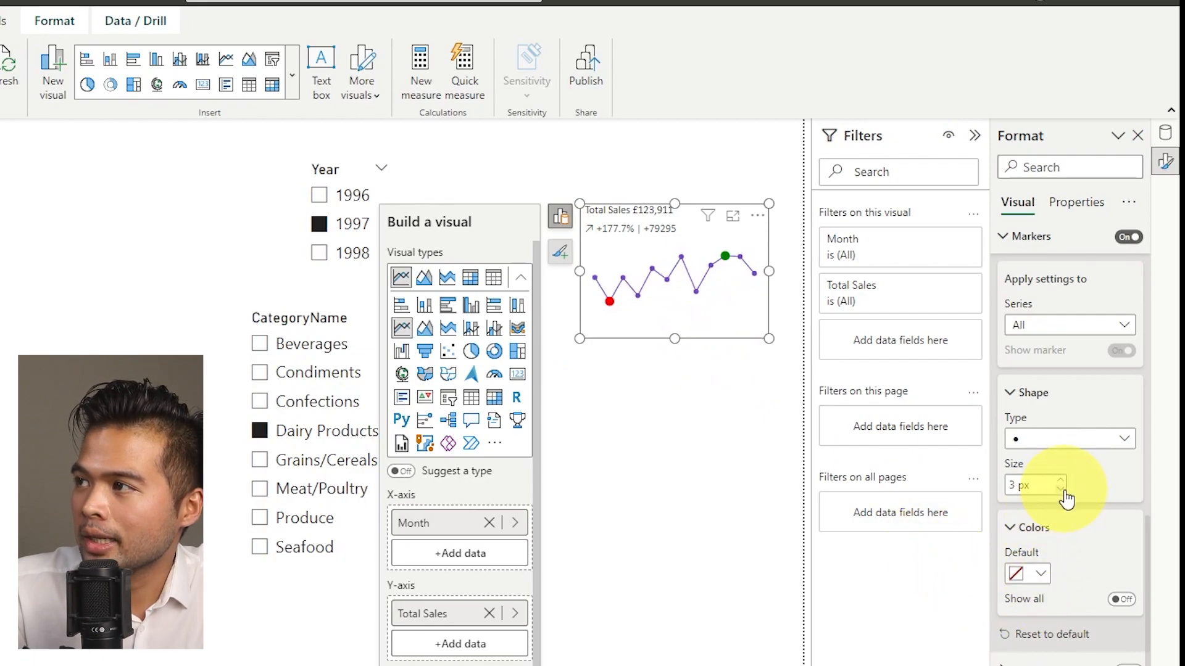
pyautogui.click(1060, 490)
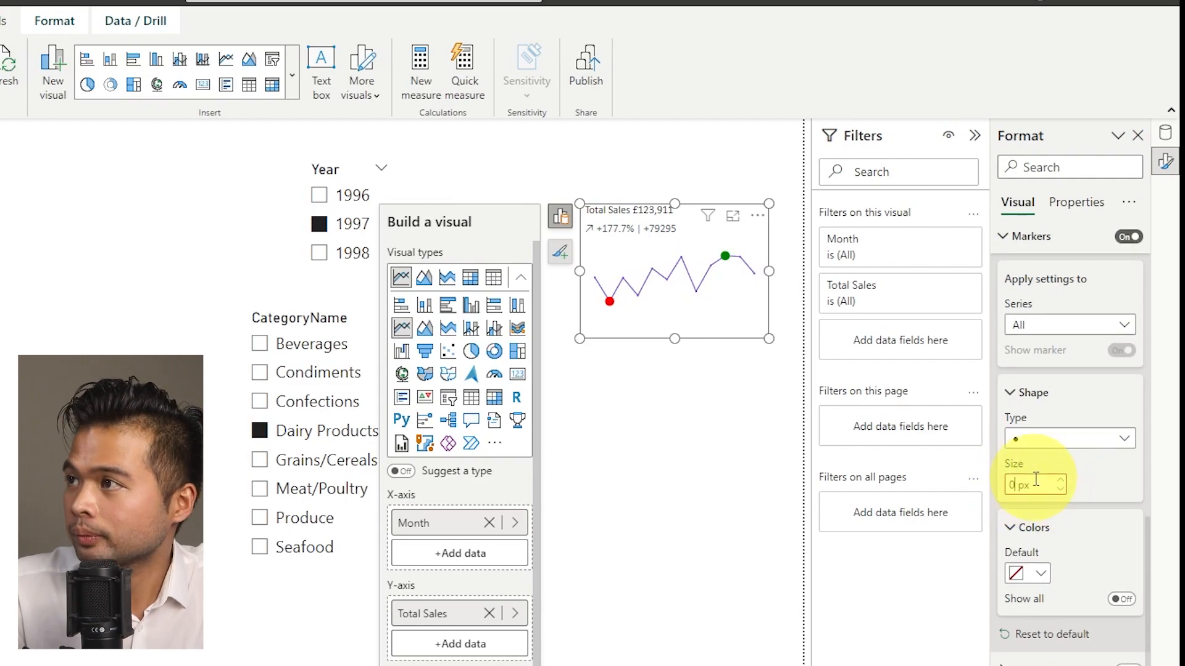
pyautogui.click(673, 239)
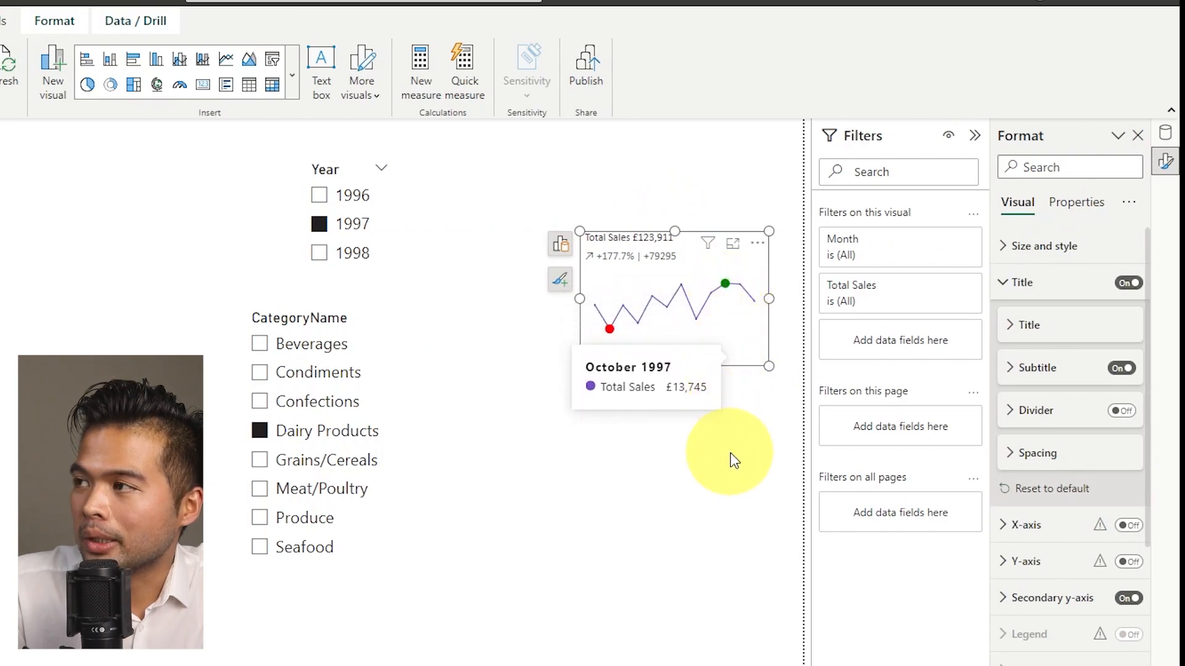
pyautogui.moveTo(722, 323)
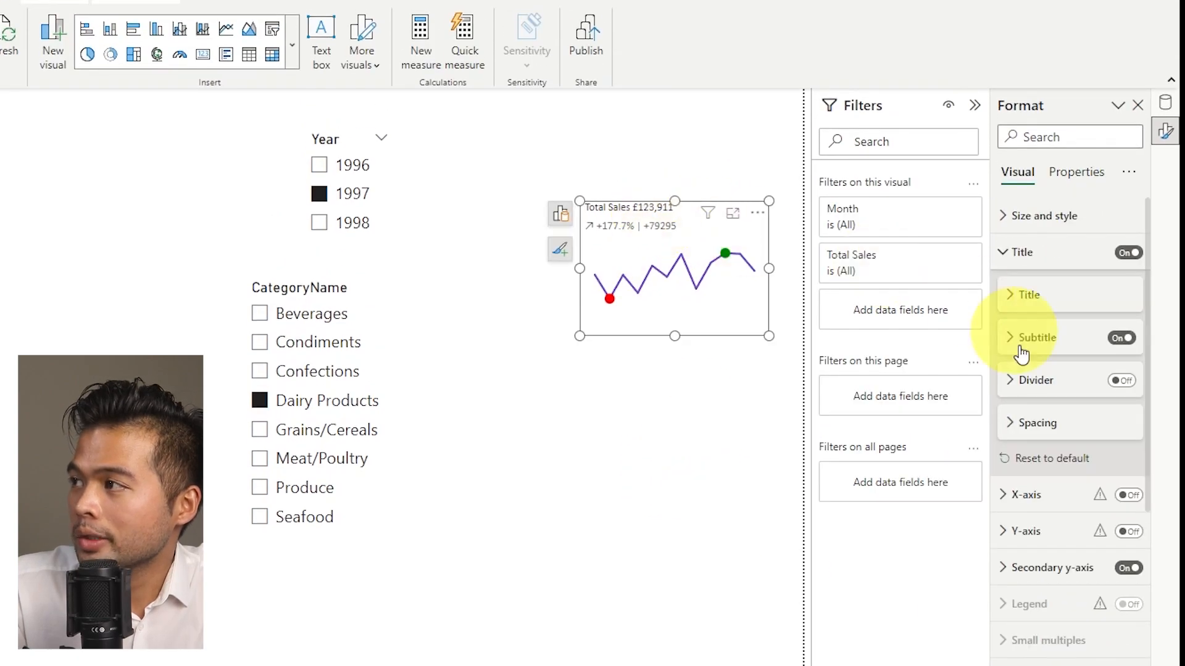
pyautogui.moveTo(1032, 367)
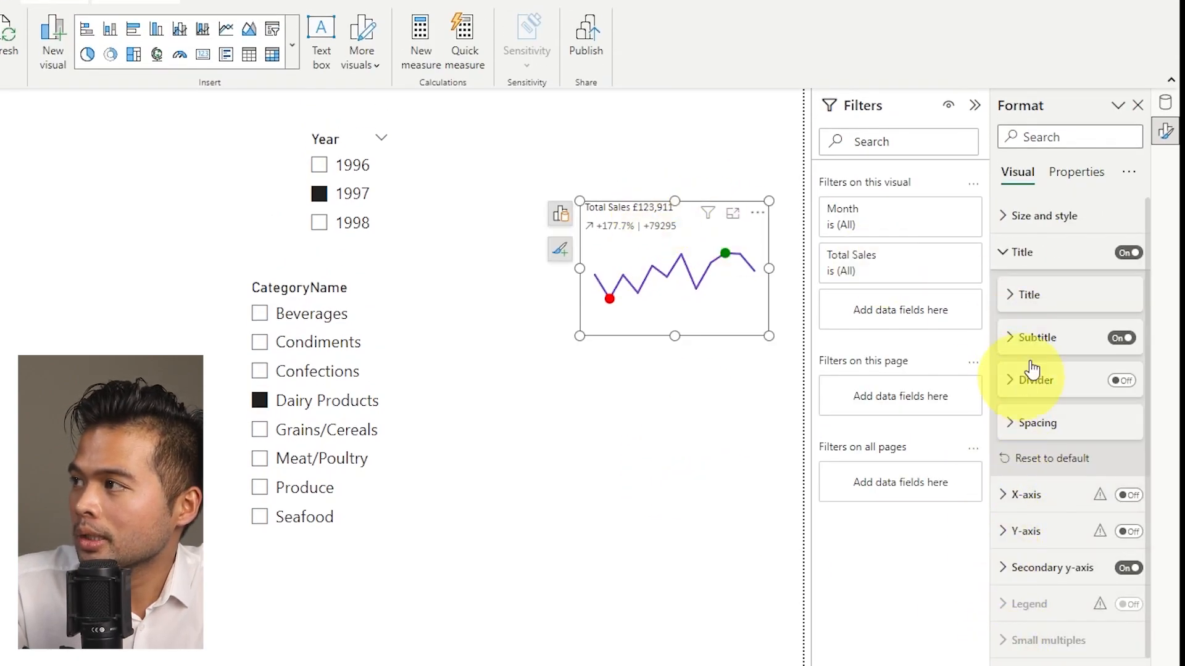
# Turn on the visual border in light grey and set rounded corners under Size and style.
pyautogui.scroll(-3)
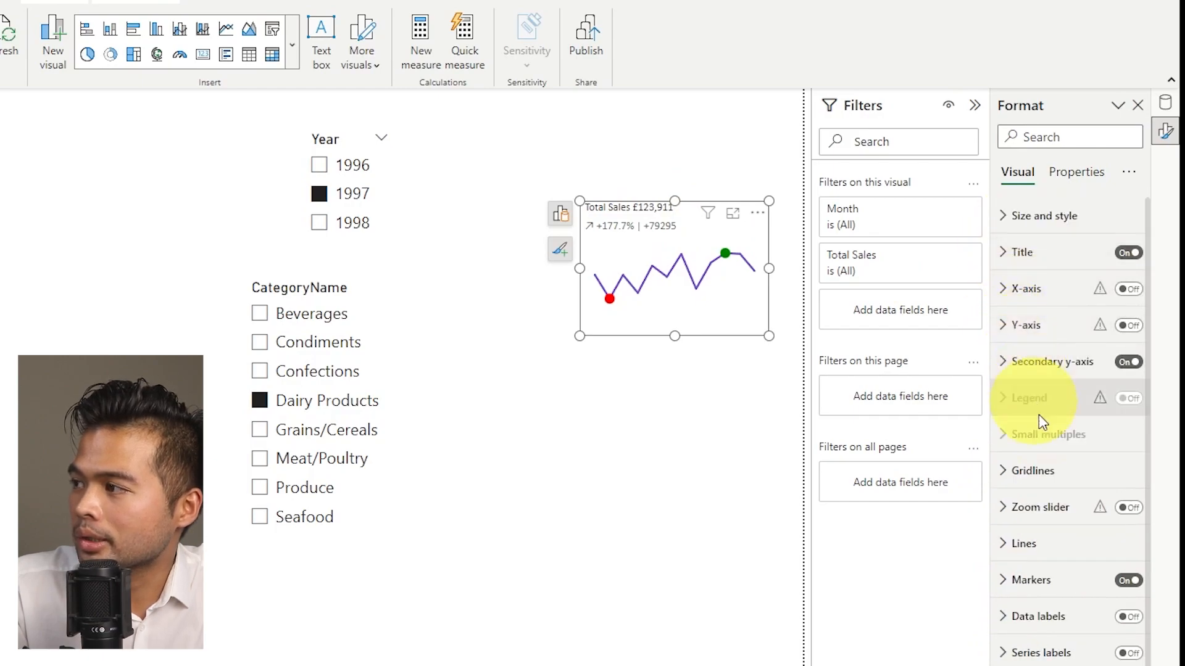
pyautogui.click(1042, 216)
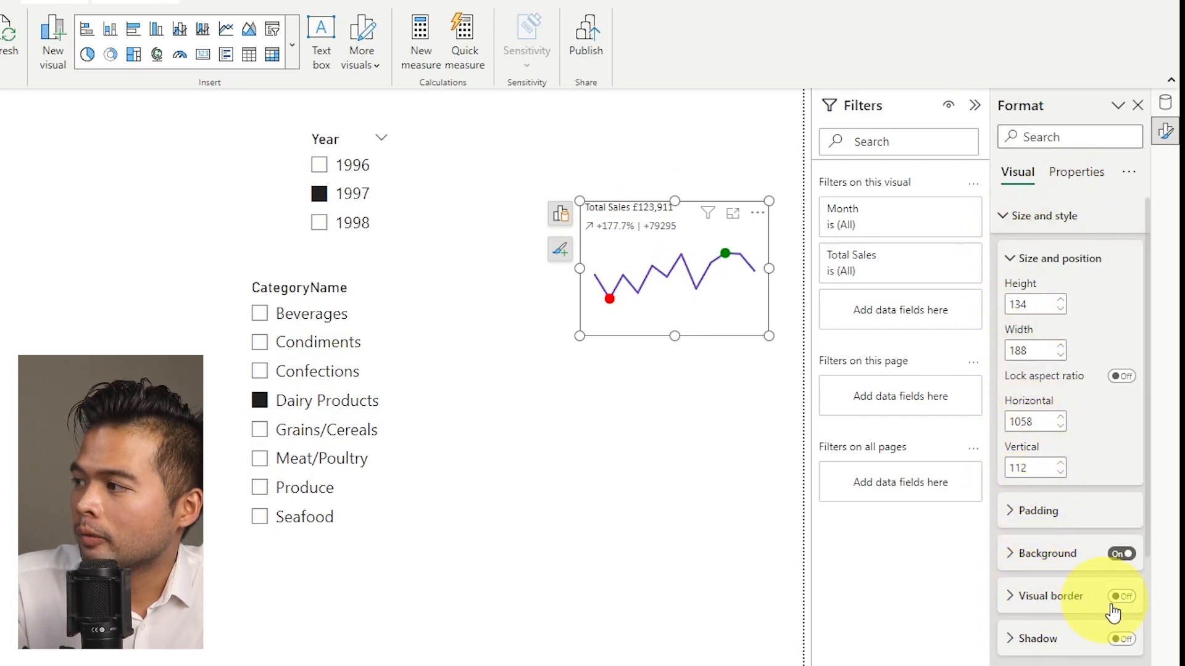
pyautogui.click(1121, 596)
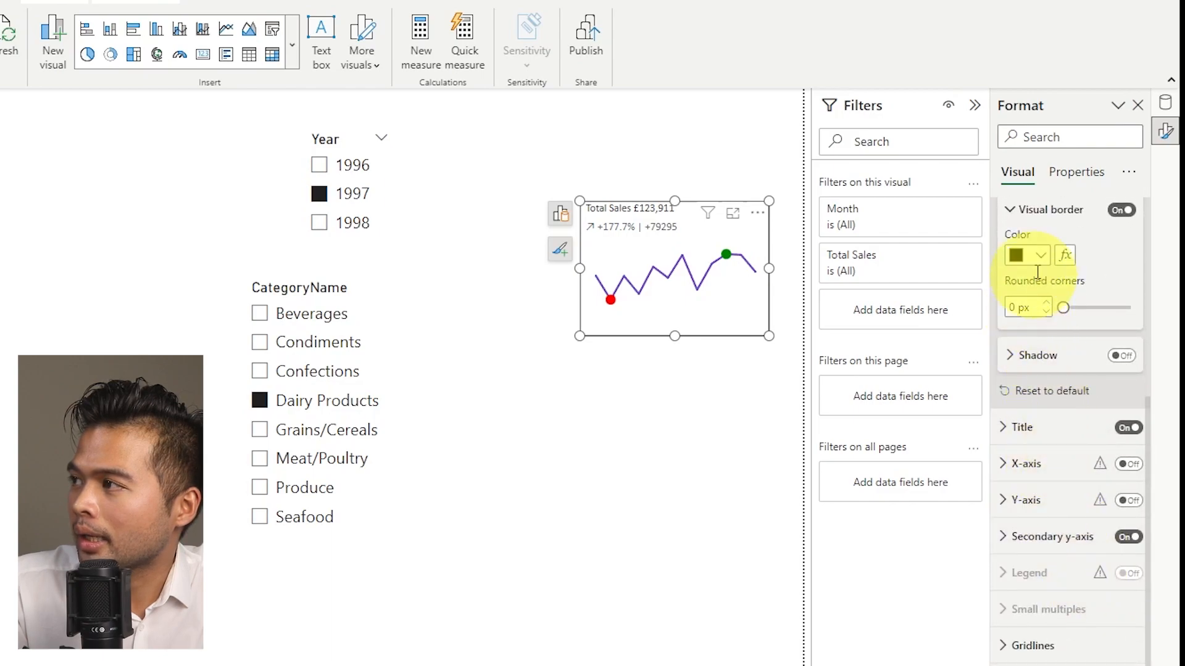
pyautogui.click(1039, 255)
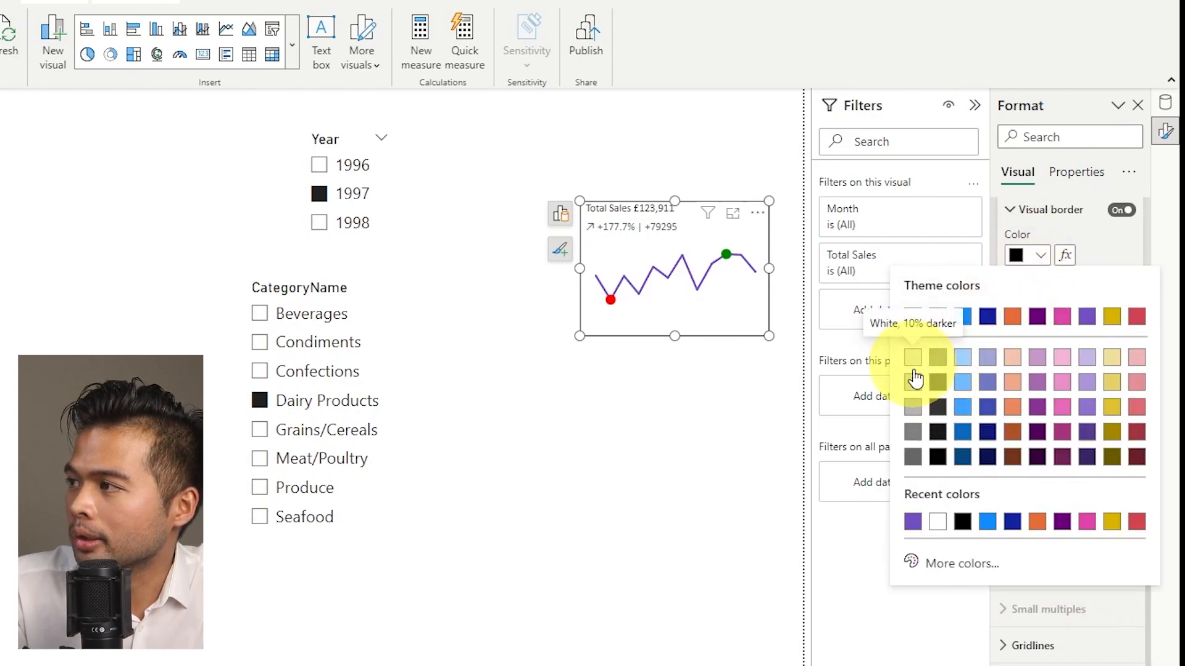
pyautogui.click(913, 357)
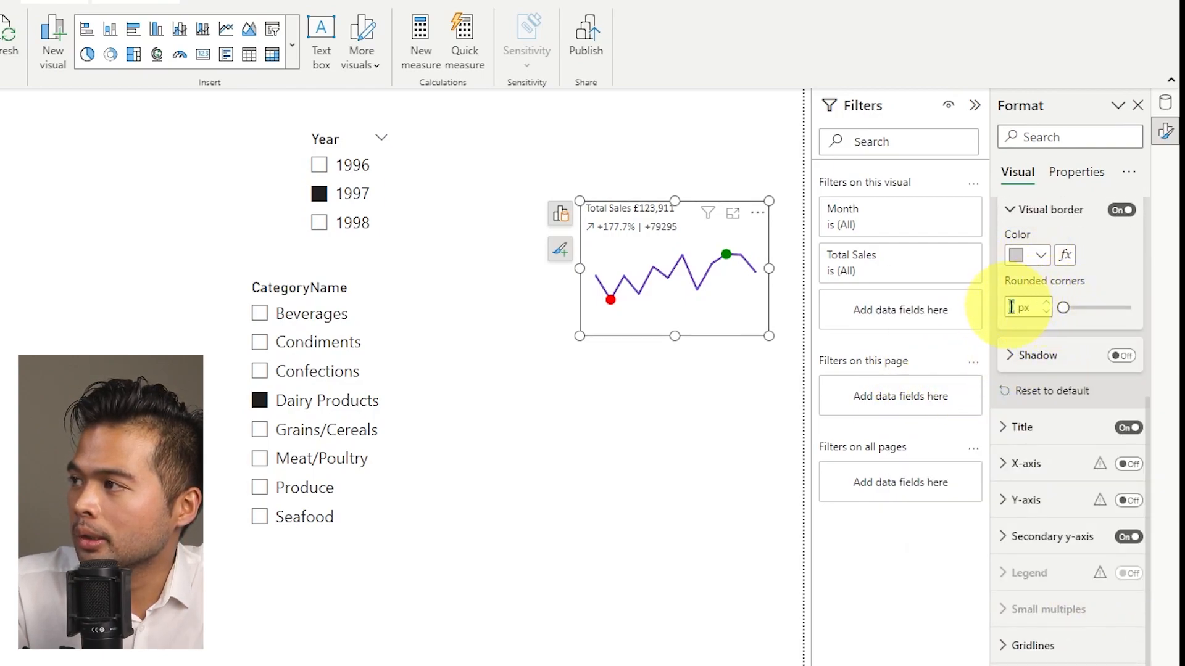
pyautogui.click(689, 349)
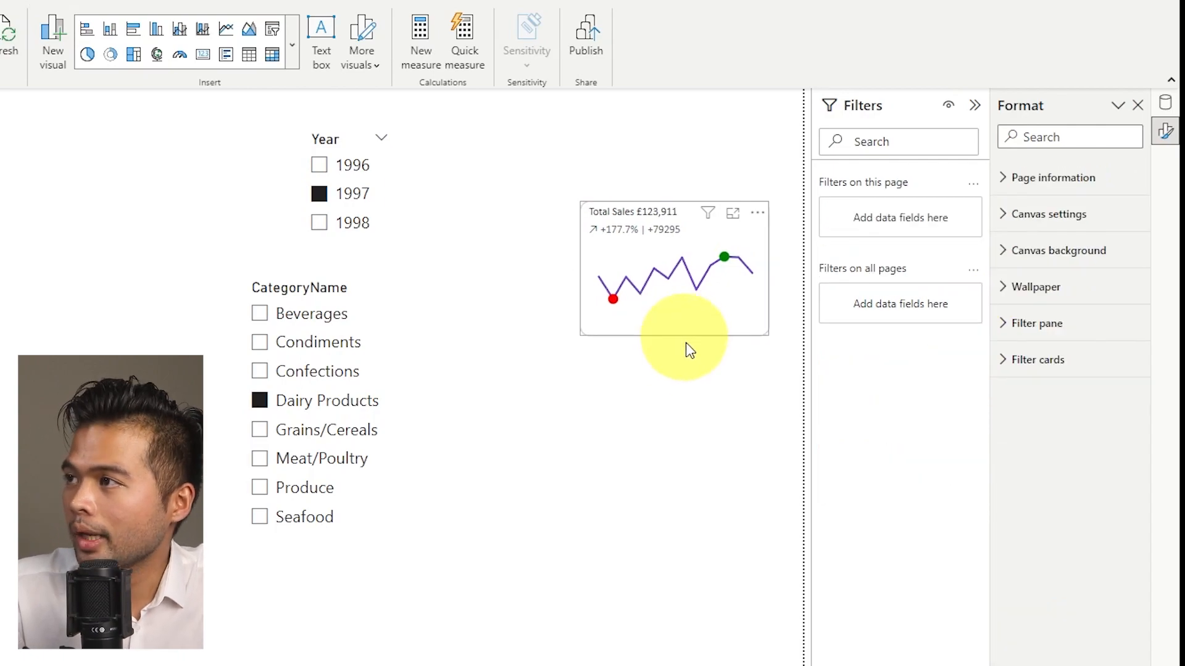
pyautogui.moveTo(670, 500)
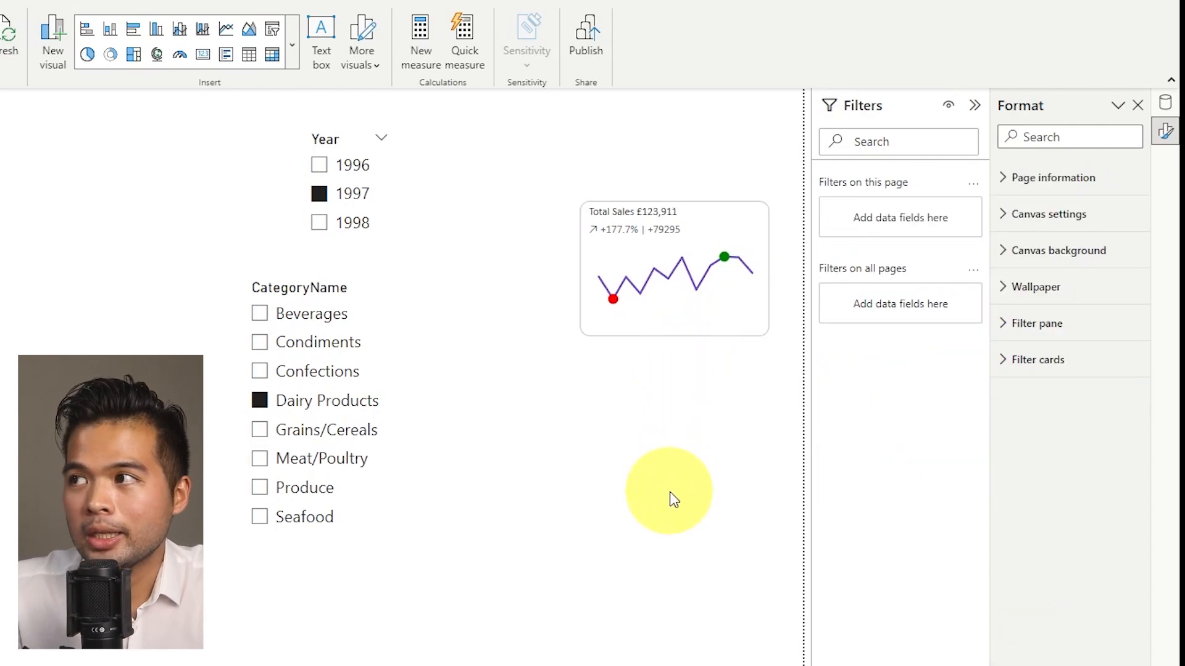
pyautogui.moveTo(724, 295)
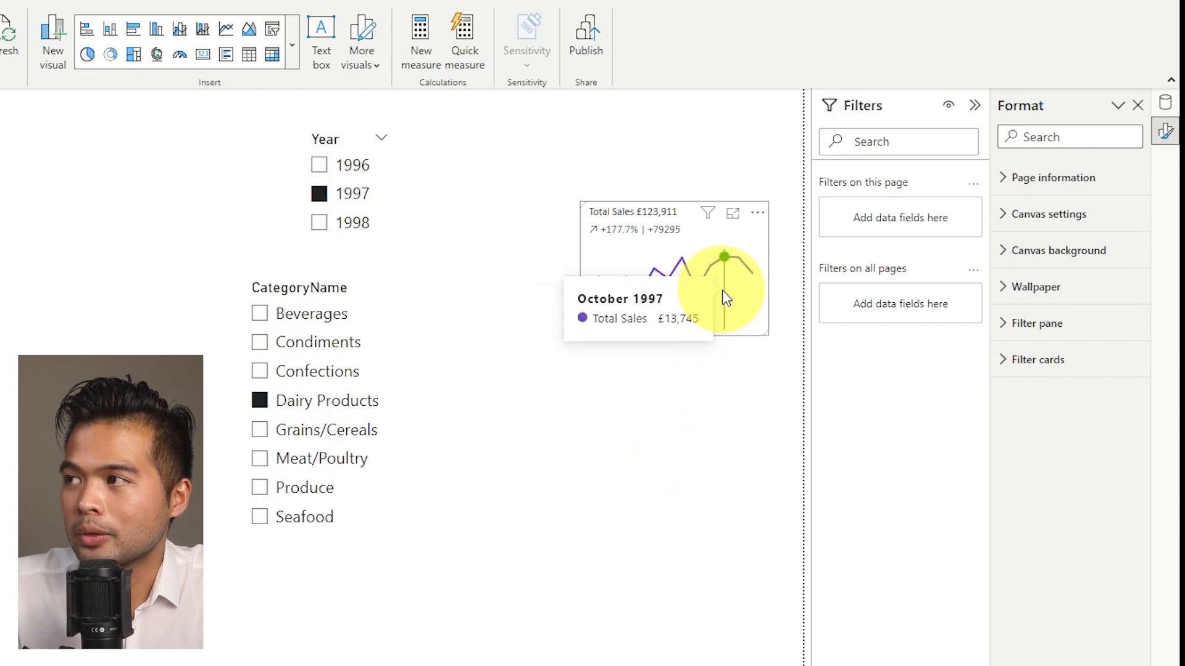
pyautogui.moveTo(700, 350)
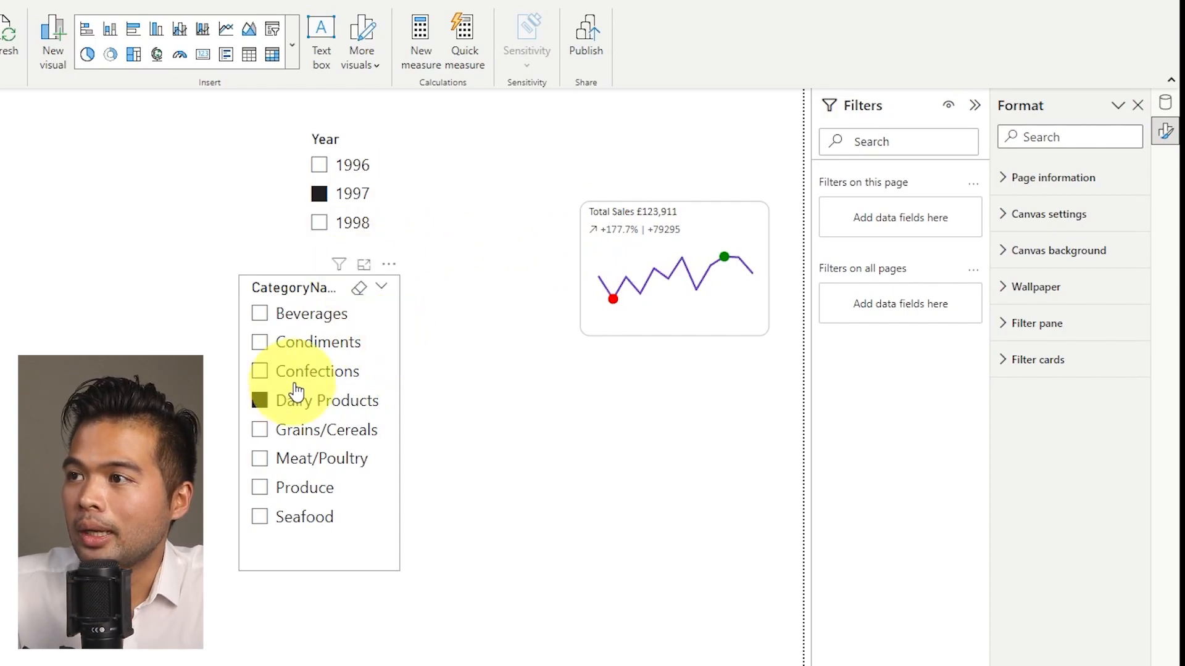
# Select Confections in the CategoryName slicer.
pyautogui.click(259, 371)
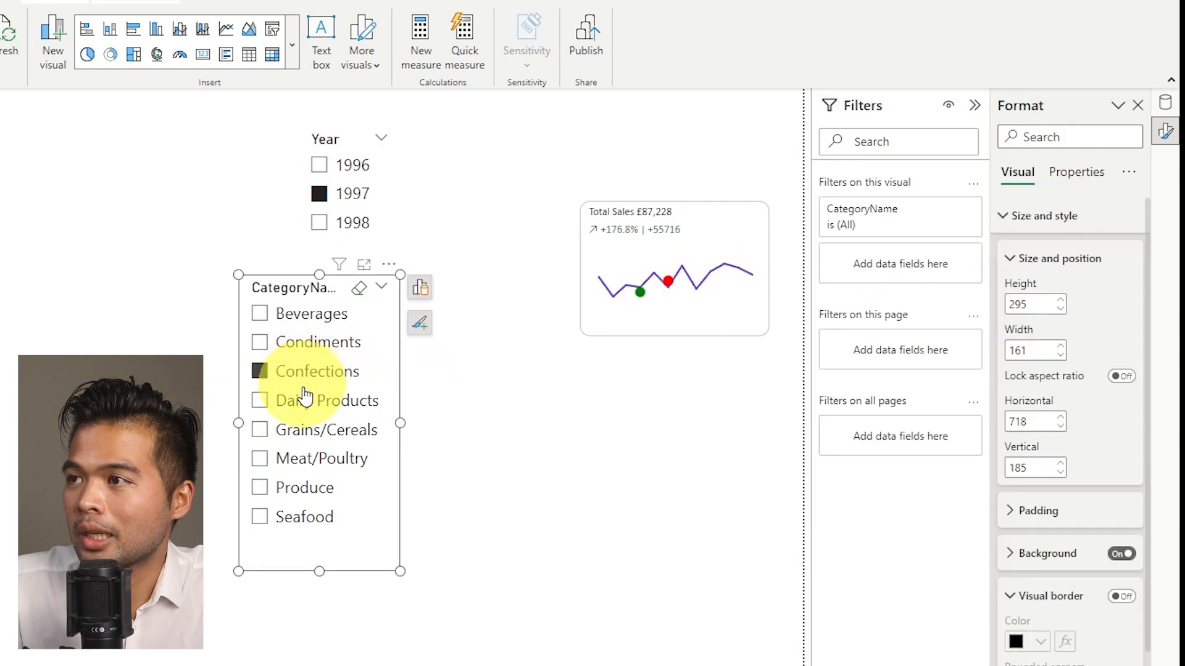